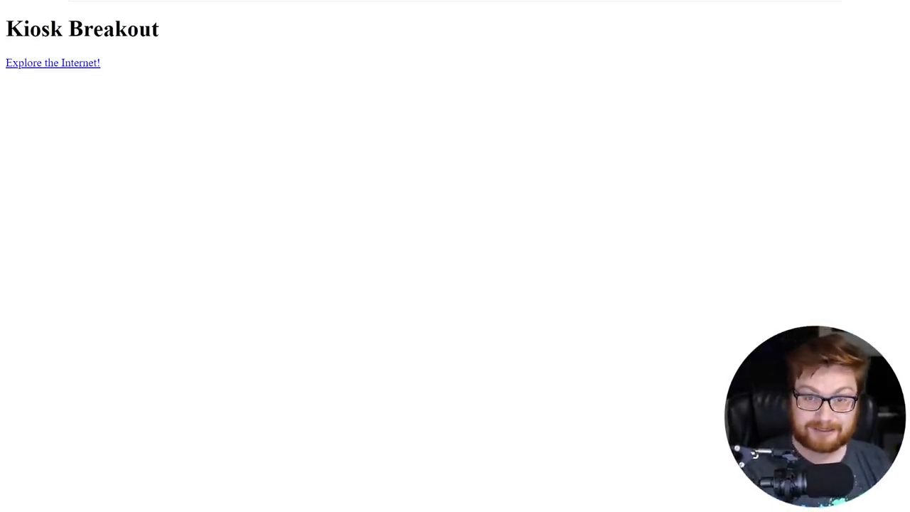
pyautogui.moveTo(437, 174)
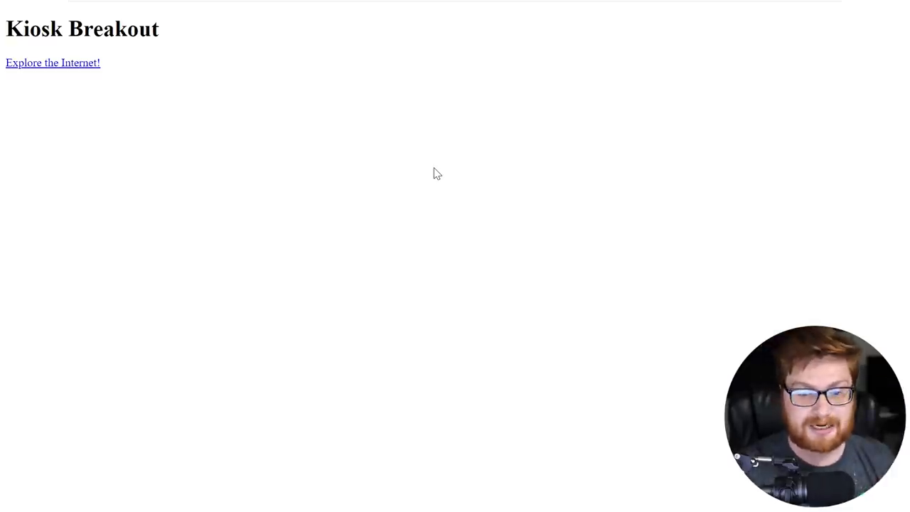
pyautogui.moveTo(431, 127)
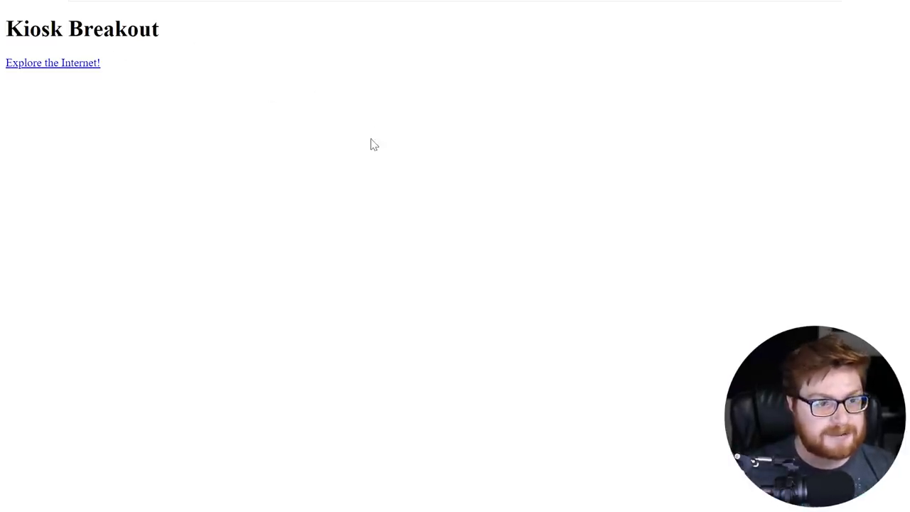
pyautogui.moveTo(555, 151)
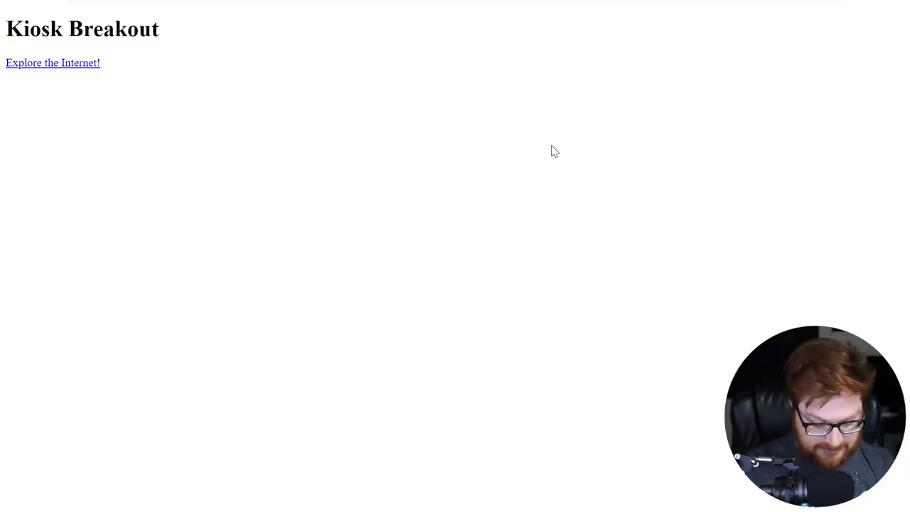
pyautogui.moveTo(529, 228)
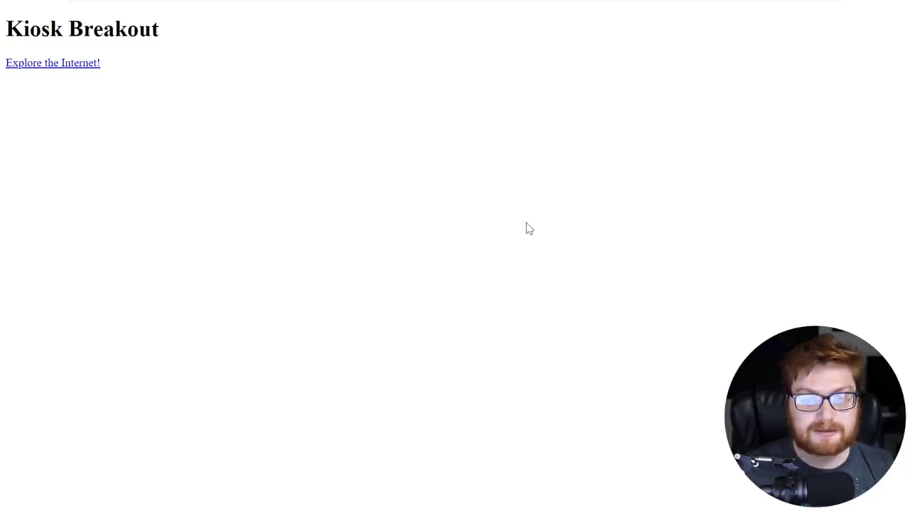
# Open the Edge help pages, go to the Microsoft 365 site, and scroll through it.
pyautogui.click(53, 63)
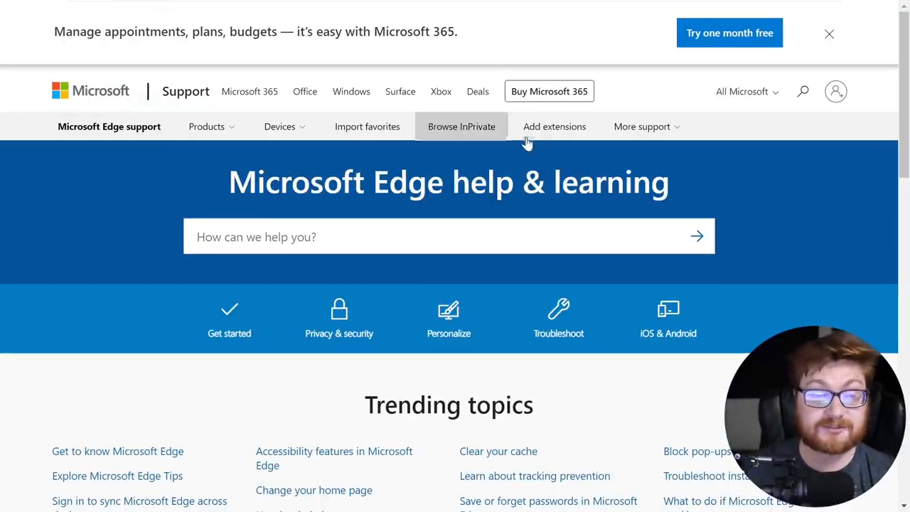
pyautogui.moveTo(764, 226)
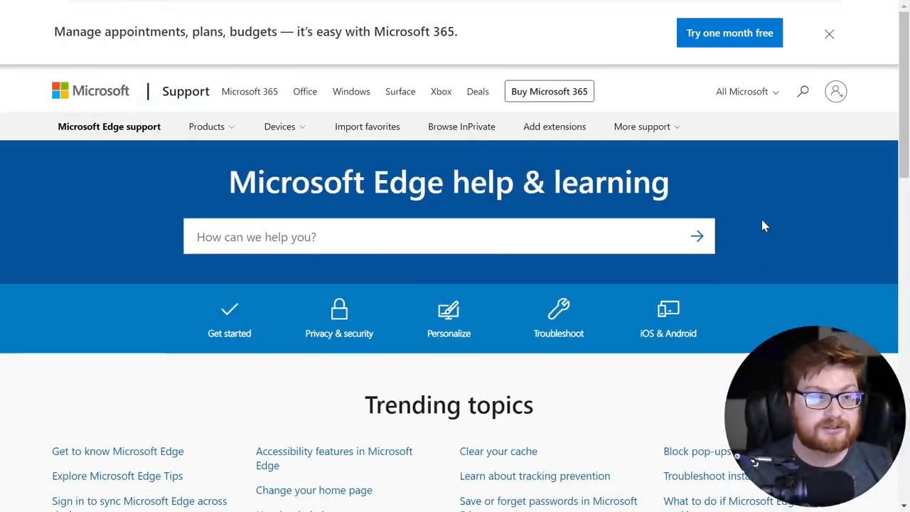
pyautogui.moveTo(785, 223)
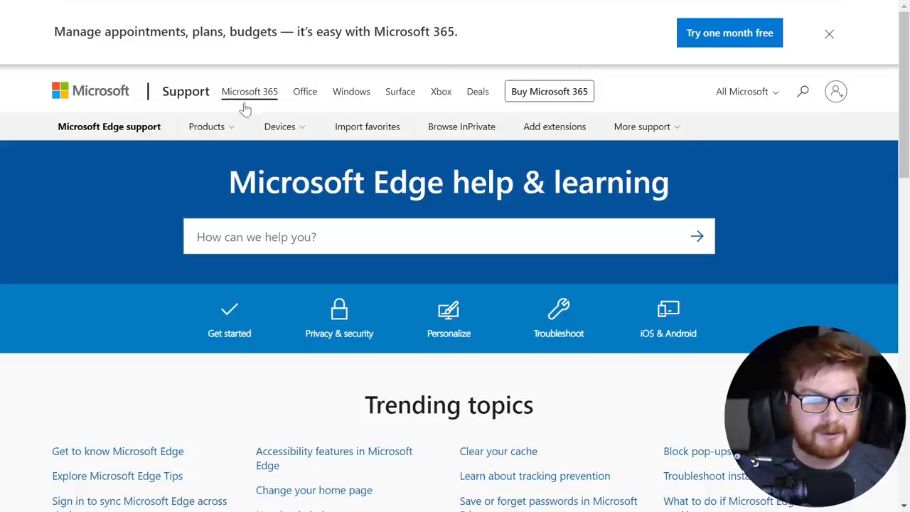
pyautogui.click(250, 91)
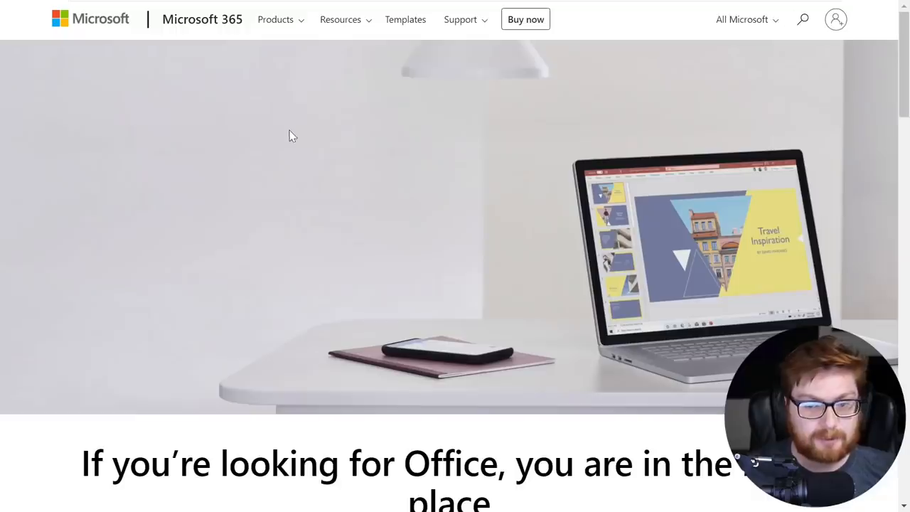
pyautogui.scroll(-3)
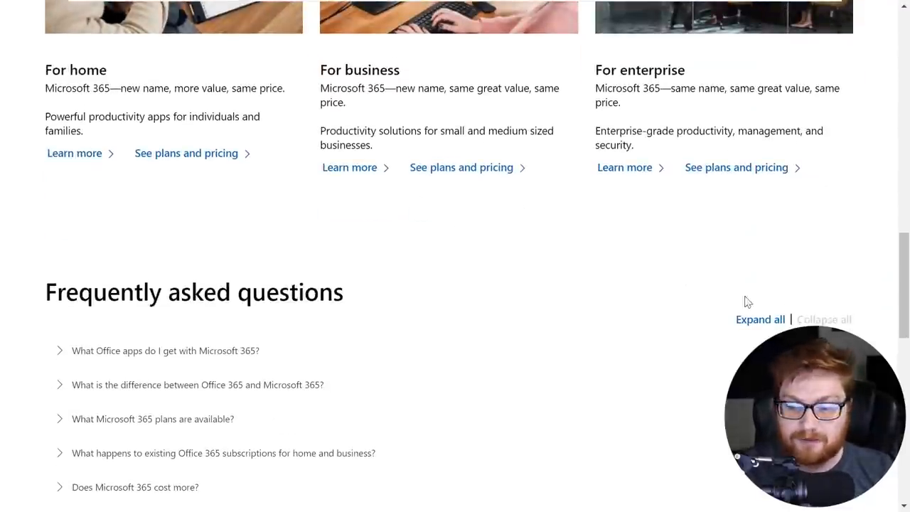
pyautogui.scroll(-3)
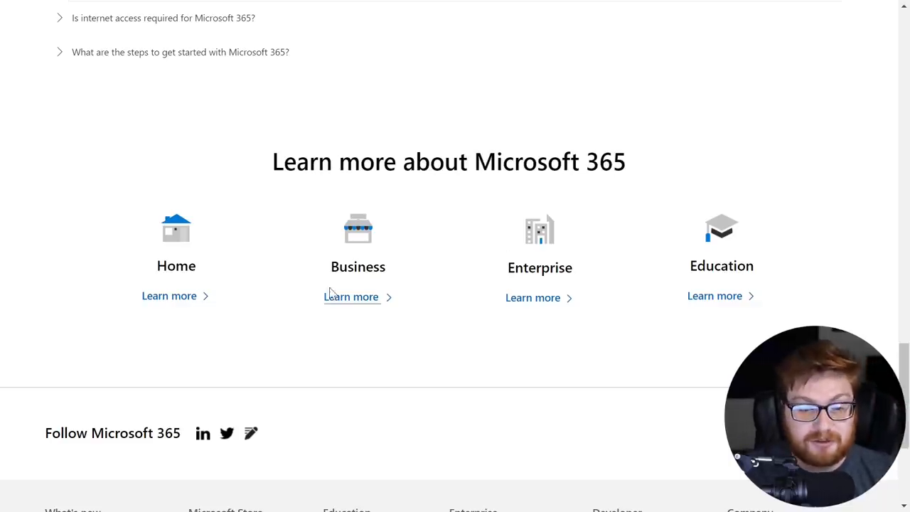
pyautogui.scroll(-3)
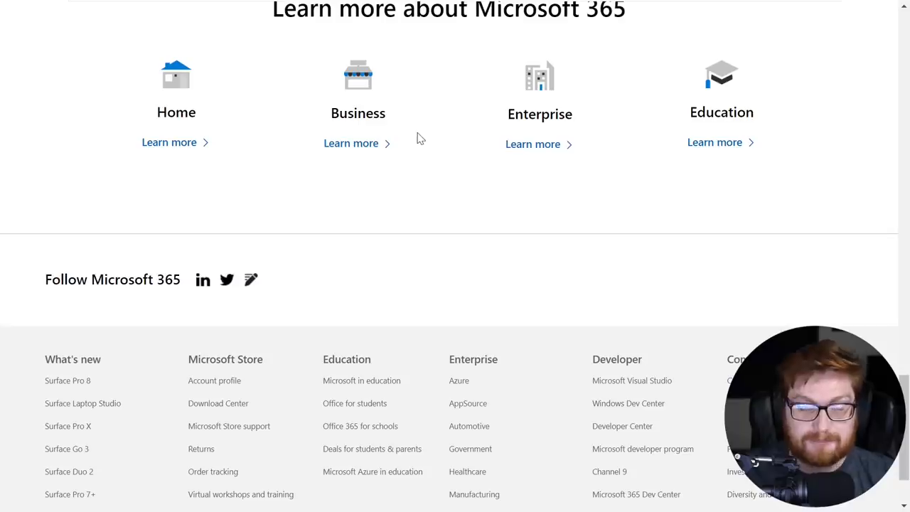
pyautogui.moveTo(444, 172)
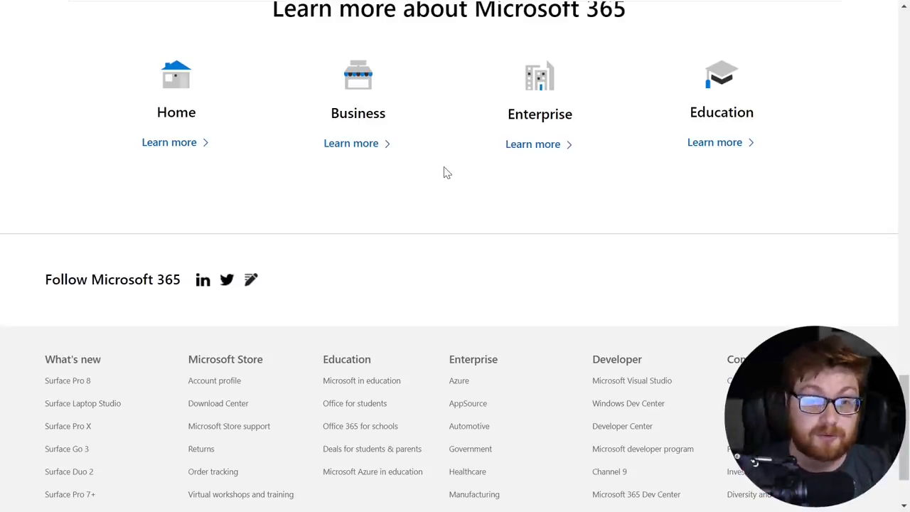
pyautogui.scroll(3)
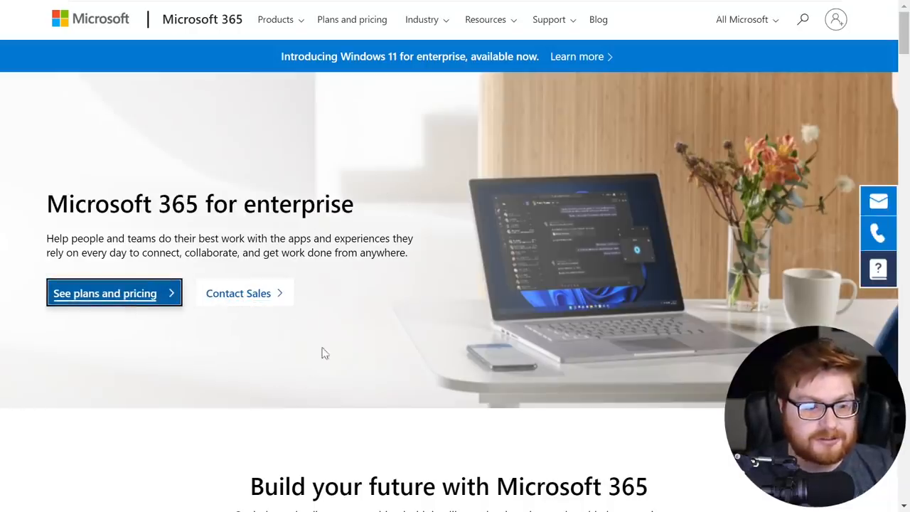
# Open the enterprise plans and pricing page and follow a link to sign-in.
pyautogui.click(104, 293)
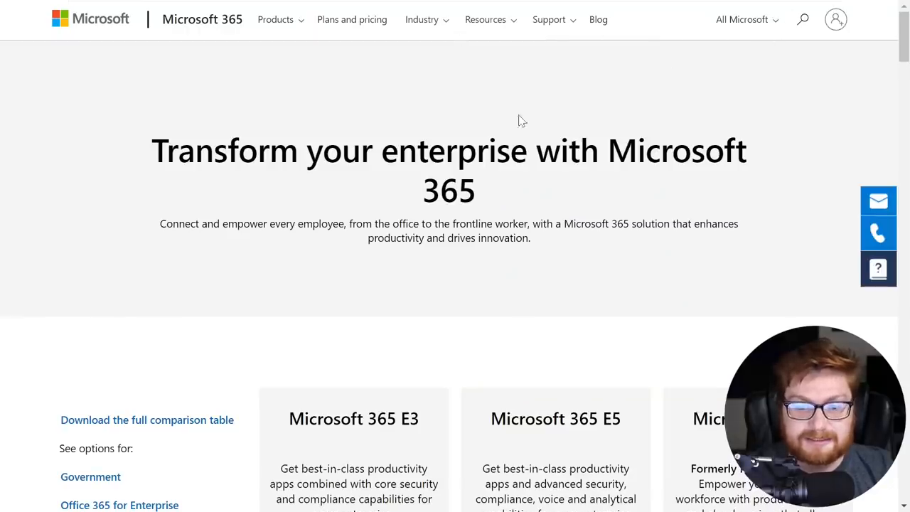
pyautogui.scroll(-3)
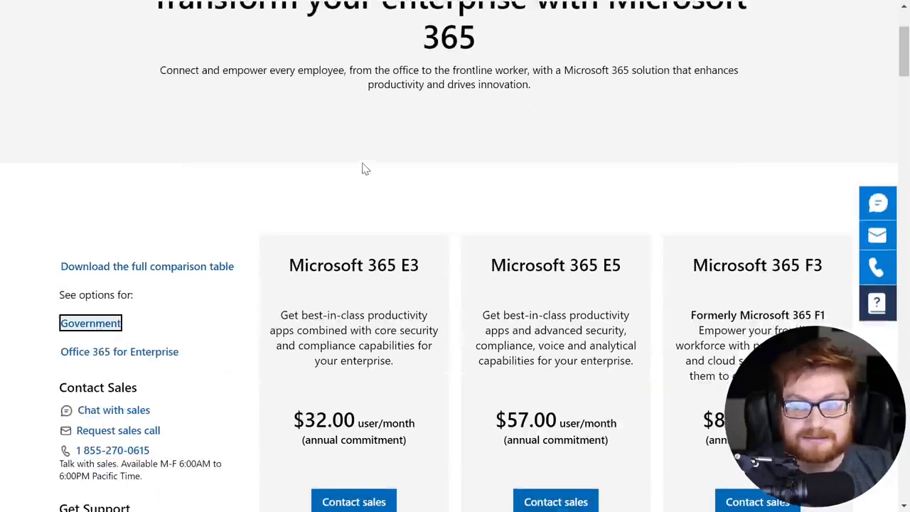
pyautogui.click(91, 323)
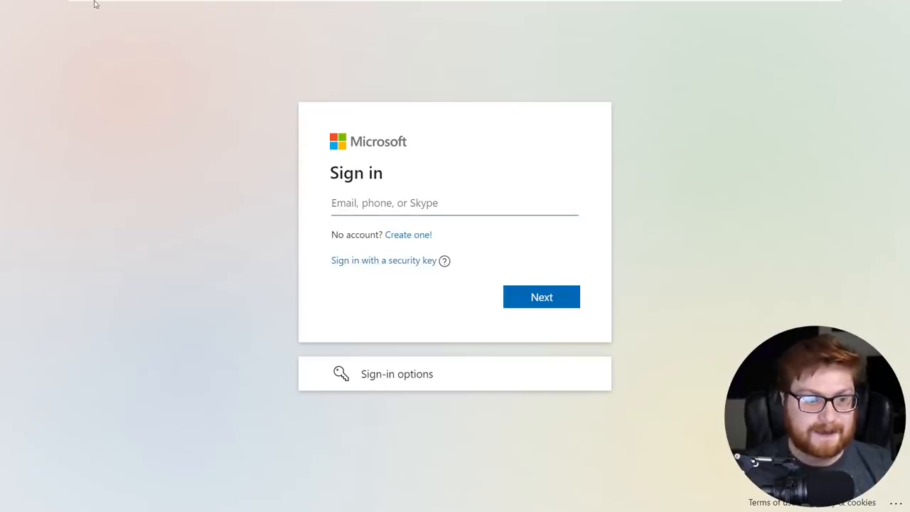
pyautogui.moveTo(70, 6)
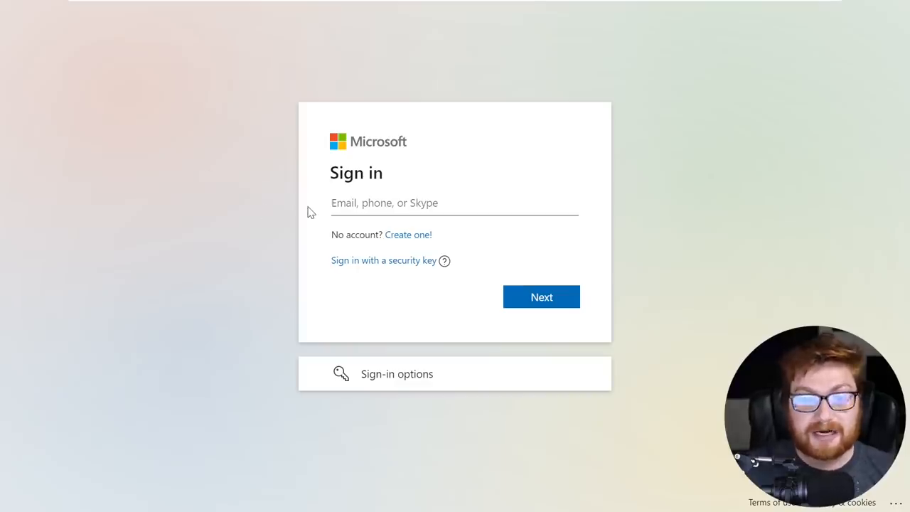
pyautogui.moveTo(483, 124)
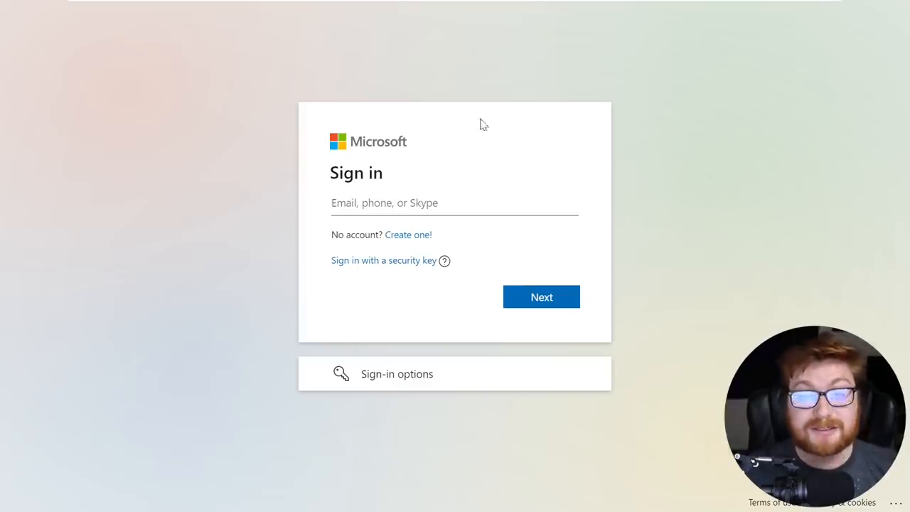
pyautogui.moveTo(671, 239)
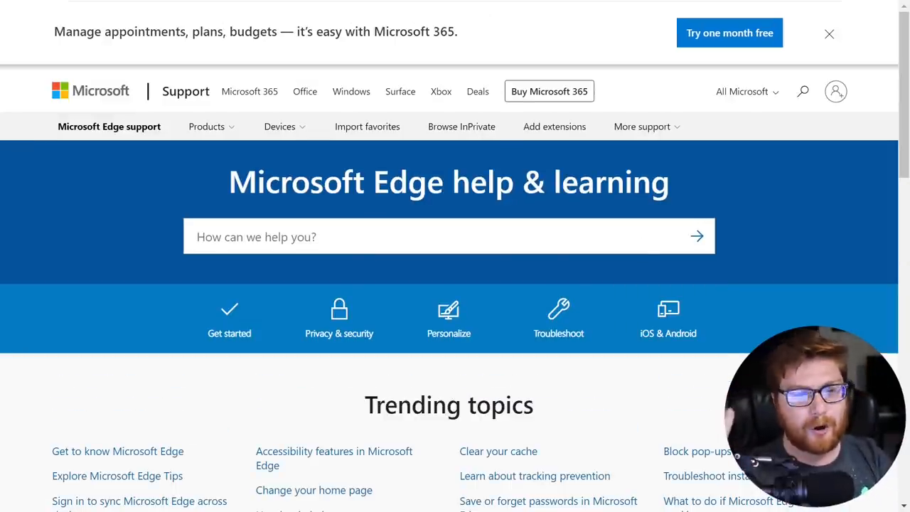
pyautogui.moveTo(837, 217)
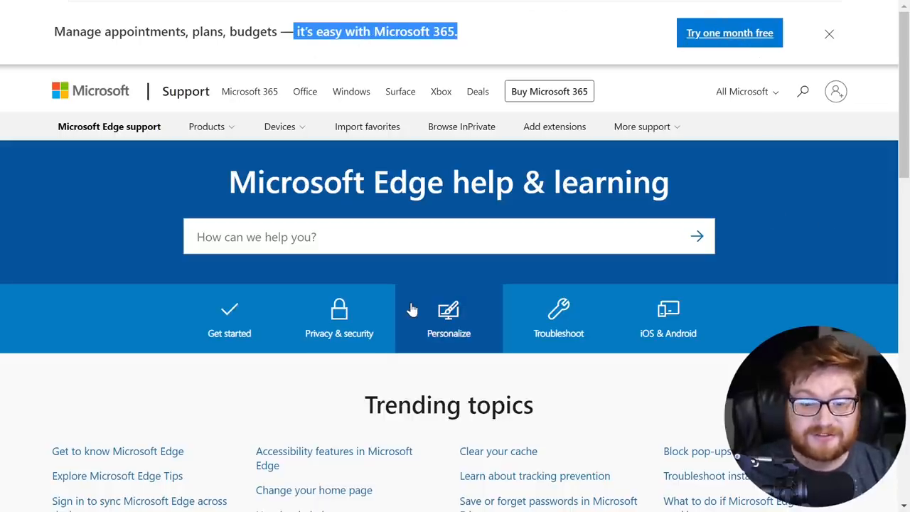
# Open the Microsoft 365 one-month free trial offer, then the Word free trial.
pyautogui.click(729, 33)
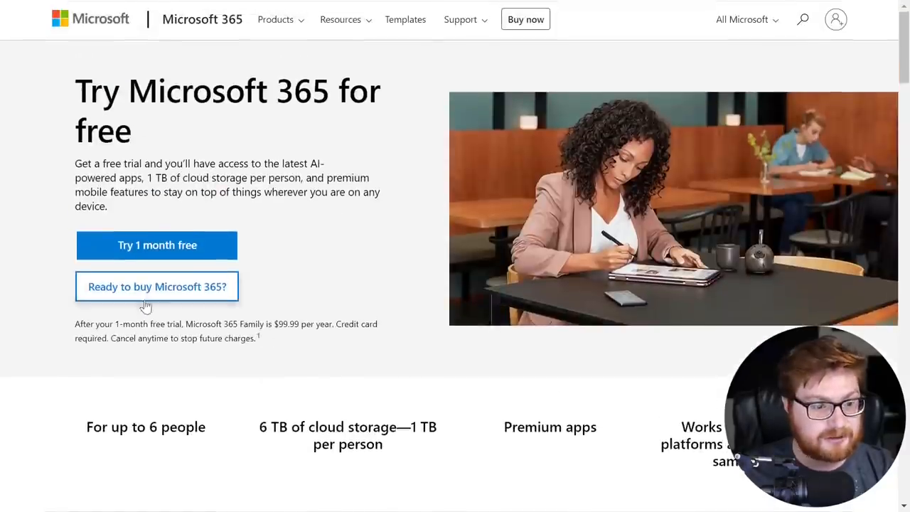
pyautogui.scroll(-3)
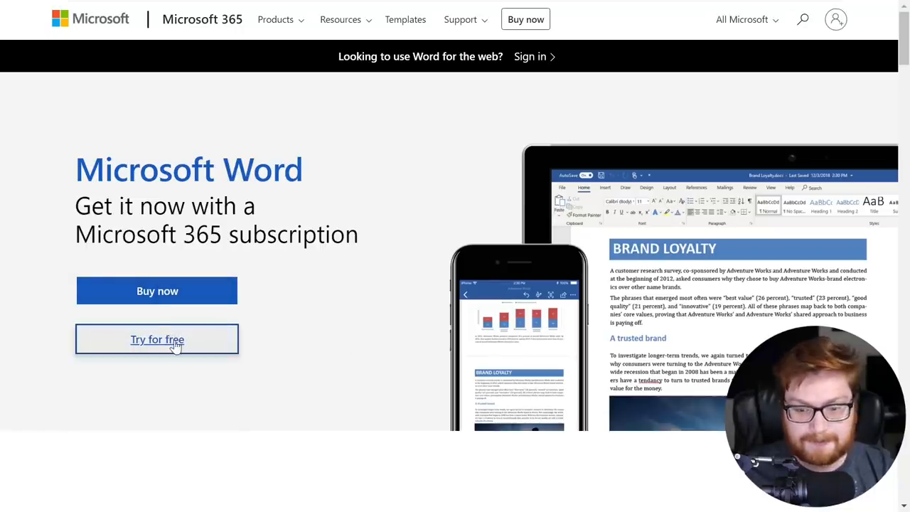
pyautogui.click(157, 339)
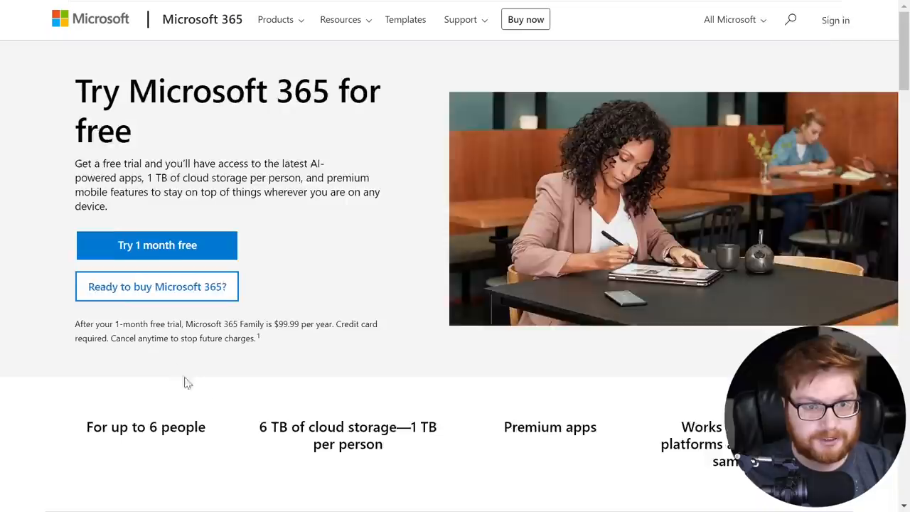
pyautogui.scroll(-3)
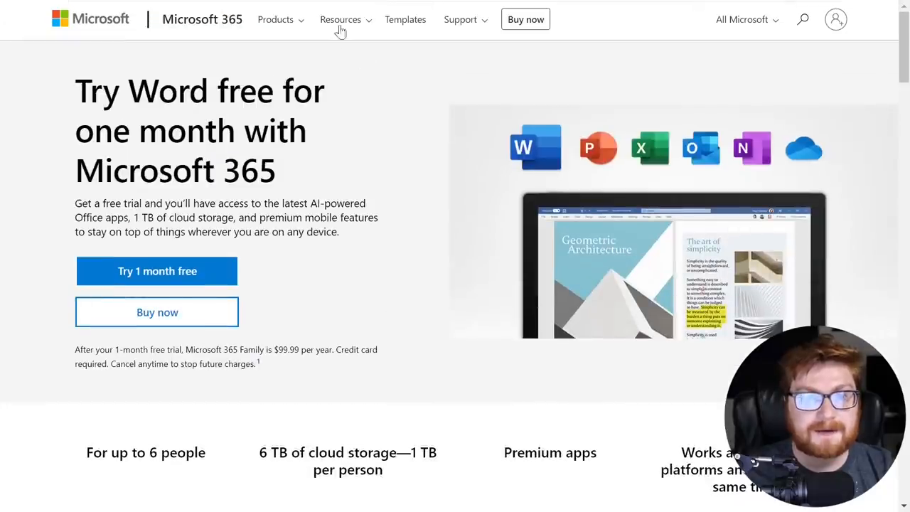
# Show the Resources and Products menus and scroll toward the privacy statement.
pyautogui.click(340, 19)
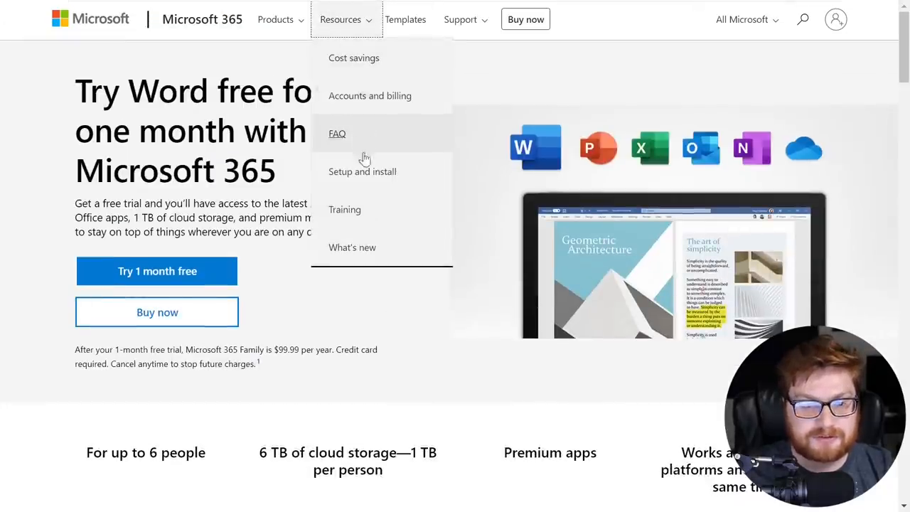
pyautogui.click(276, 19)
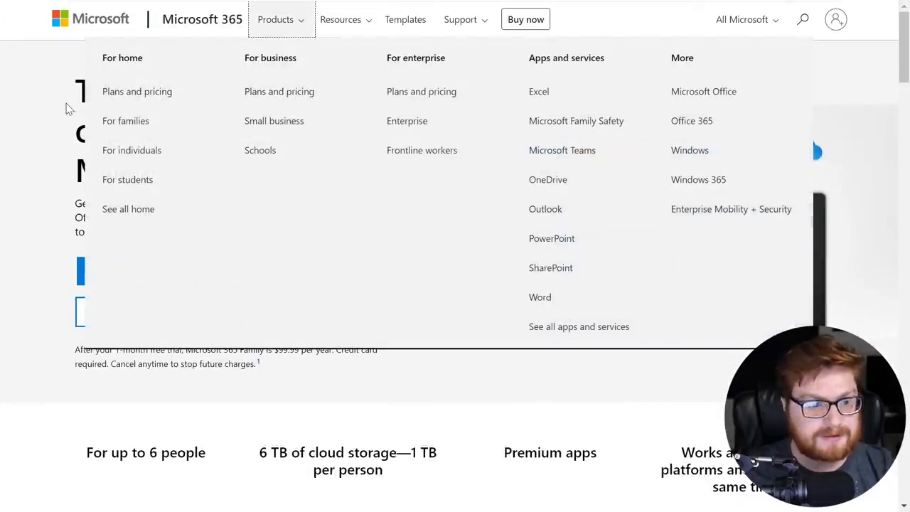
pyautogui.scroll(-3)
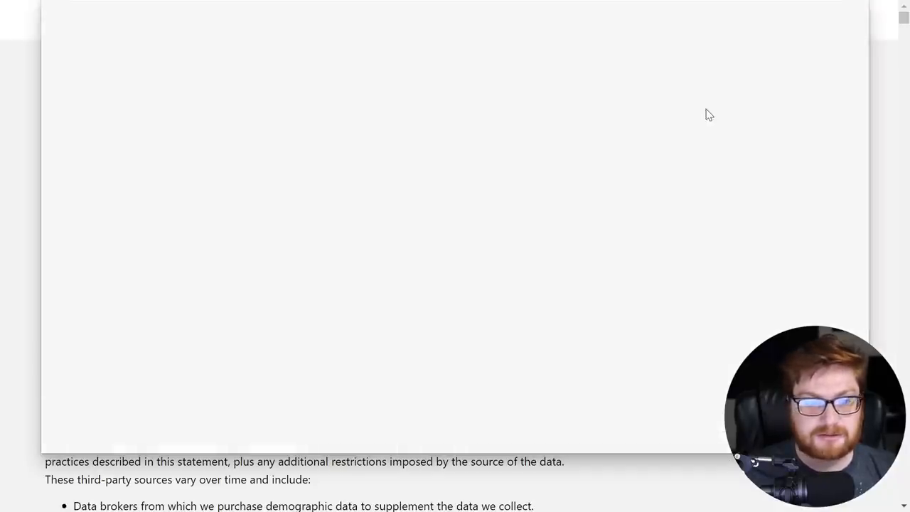
# Bring up the Print dialog with Ctrl+P and scroll to 'Troubleshoot printer issues'.
pyautogui.press('ctrl+p')
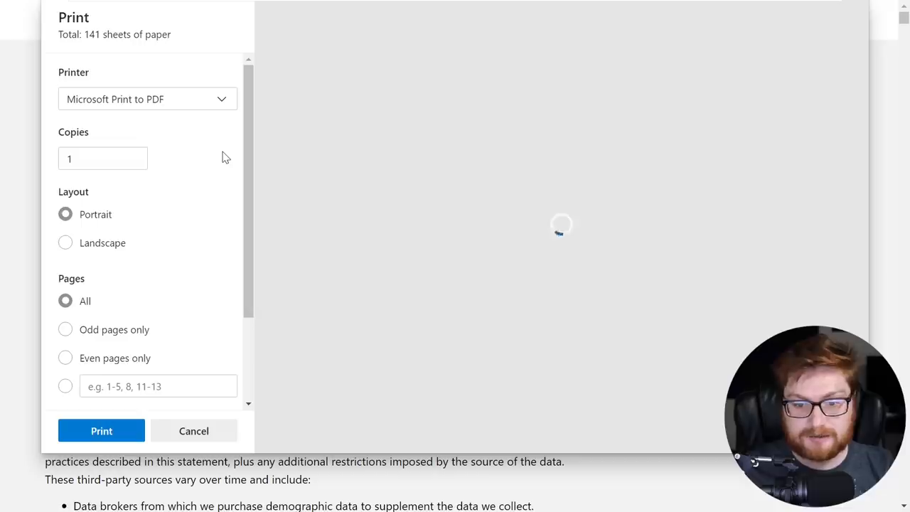
pyautogui.moveTo(526, 261)
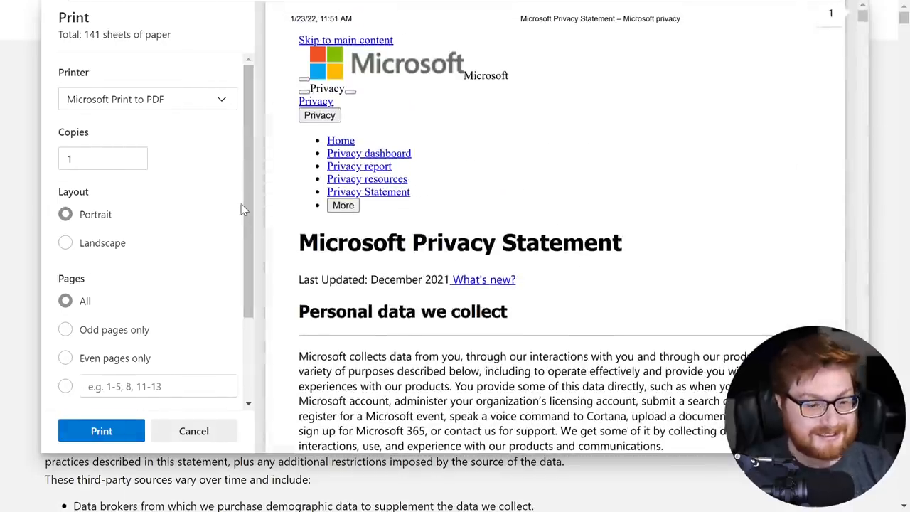
pyautogui.scroll(-3)
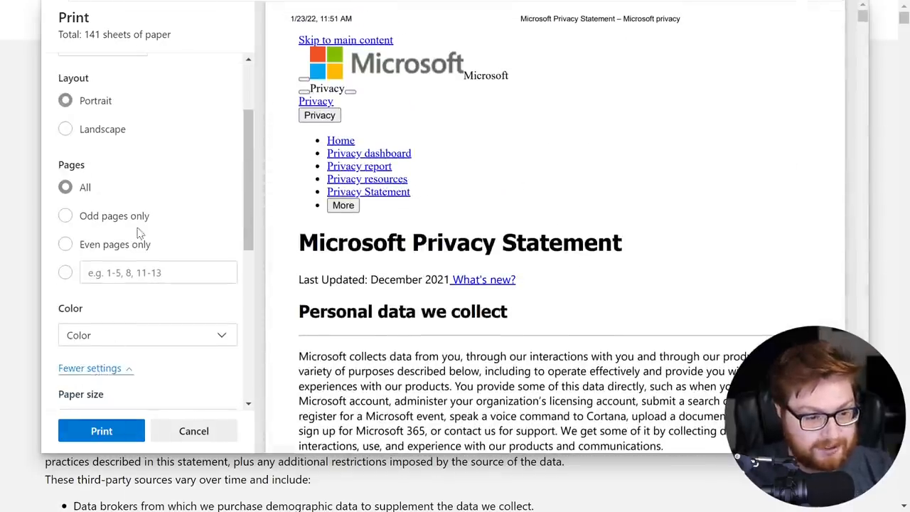
pyautogui.scroll(-3)
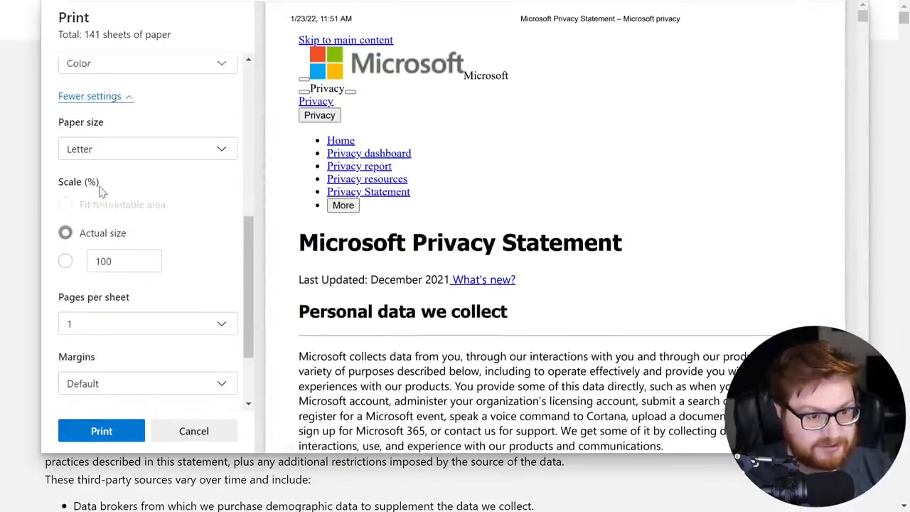
pyautogui.scroll(-3)
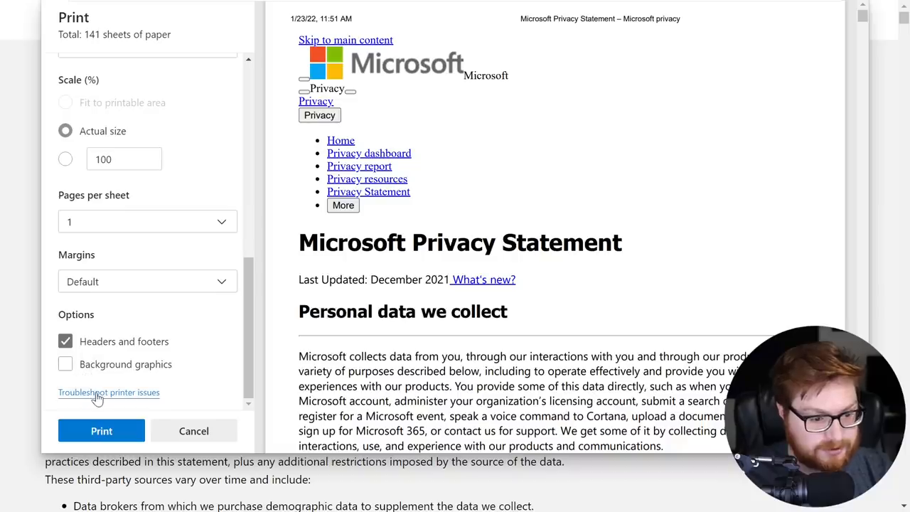
pyautogui.scroll(3)
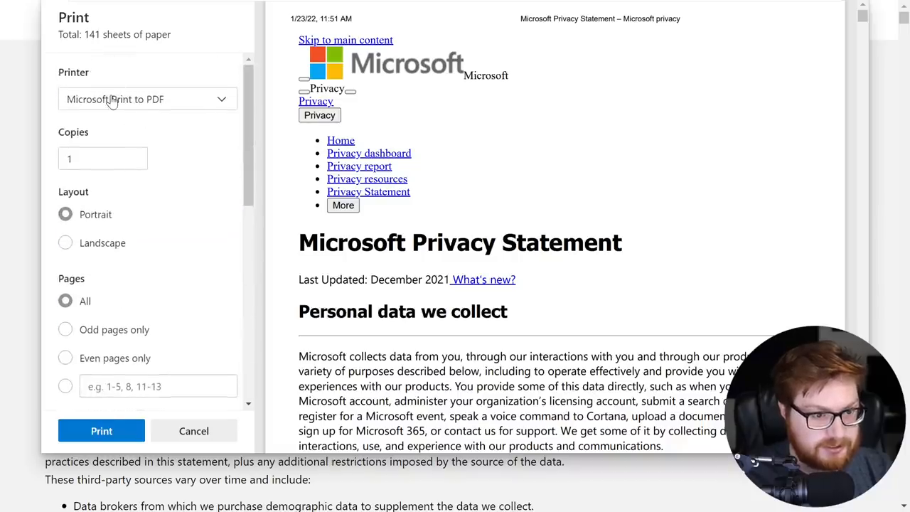
pyautogui.scroll(-3)
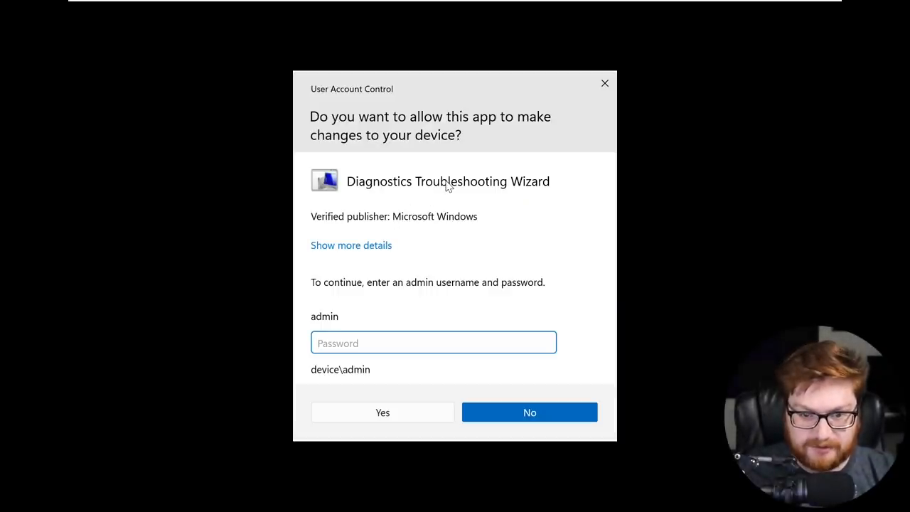
# Show more details on the UAC prompt, then decline it with No.
pyautogui.click(351, 244)
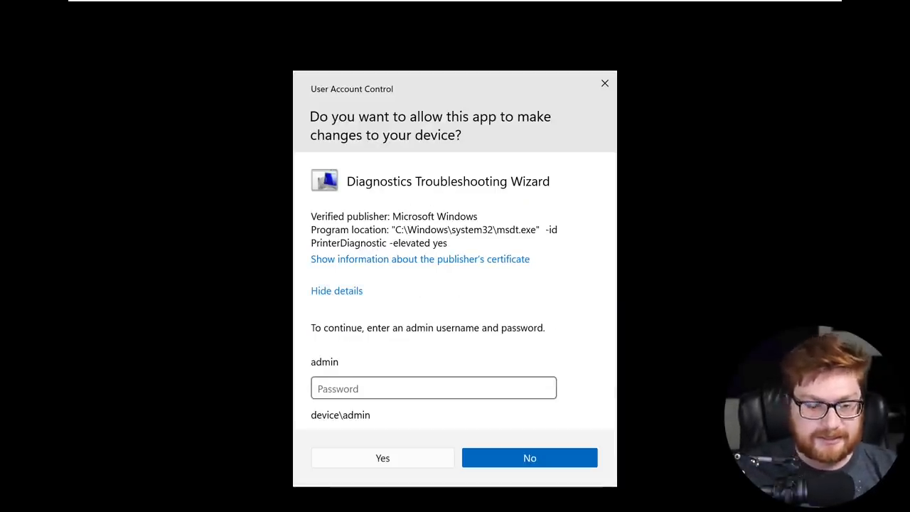
pyautogui.click(433, 388)
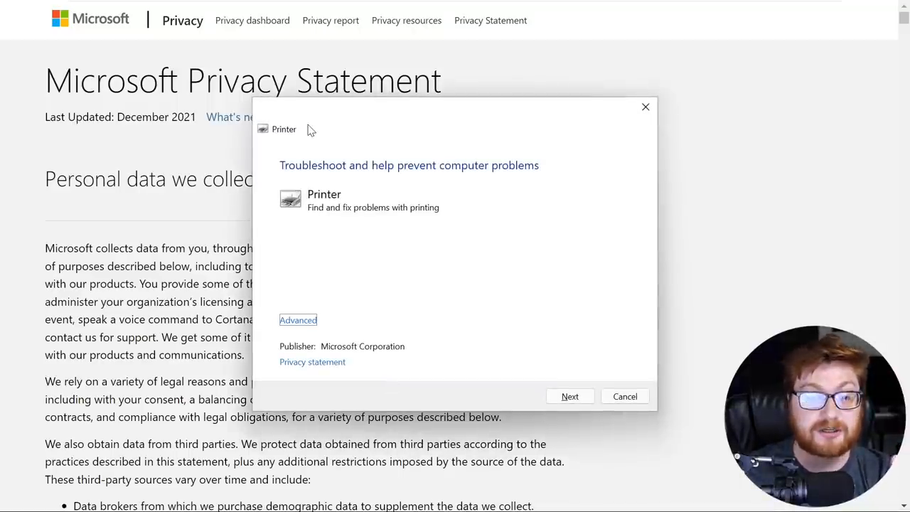
pyautogui.moveTo(317, 146)
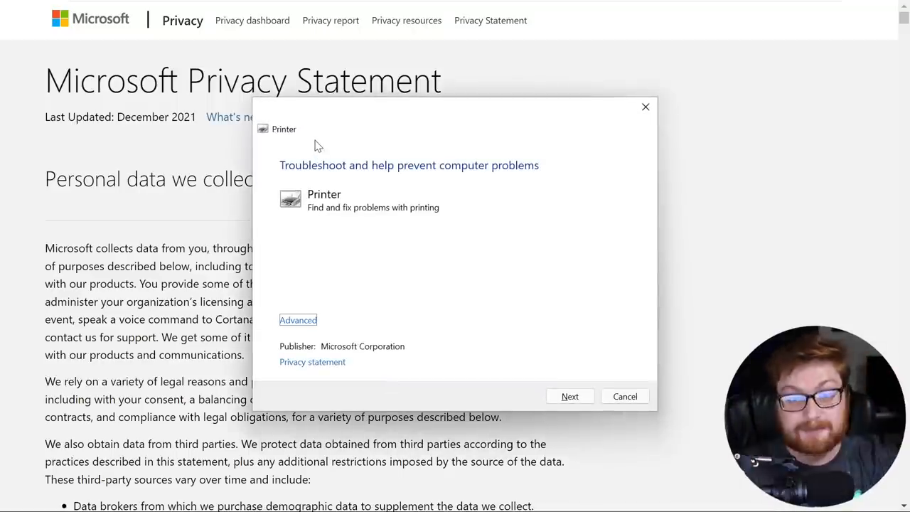
pyautogui.moveTo(321, 140)
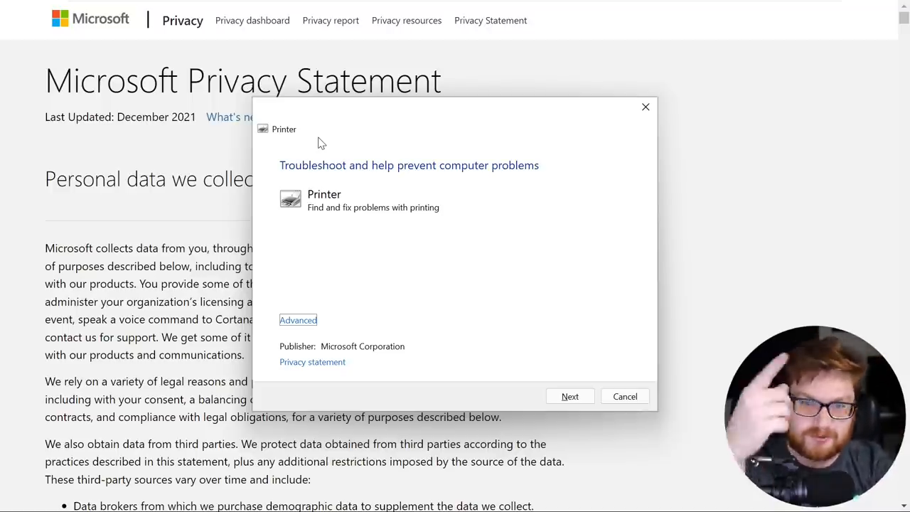
pyautogui.moveTo(349, 219)
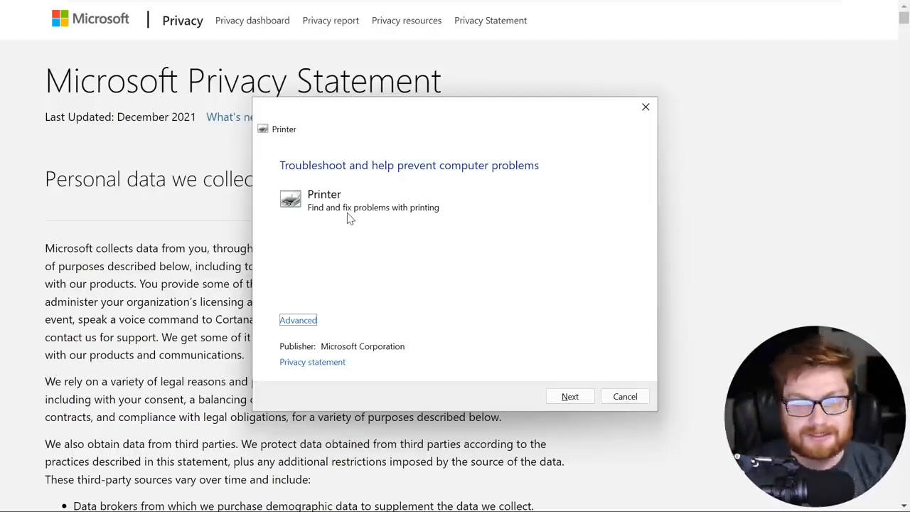
pyautogui.moveTo(339, 312)
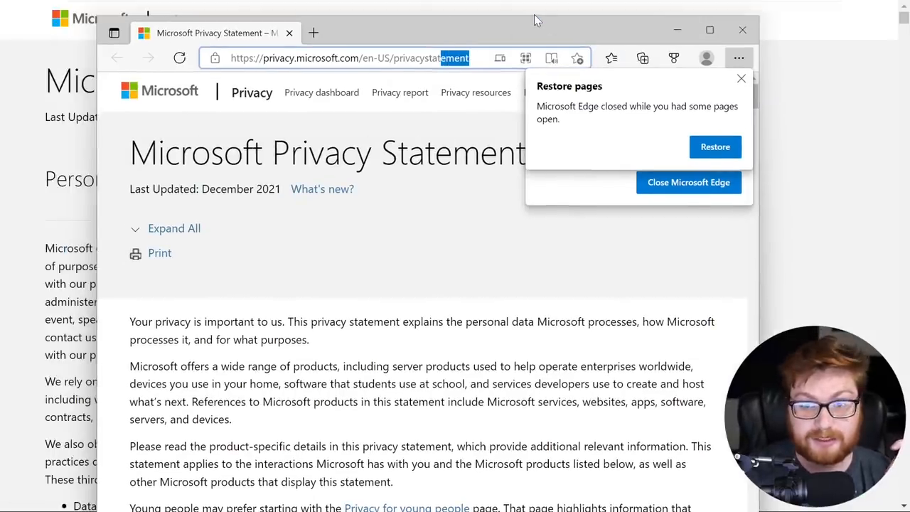
pyautogui.moveTo(326, 15)
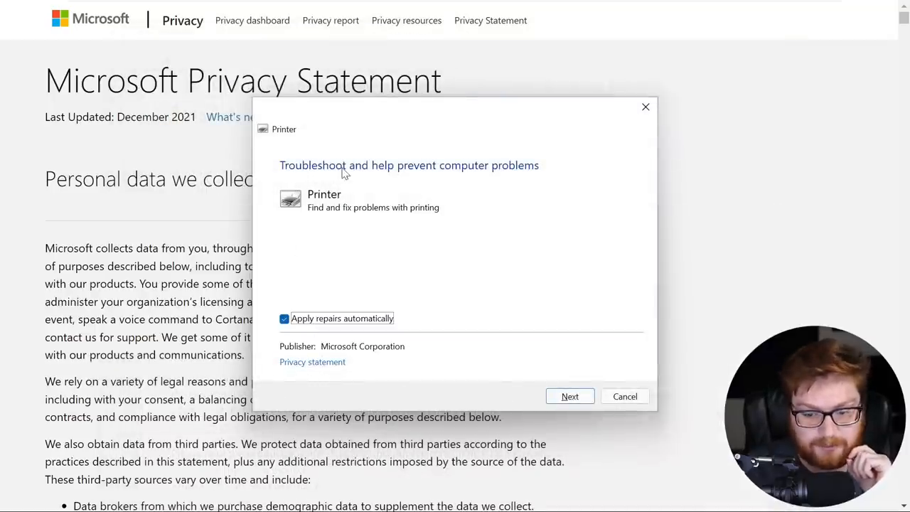
# Run the printer troubleshooter, view the 0x80070483 error details, and cancel it.
pyautogui.click(569, 396)
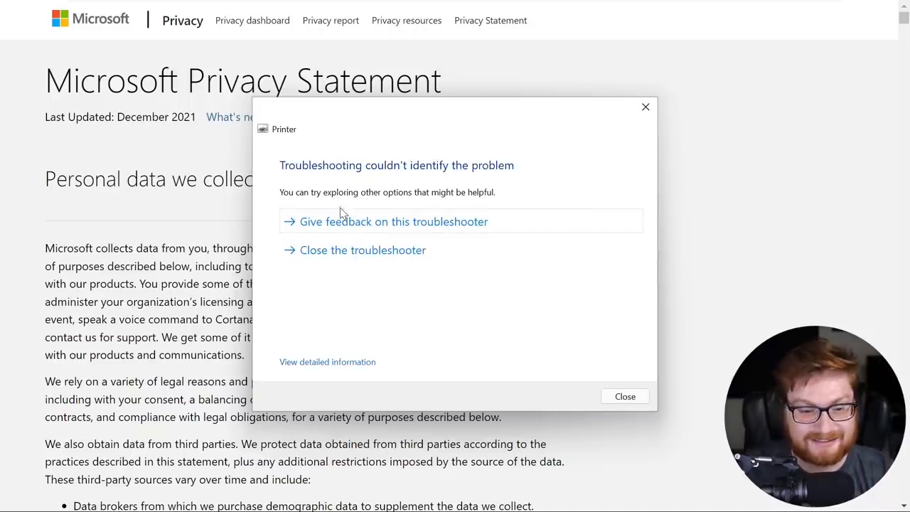
pyautogui.click(327, 361)
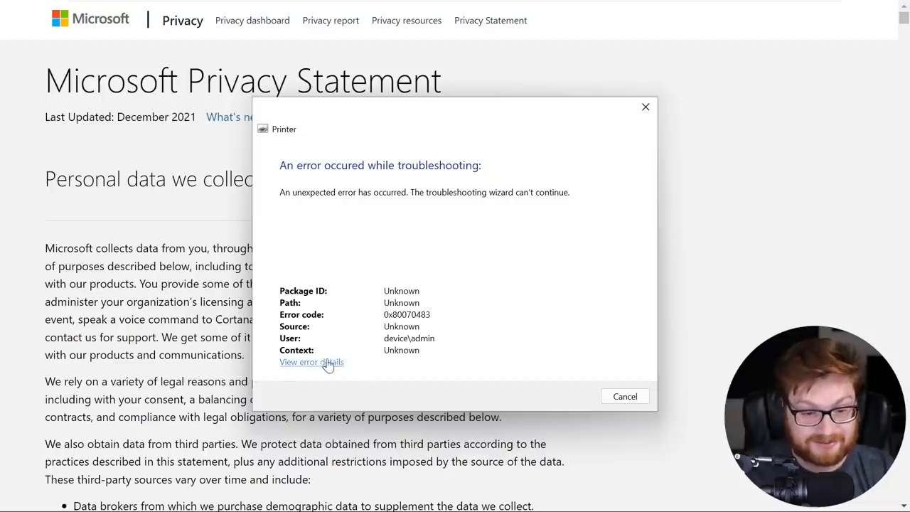
pyautogui.click(311, 362)
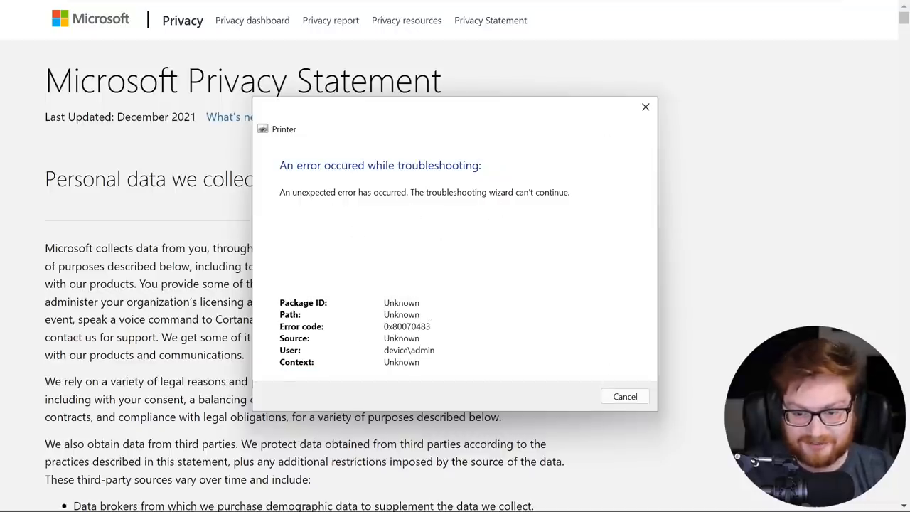
pyautogui.click(624, 396)
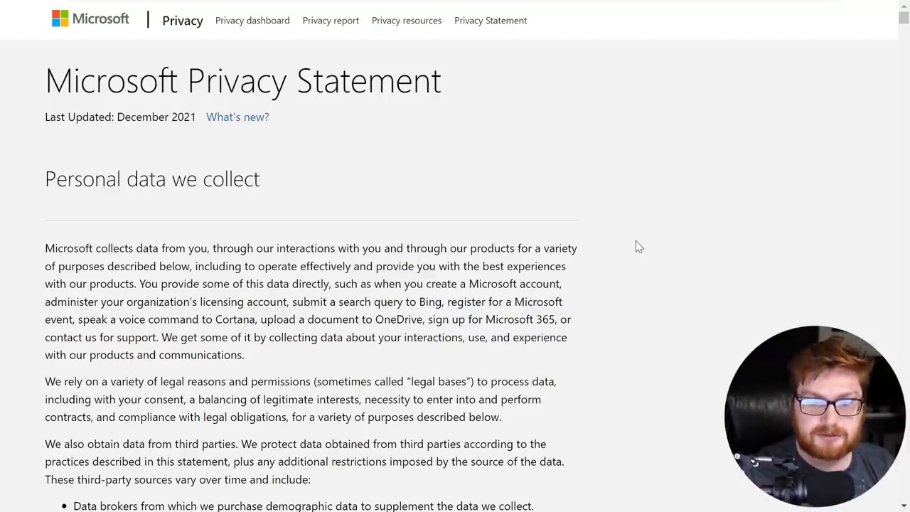
# Trigger Sticky Keys with Shift and dismiss the duplicate prompts with No.
pyautogui.press('shift')
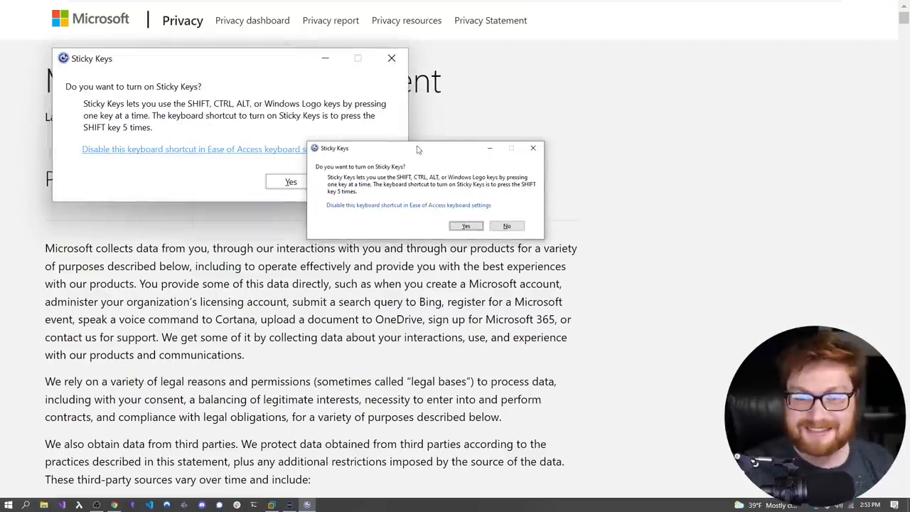
pyautogui.click(506, 225)
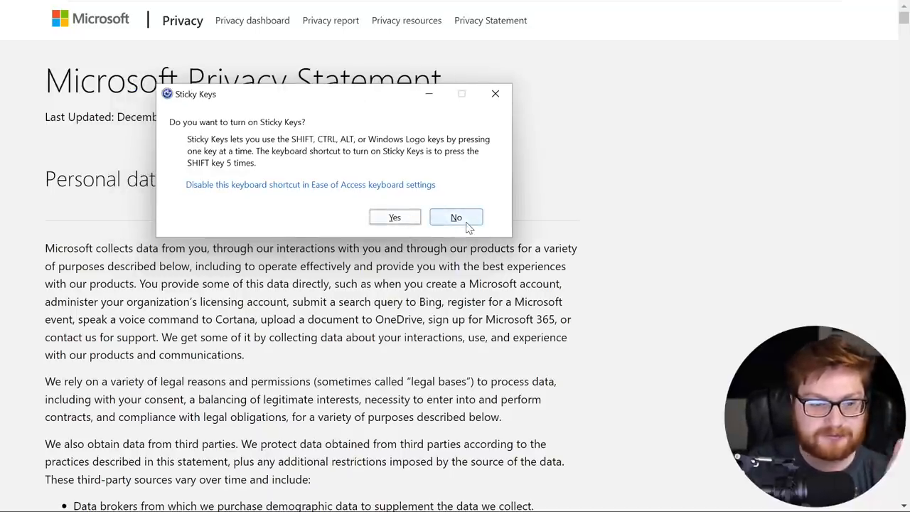
pyautogui.click(456, 217)
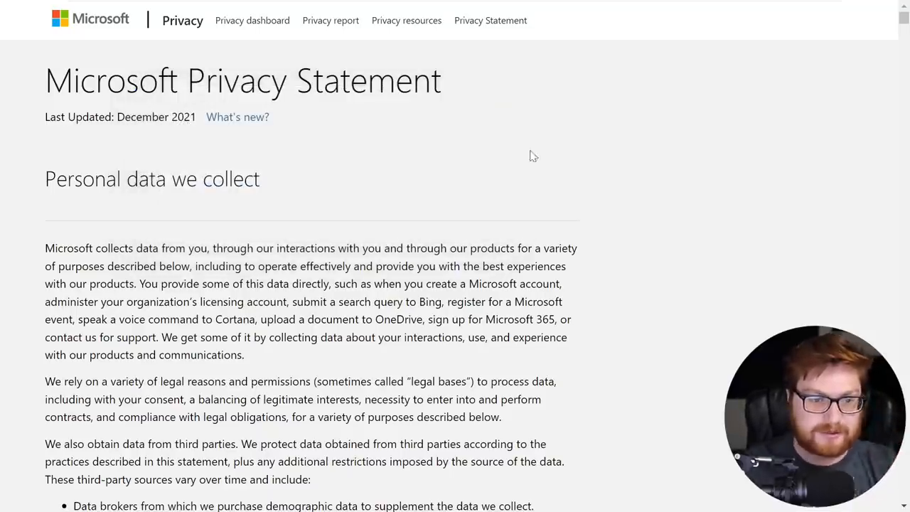
pyautogui.moveTo(304, 172)
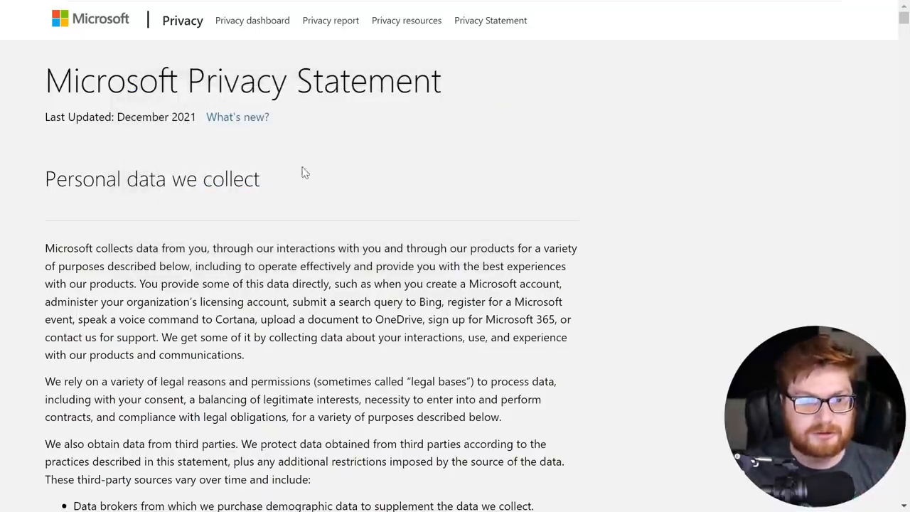
pyautogui.moveTo(526, 260)
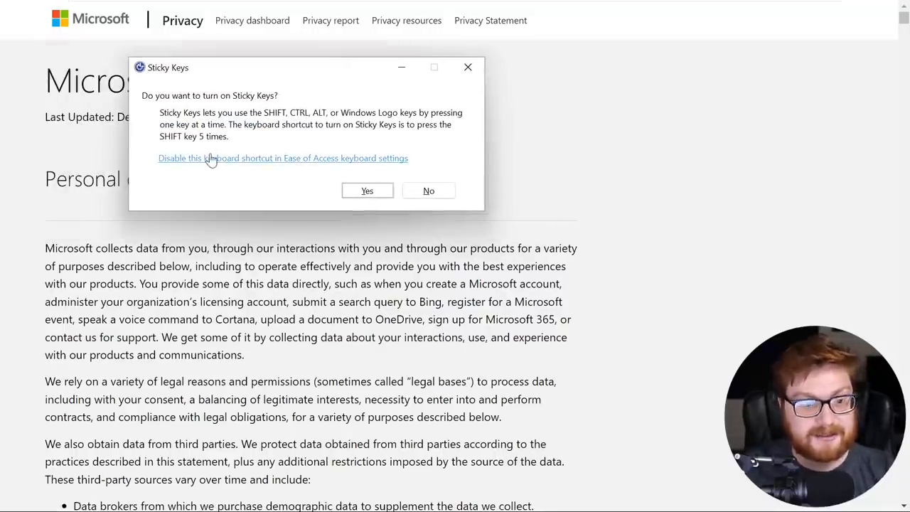
pyautogui.moveTo(239, 158)
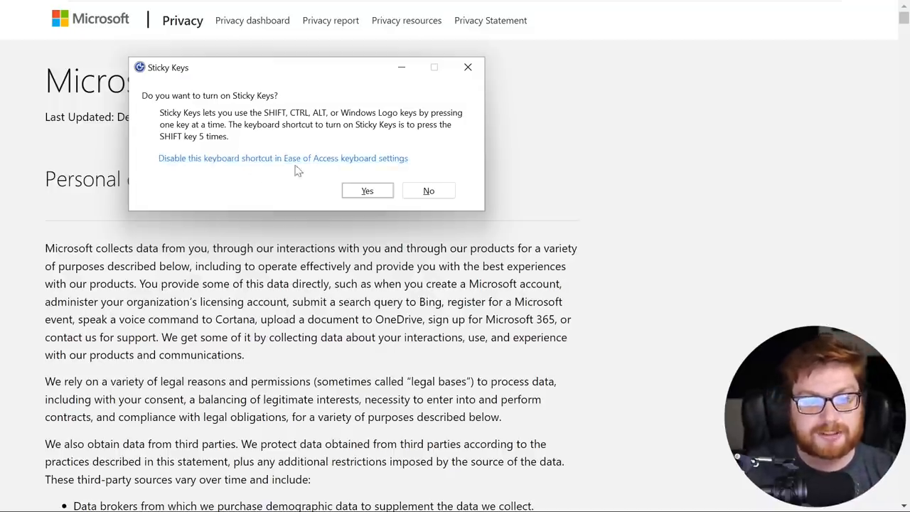
# Click the Ease of Access keyboard settings link in the Sticky Keys dialog.
pyautogui.click(283, 157)
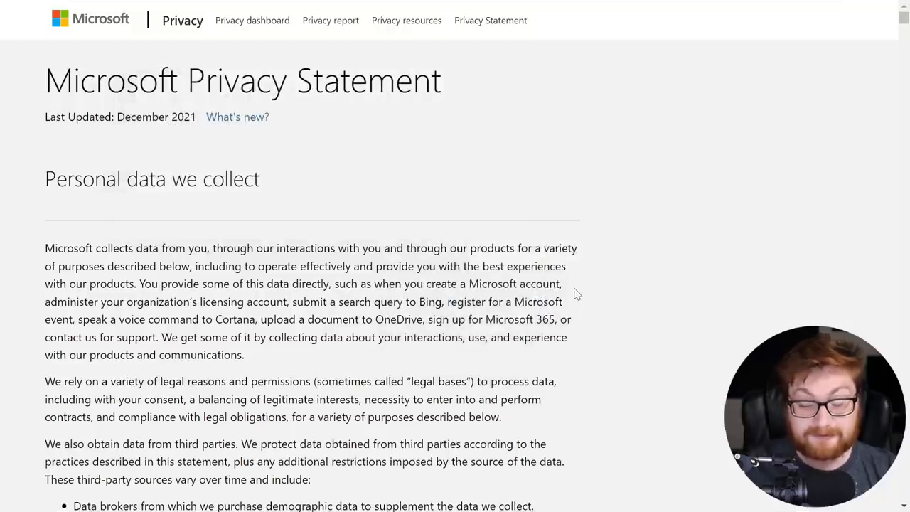
pyautogui.moveTo(572, 286)
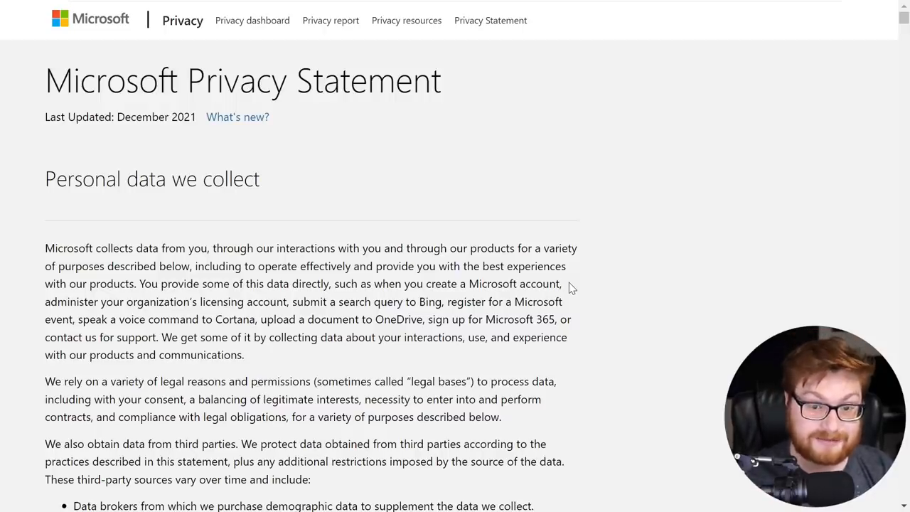
pyautogui.moveTo(369, 229)
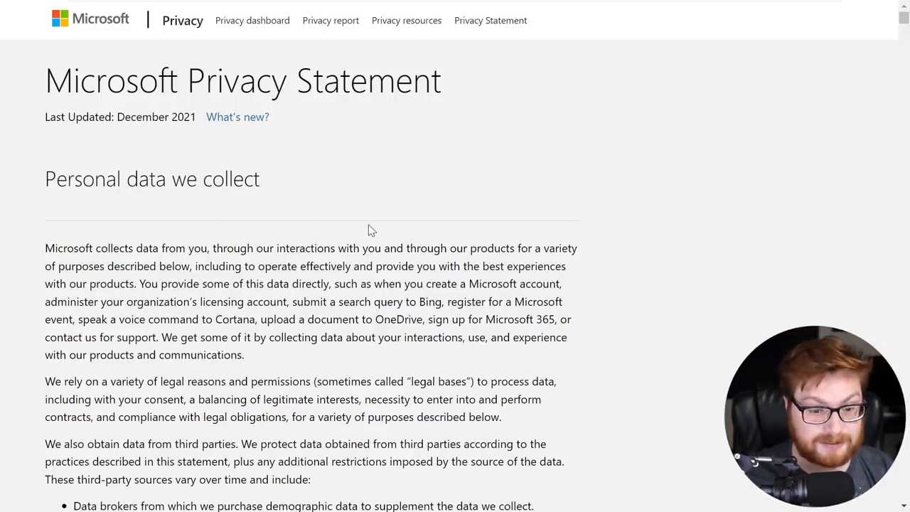
# Visit the Privacy at Microsoft home page from the header and return to the statement.
pyautogui.scroll(-3)
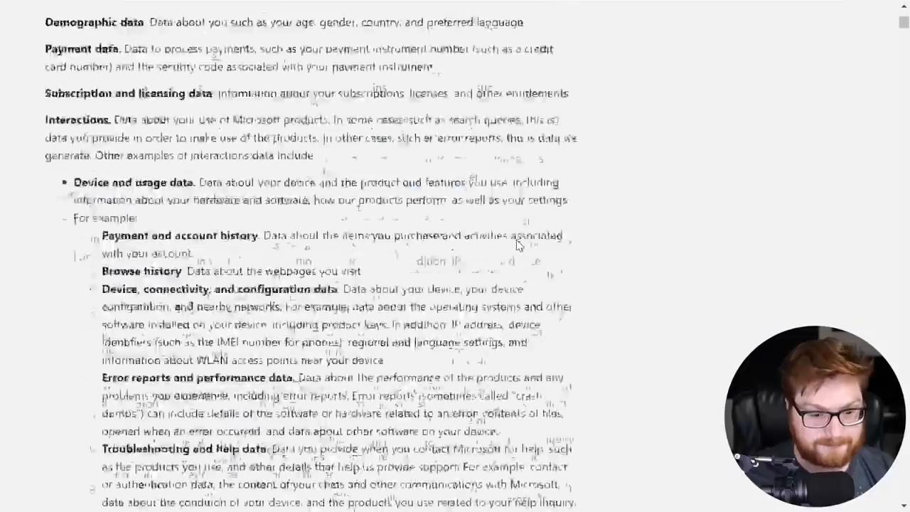
pyautogui.scroll(-3)
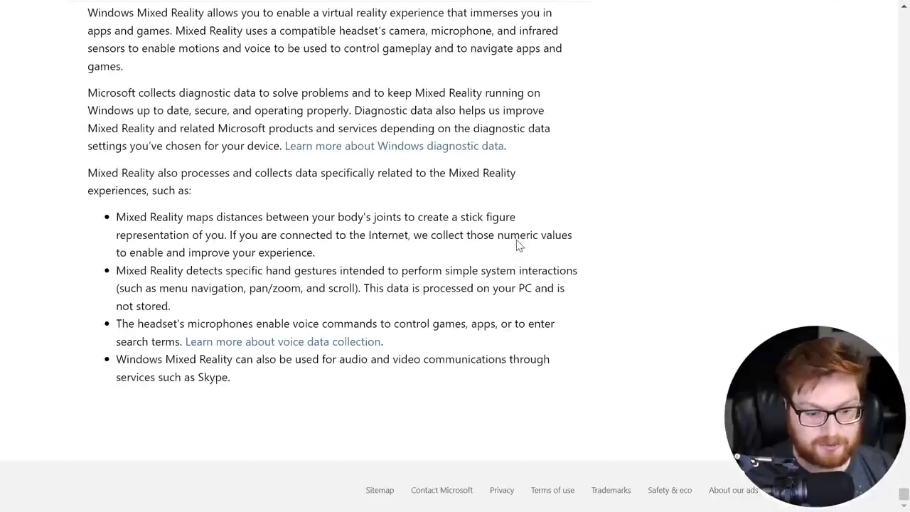
pyautogui.moveTo(446, 265)
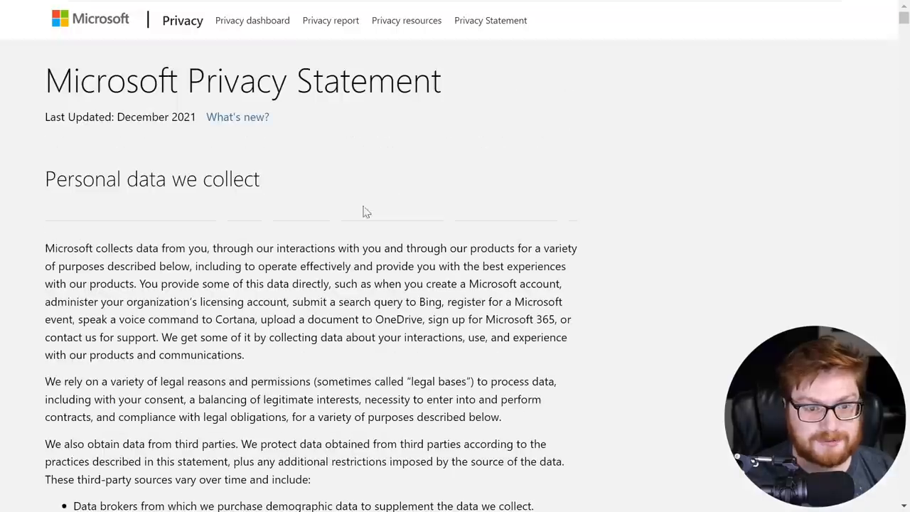
pyautogui.moveTo(329, 20)
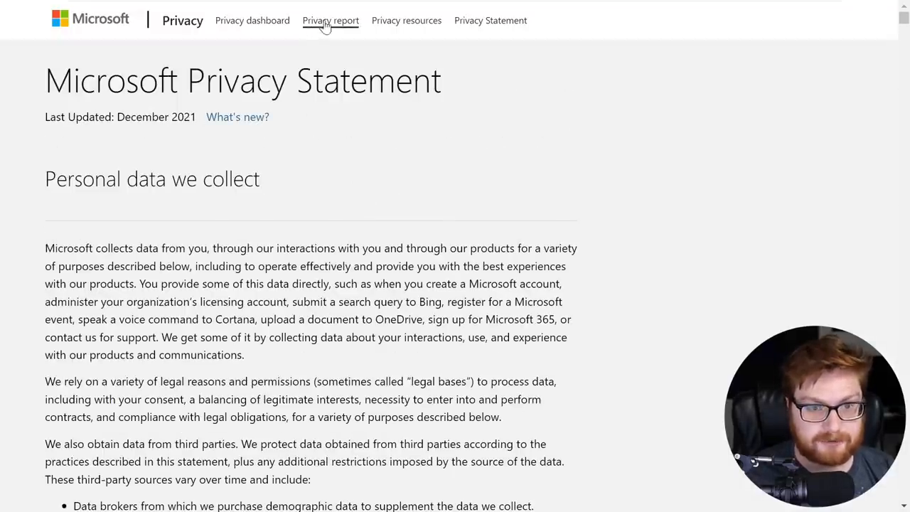
pyautogui.moveTo(732, 205)
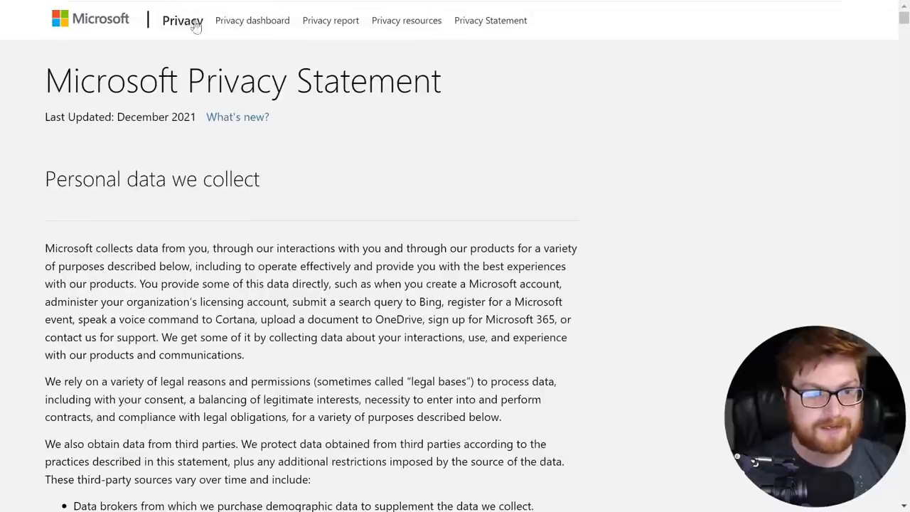
pyautogui.click(182, 19)
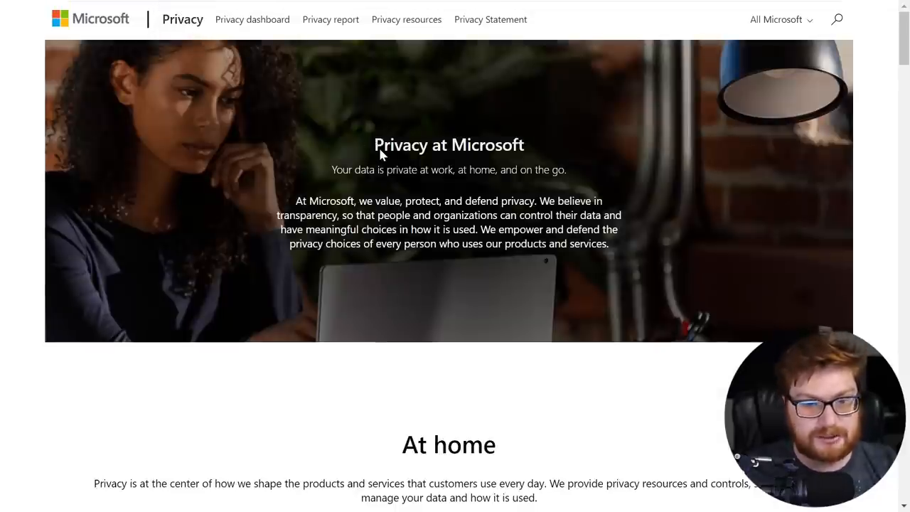
pyautogui.scroll(-3)
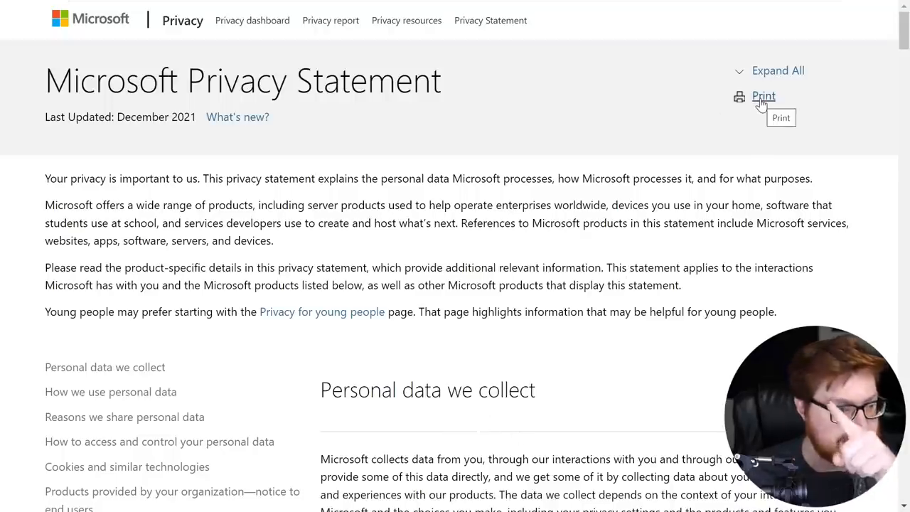
# Print the privacy statement page to a PDF file.
pyautogui.click(763, 96)
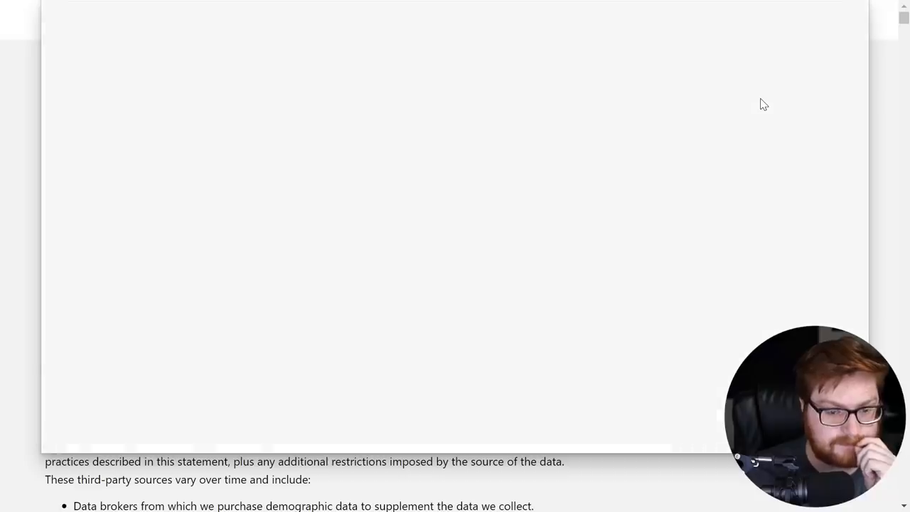
pyautogui.press('ctrl+p')
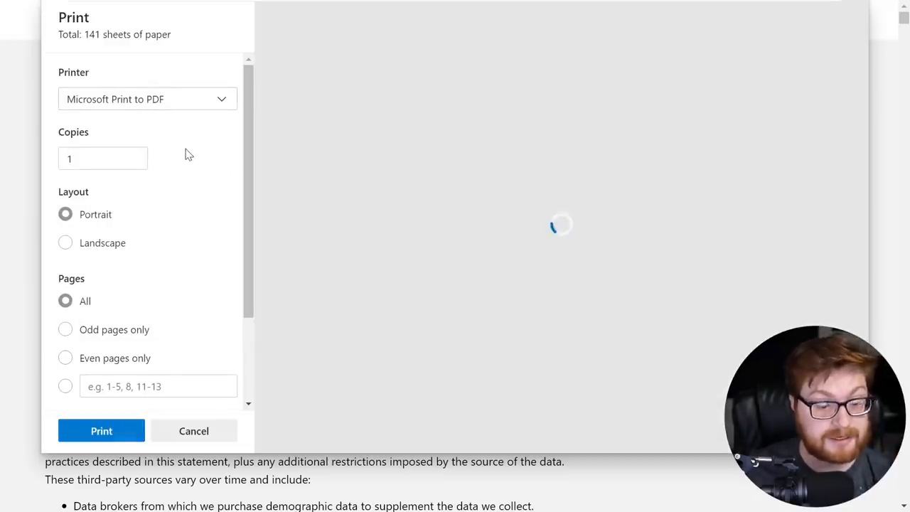
pyautogui.moveTo(234, 104)
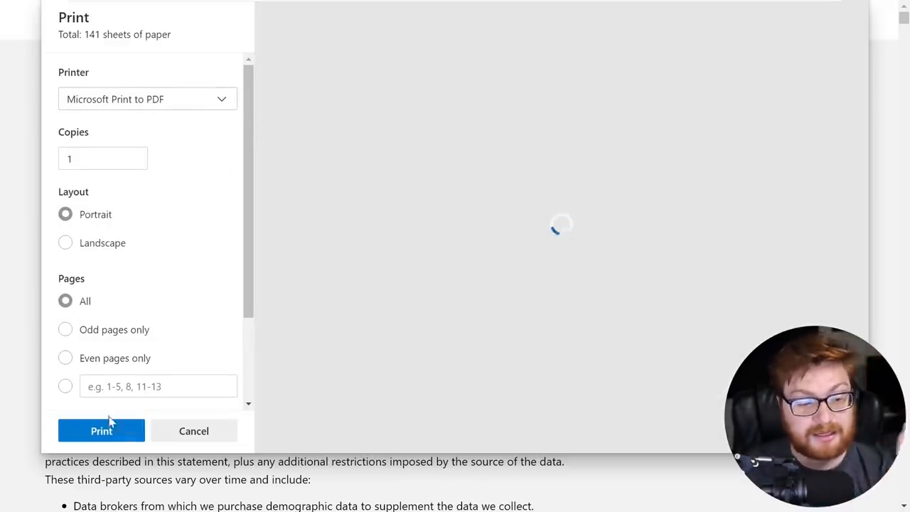
pyautogui.click(194, 431)
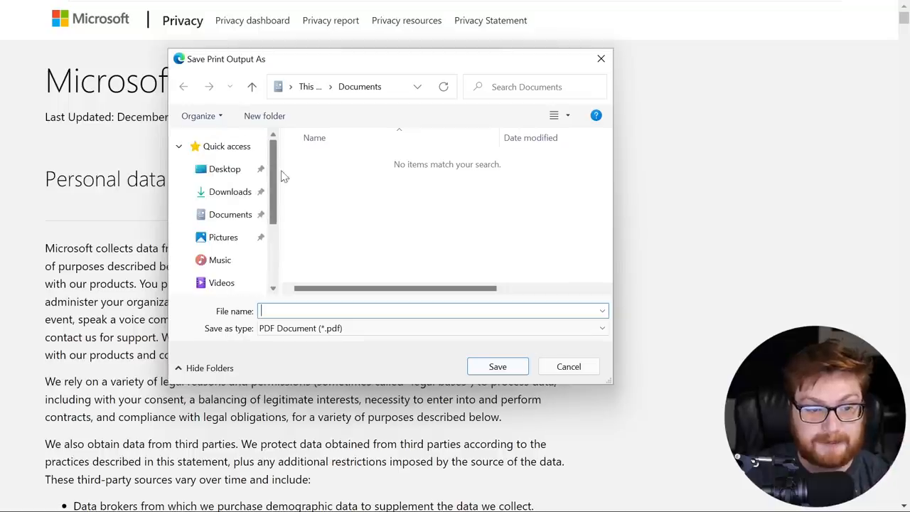
# Browse the save dialog to Desktop and bring up its context menu.
pyautogui.rightClick(224, 168)
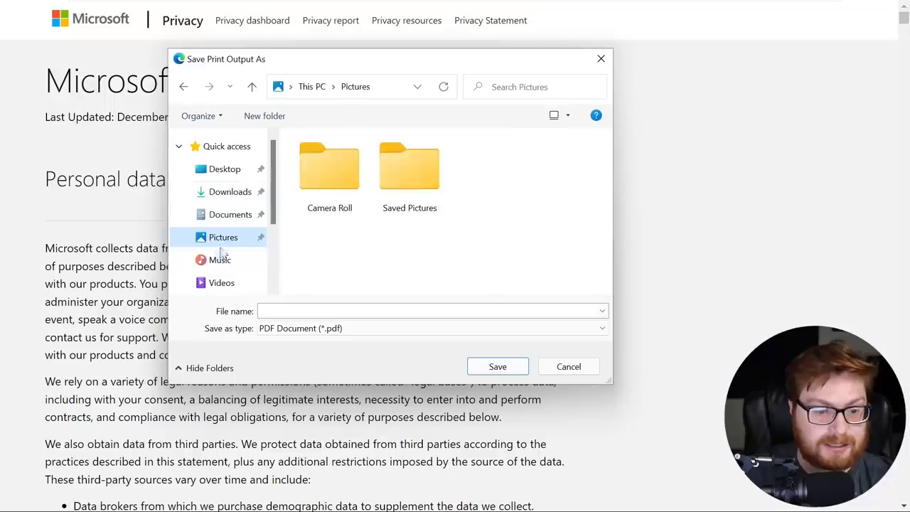
pyautogui.click(224, 168)
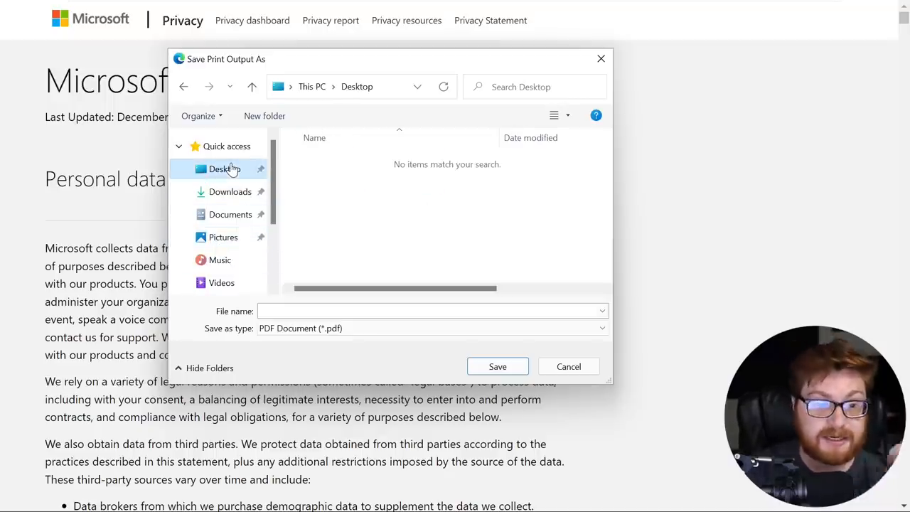
pyautogui.rightClick(223, 168)
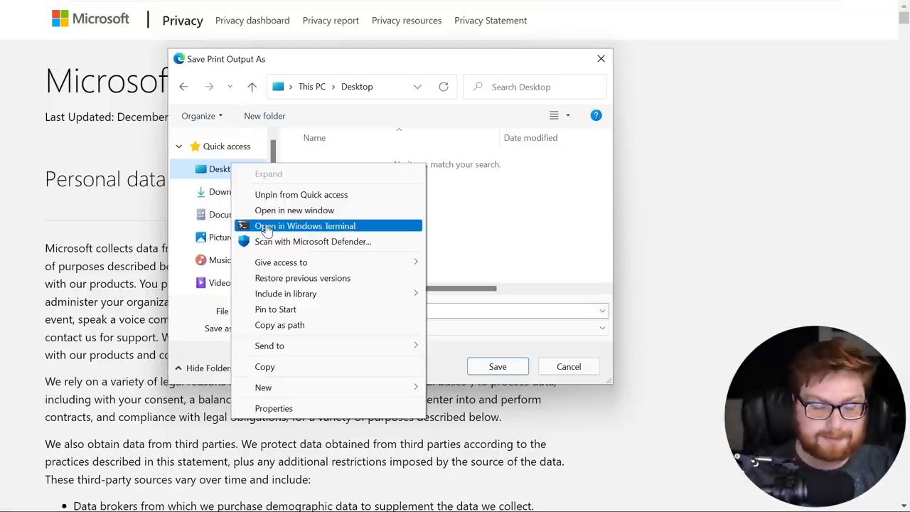
# Choose 'Open in Windows Terminal' to get PowerShell at C:\Users\kiosk\Desktop.
pyautogui.click(304, 226)
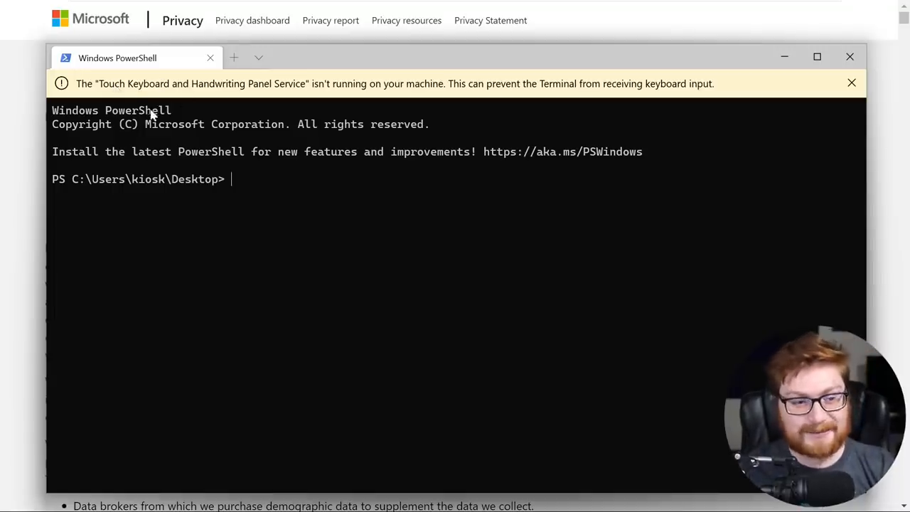
pyautogui.moveTo(103, 105)
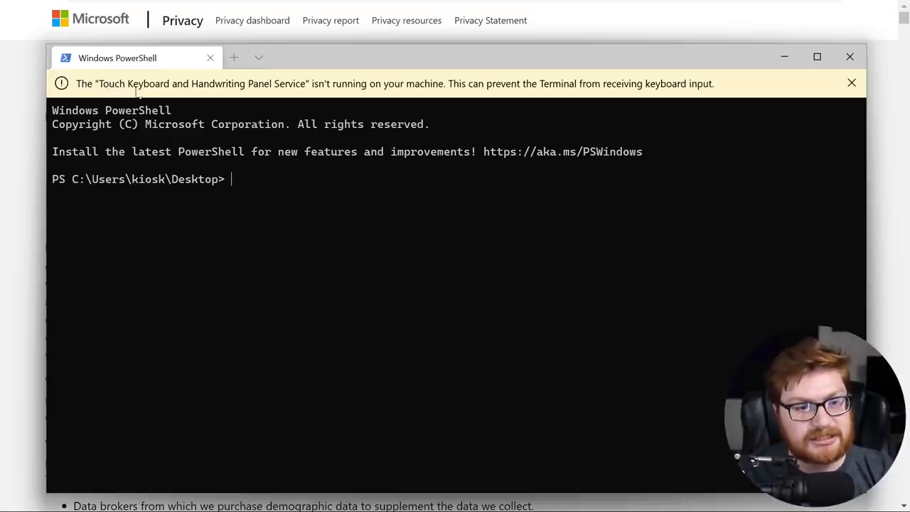
pyautogui.moveTo(317, 88)
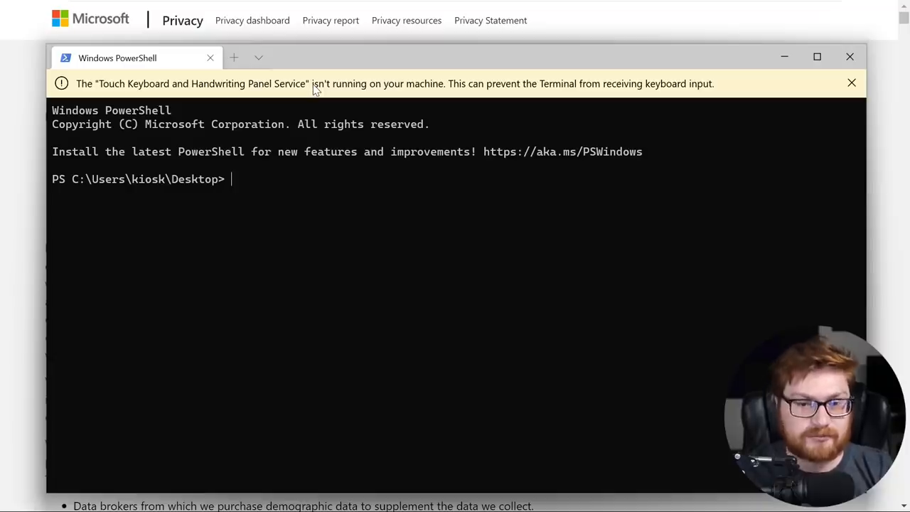
pyautogui.moveTo(665, 97)
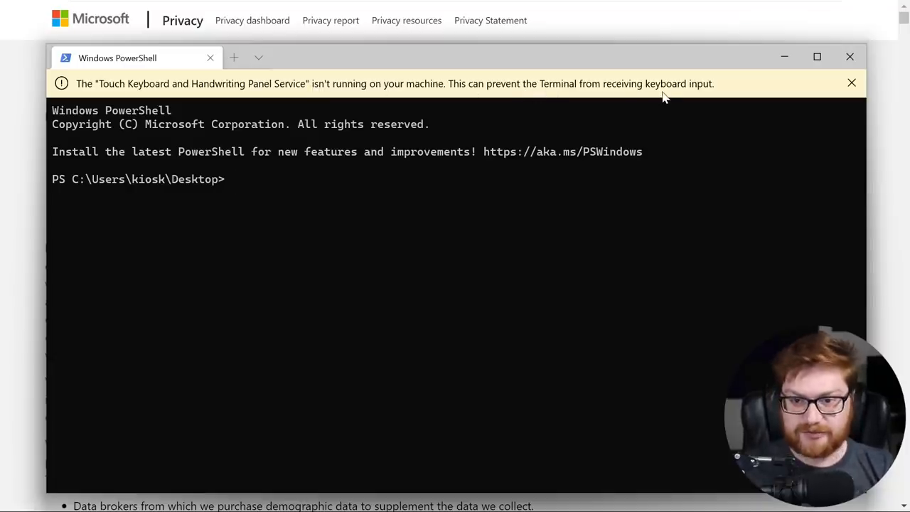
pyautogui.moveTo(298, 194)
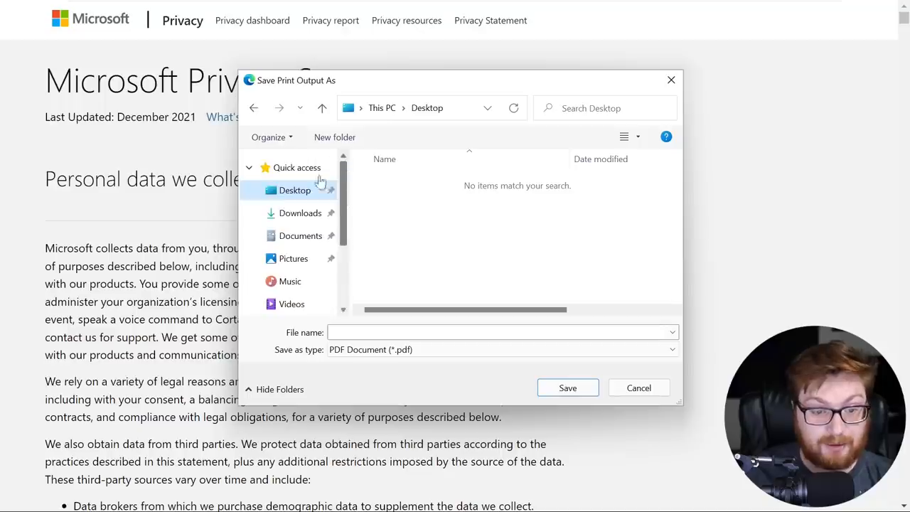
# Save the PDF with the file name 'test' and scroll the privacy statement.
pyautogui.write('test')
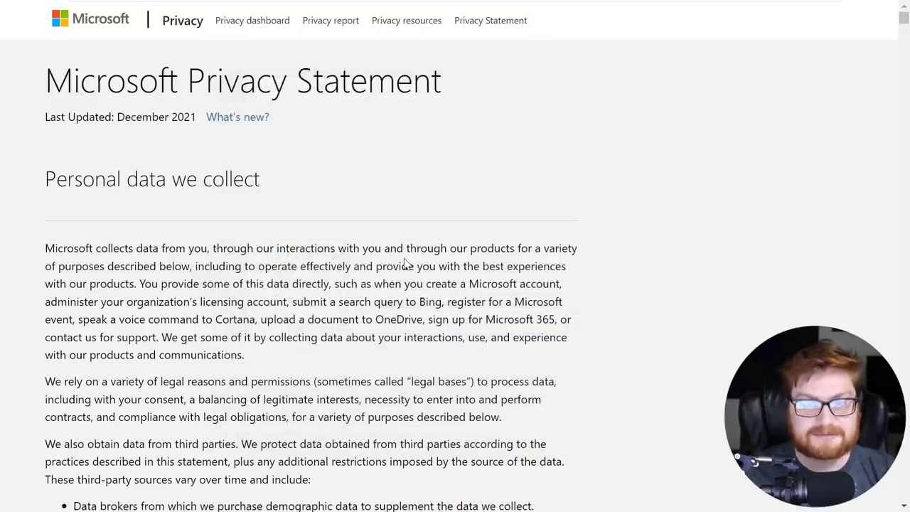
pyautogui.scroll(-3)
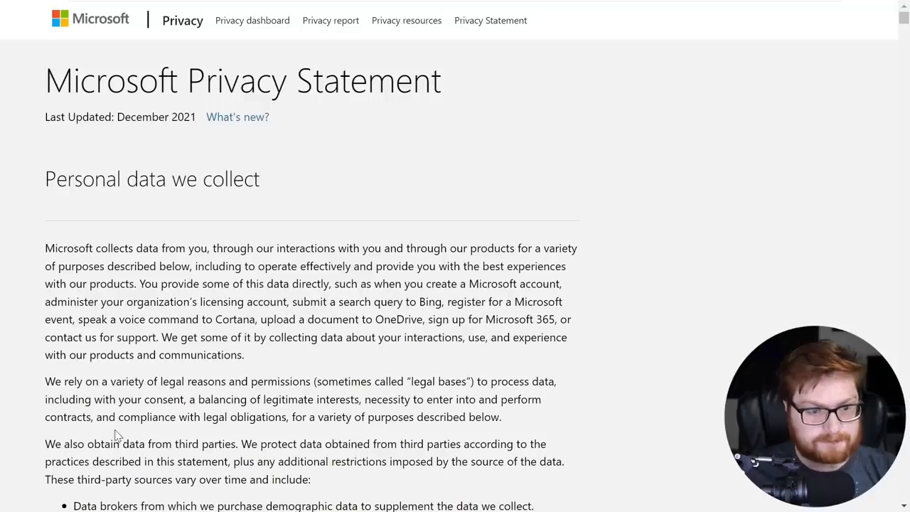
pyautogui.moveTo(301, 170)
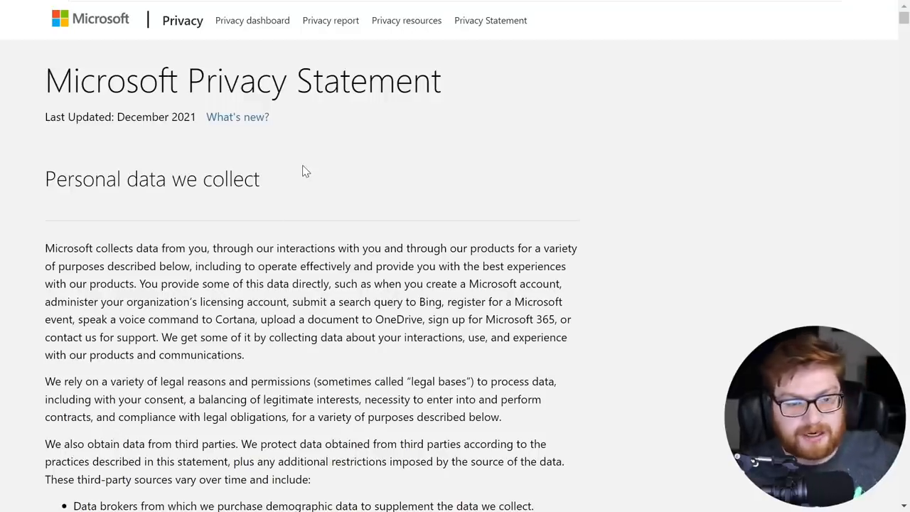
pyautogui.moveTo(378, 184)
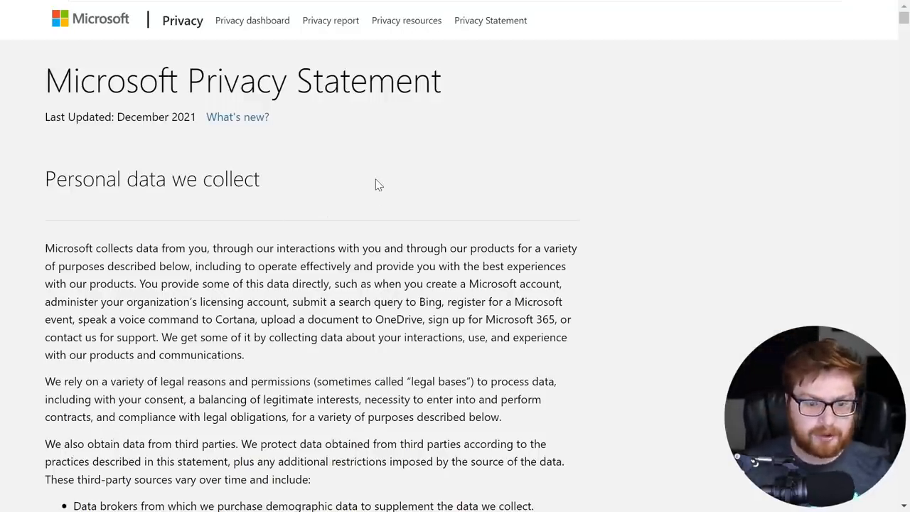
pyautogui.scroll(-3)
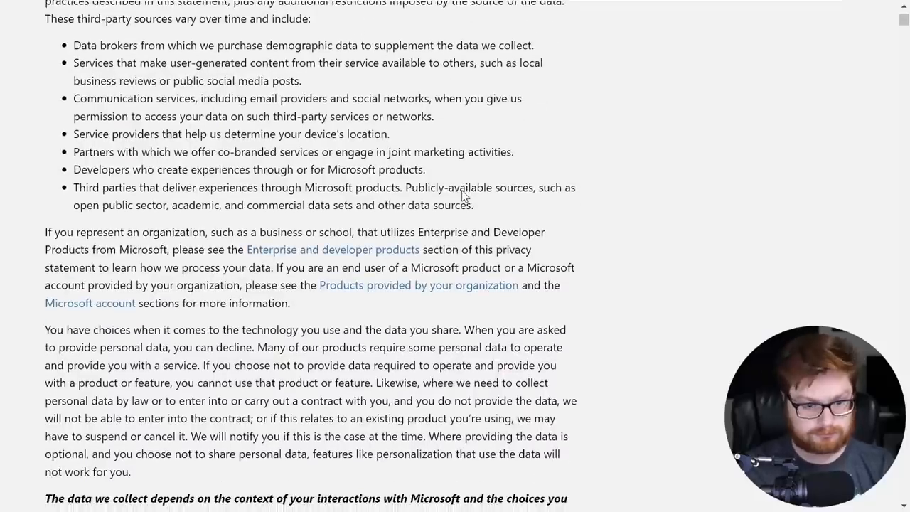
pyautogui.scroll(3)
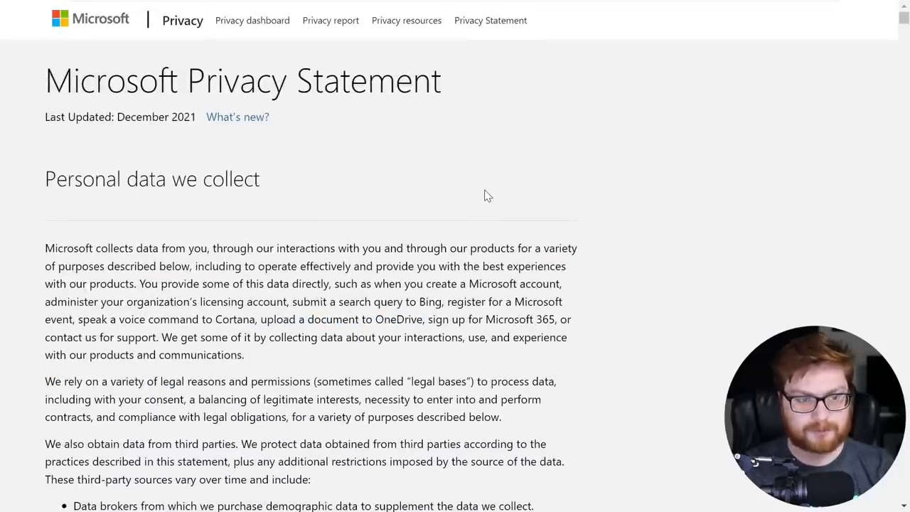
pyautogui.moveTo(714, 199)
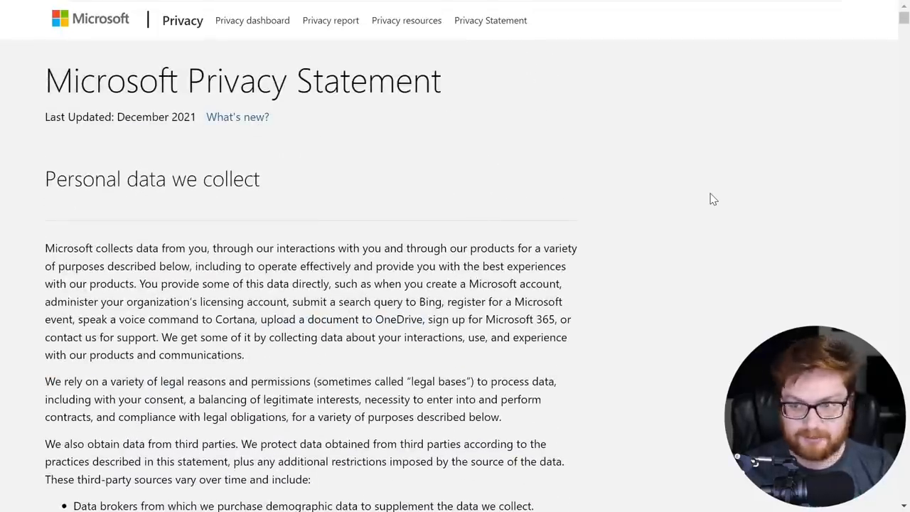
pyautogui.scroll(-3)
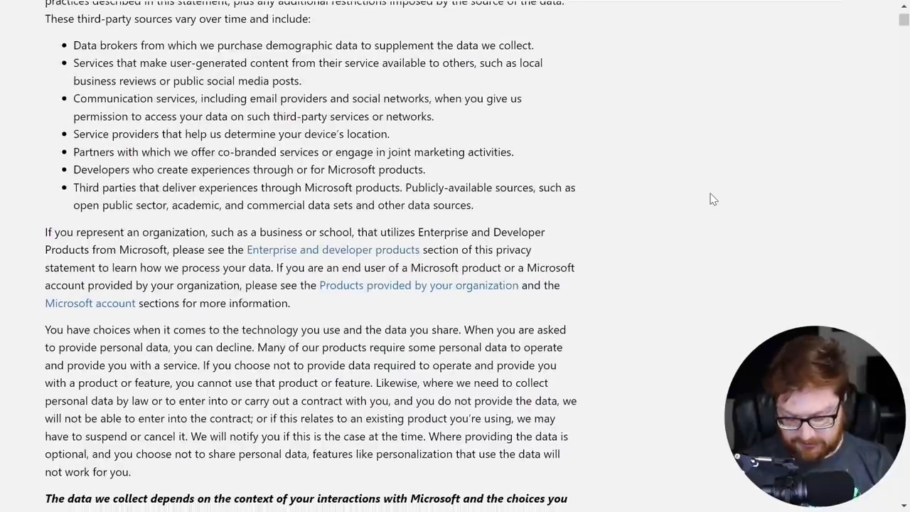
pyautogui.scroll(-3)
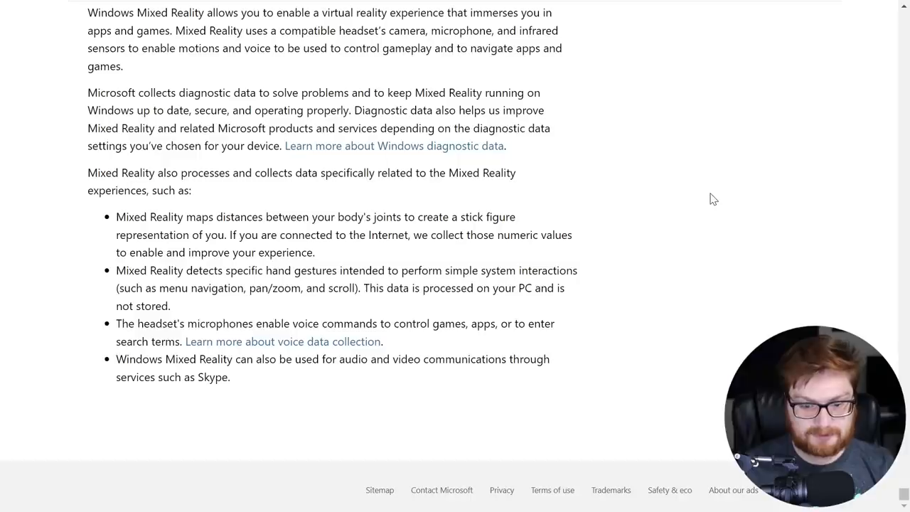
pyautogui.click(764, 95)
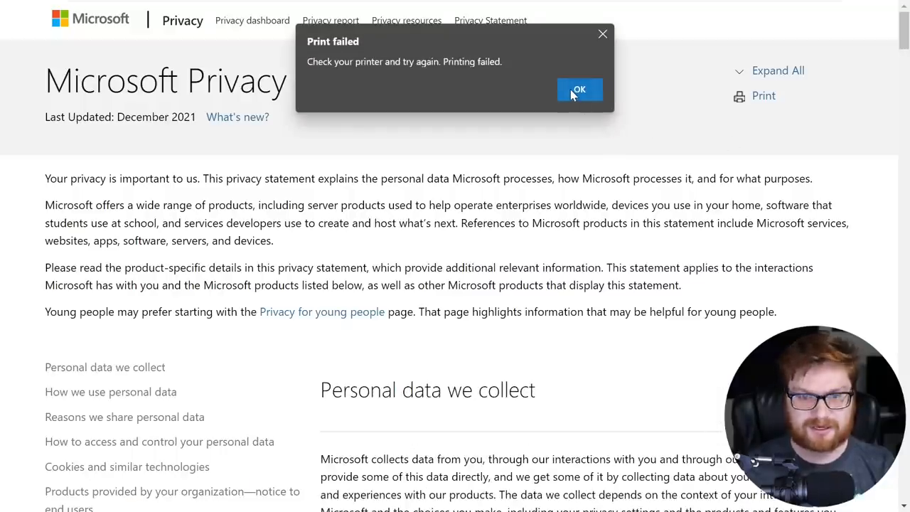
# Dismiss the Print failed notice, reopen print settings with Ctrl+P, then leave them.
pyautogui.click(578, 90)
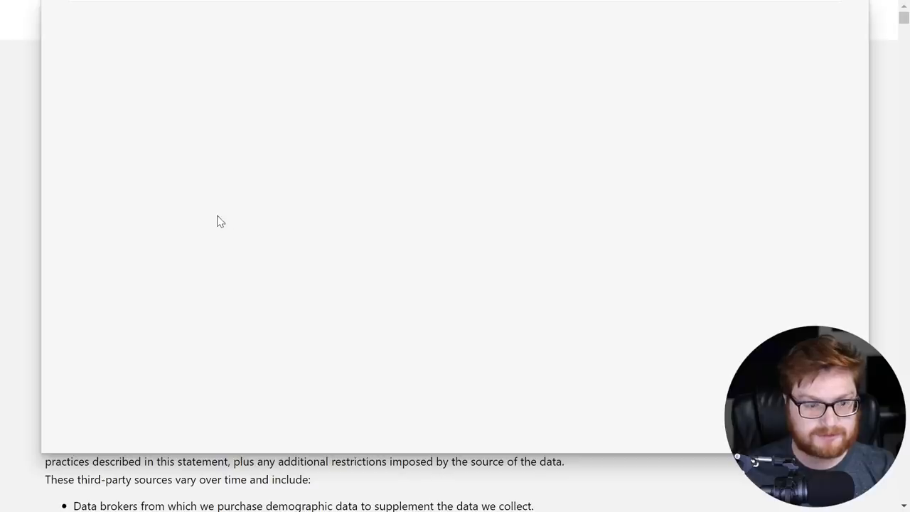
pyautogui.press('ctrl+p')
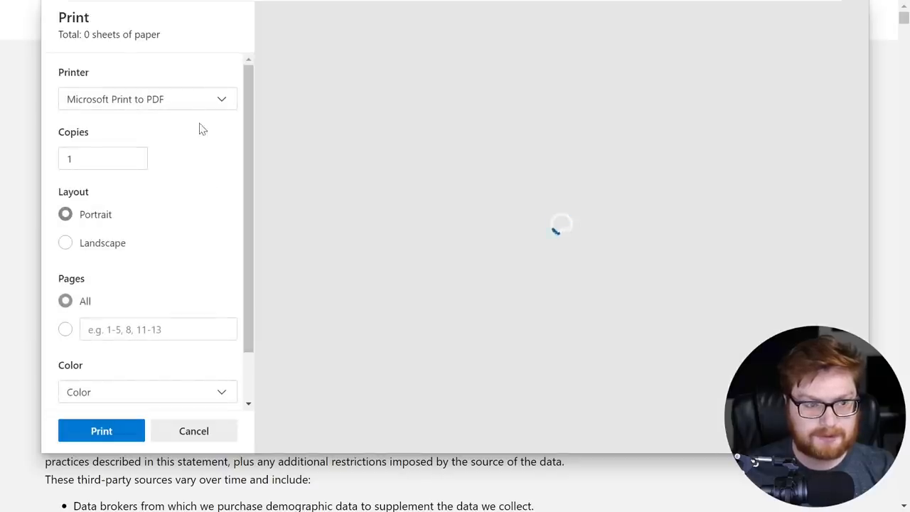
pyautogui.click(147, 99)
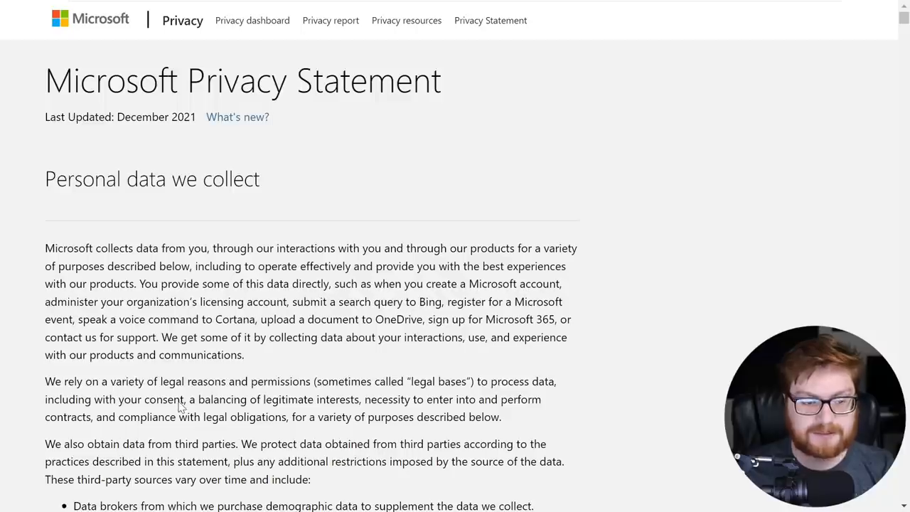
pyautogui.moveTo(305, 185)
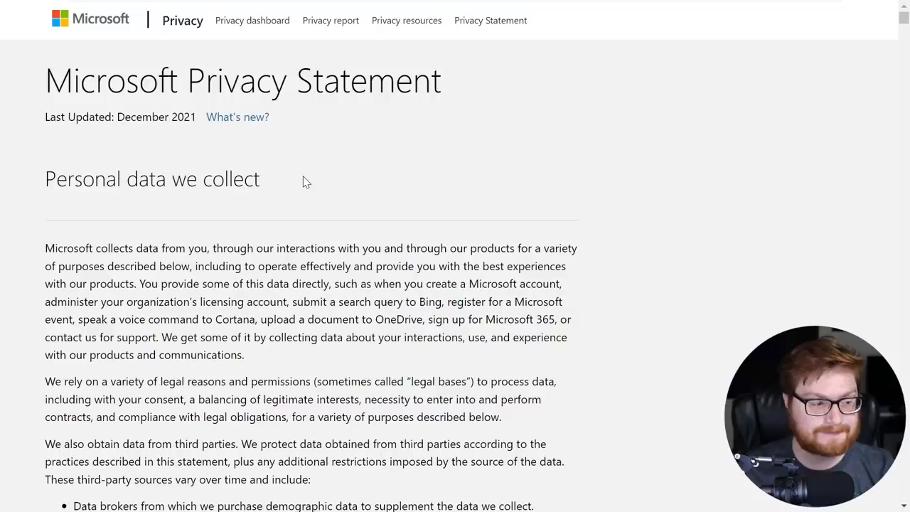
pyautogui.moveTo(369, 165)
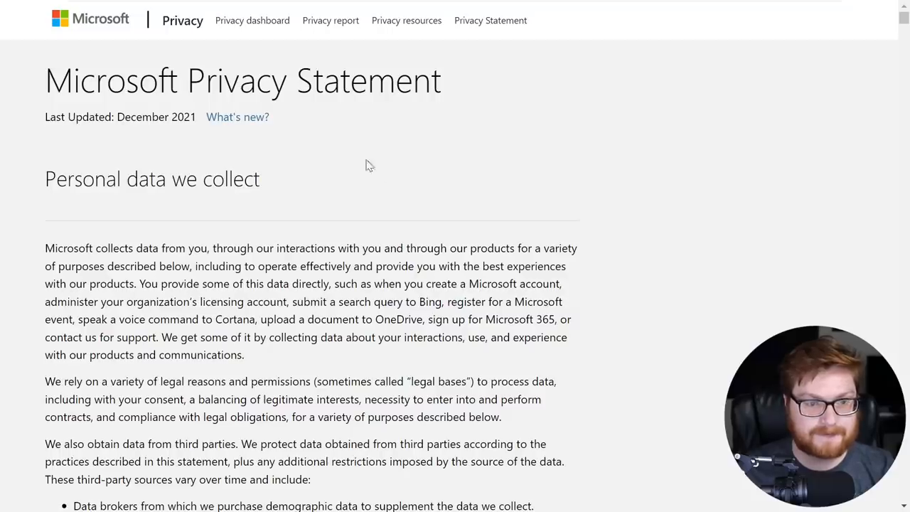
pyautogui.moveTo(399, 190)
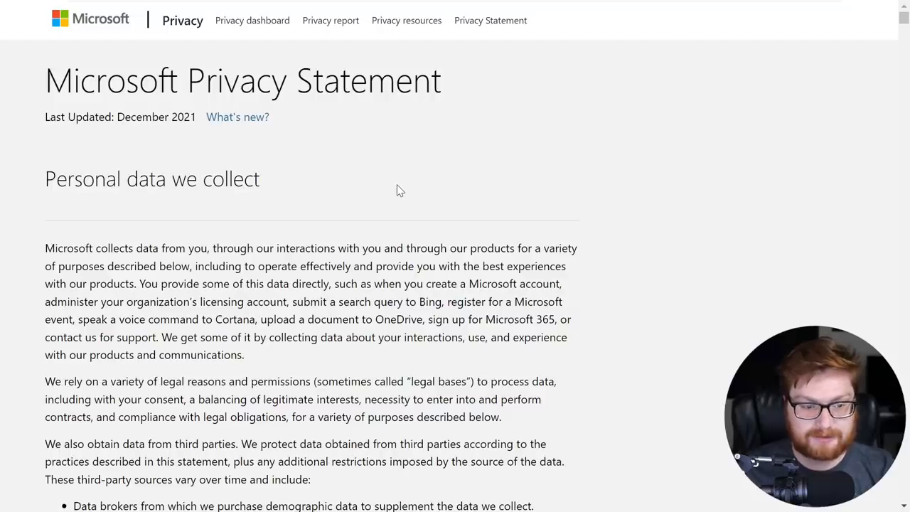
pyautogui.scroll(-3)
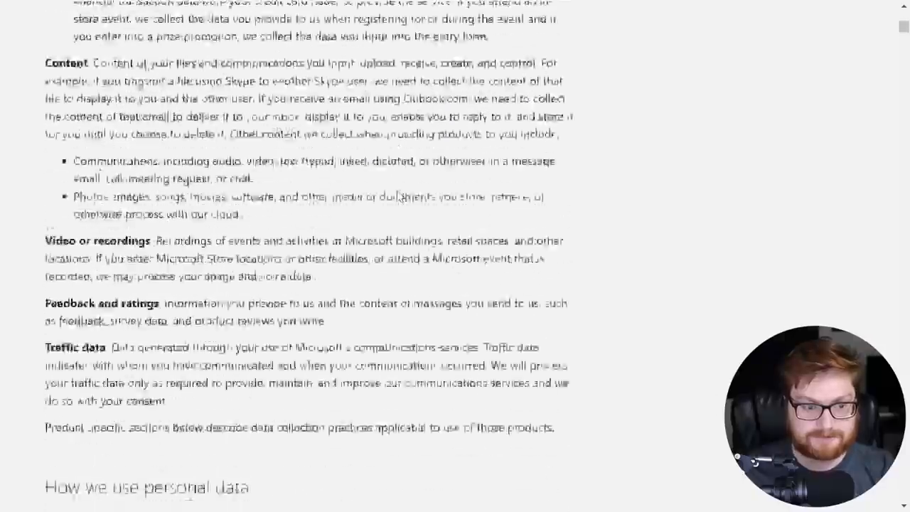
pyautogui.scroll(-3)
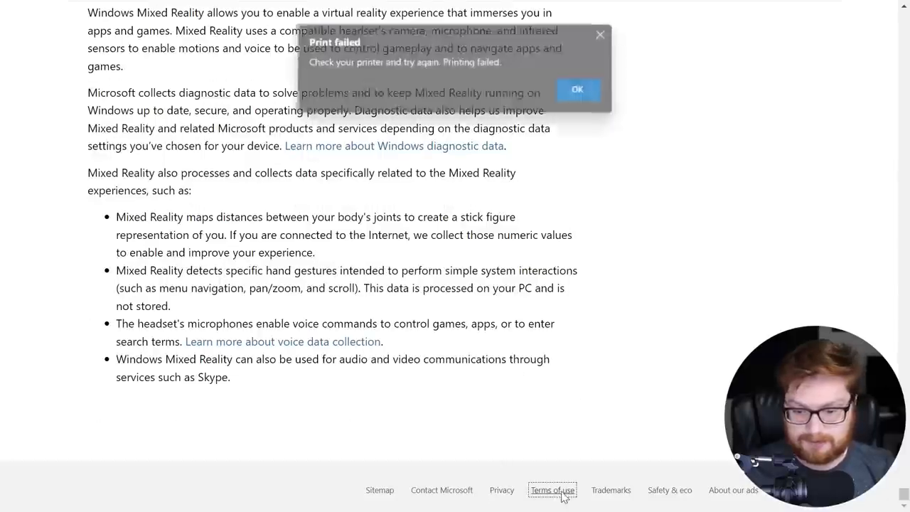
# Visit the Terms of Use page, then follow its link back to the Privacy Statement.
pyautogui.click(551, 490)
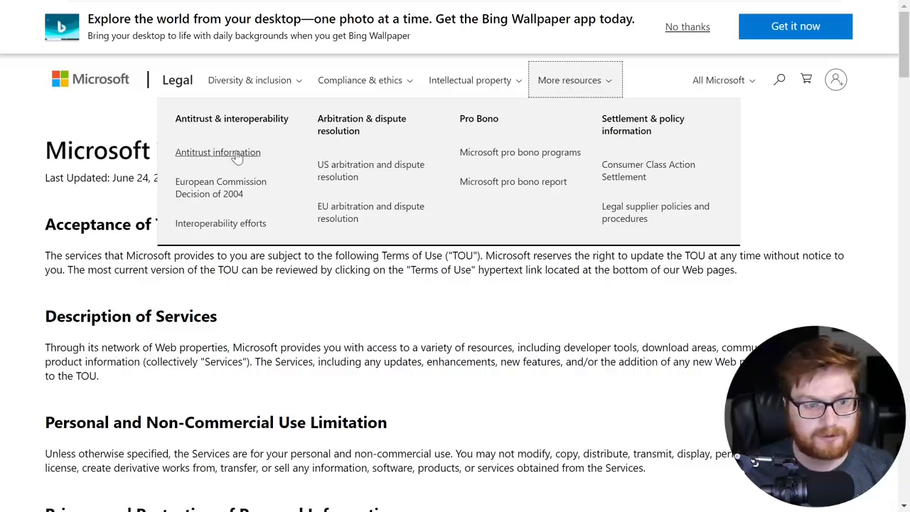
pyautogui.scroll(-3)
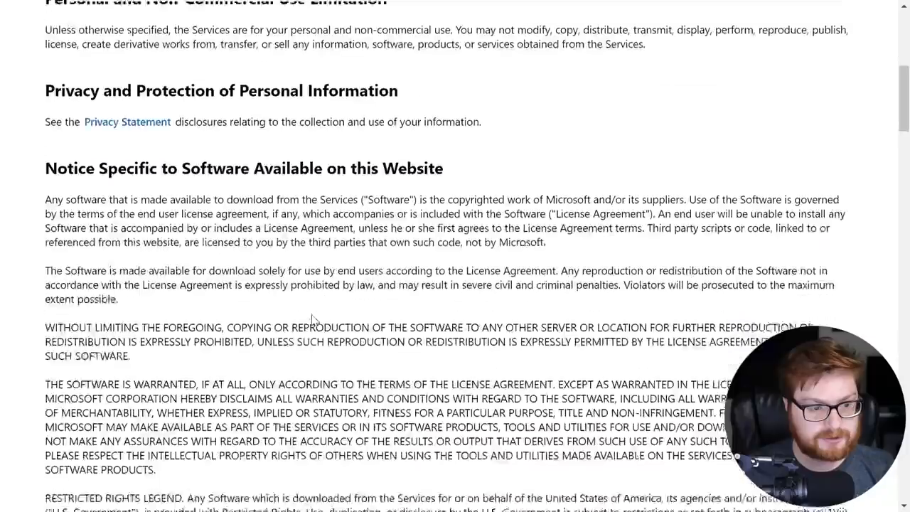
pyautogui.scroll(3)
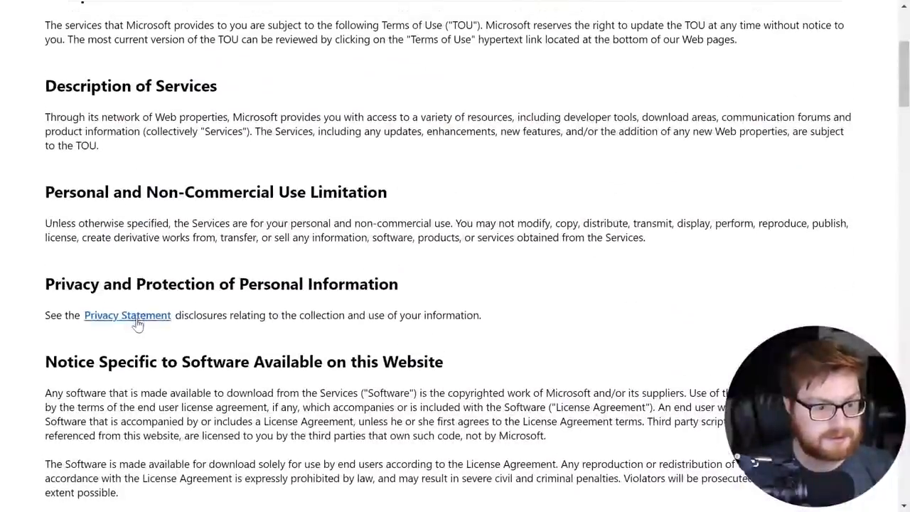
pyautogui.click(127, 315)
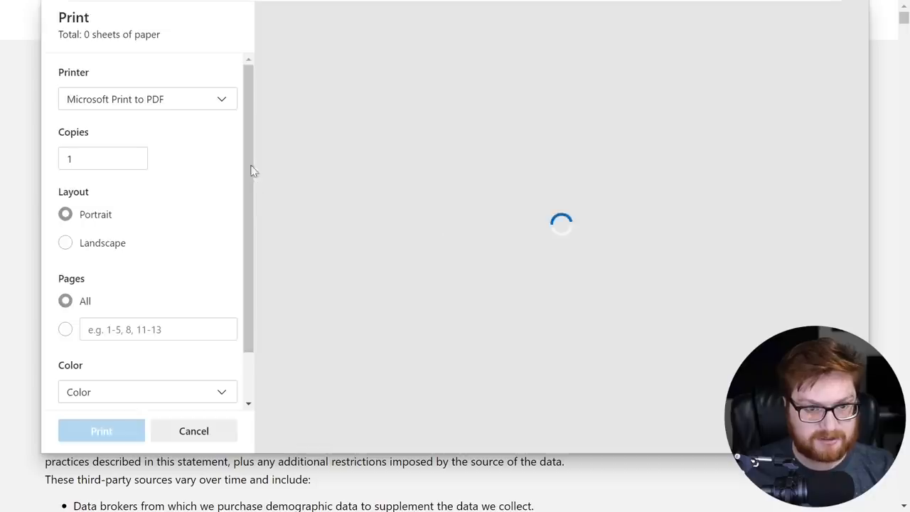
# View the available printers, then cancel printing to return to the page.
pyautogui.click(147, 98)
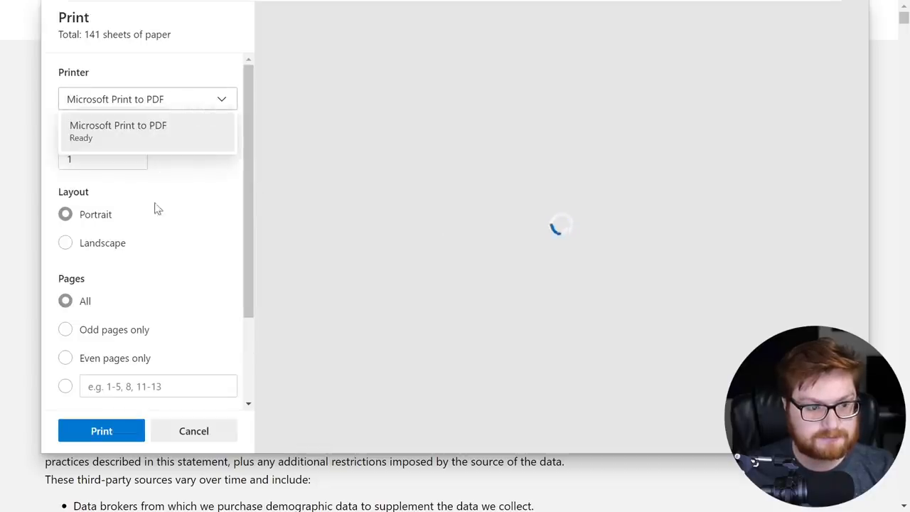
pyautogui.click(193, 430)
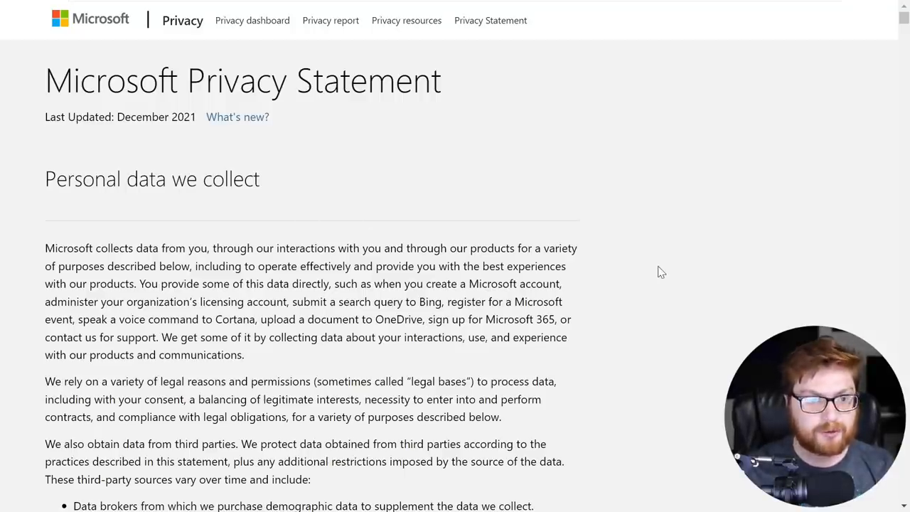
pyautogui.scroll(-3)
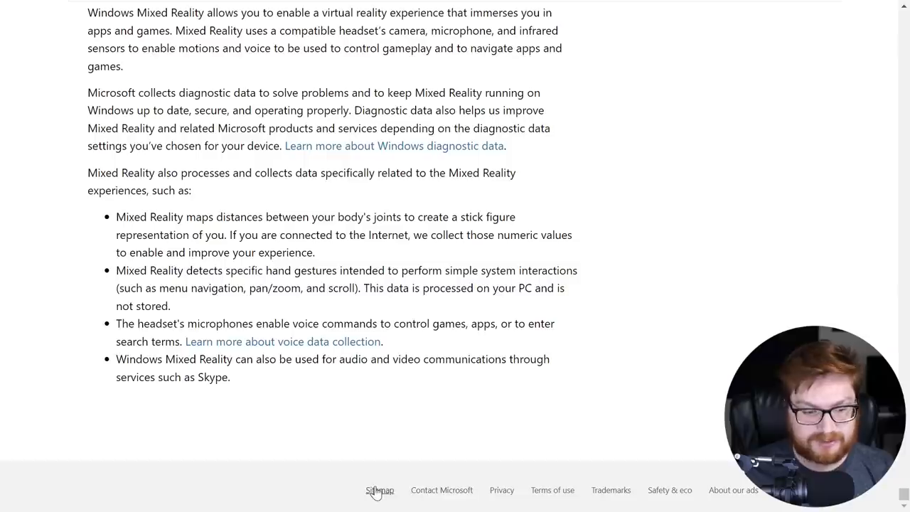
pyautogui.moveTo(396, 405)
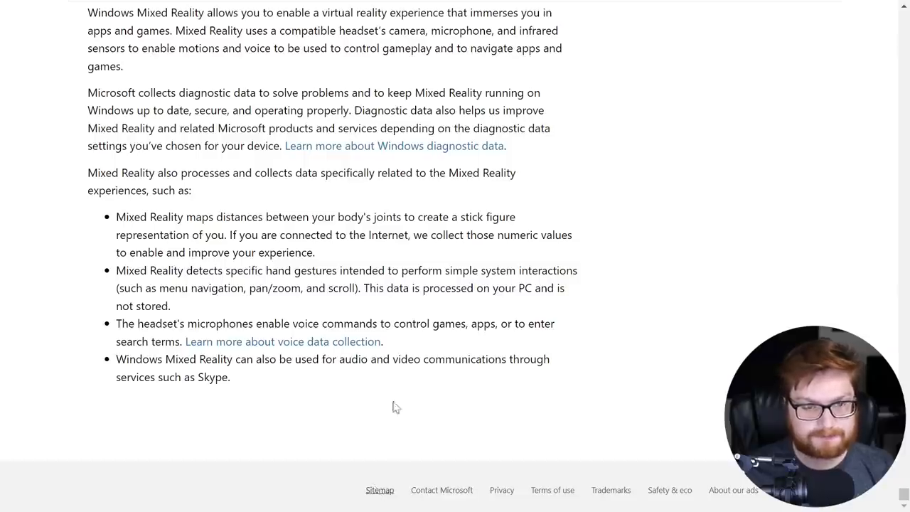
# Go from the Site Map's About section to the Bing Wallpaper download page.
pyautogui.click(380, 490)
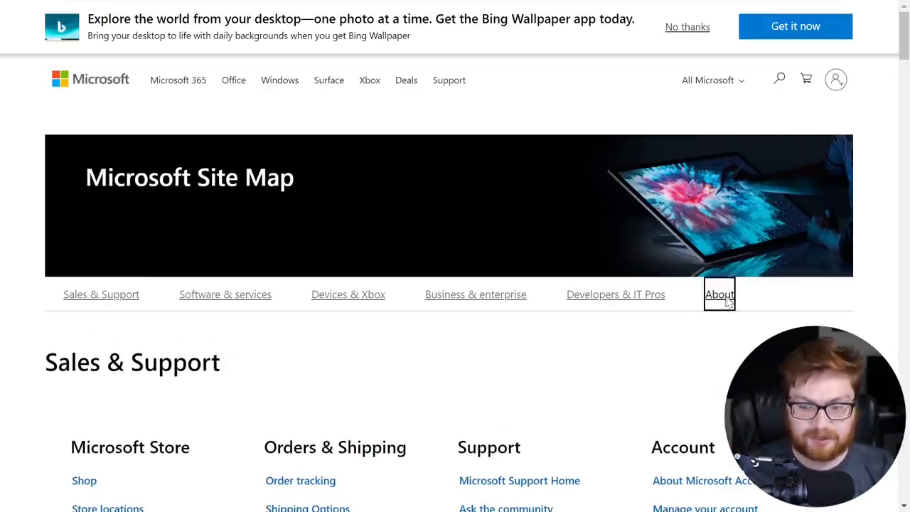
pyautogui.click(718, 294)
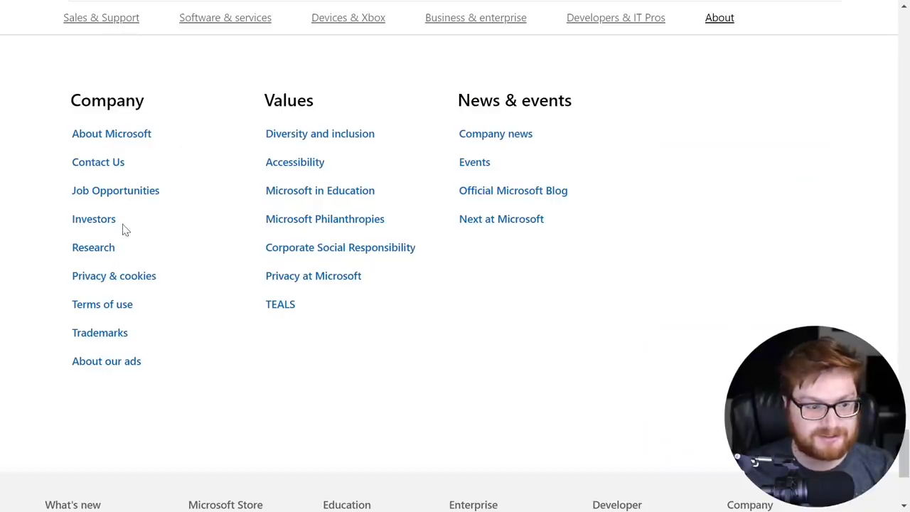
pyautogui.scroll(-3)
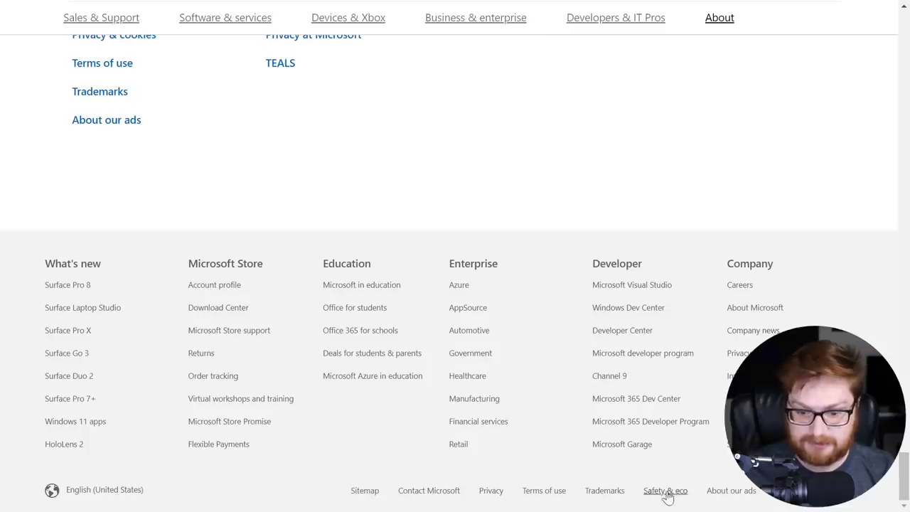
pyautogui.moveTo(491, 490)
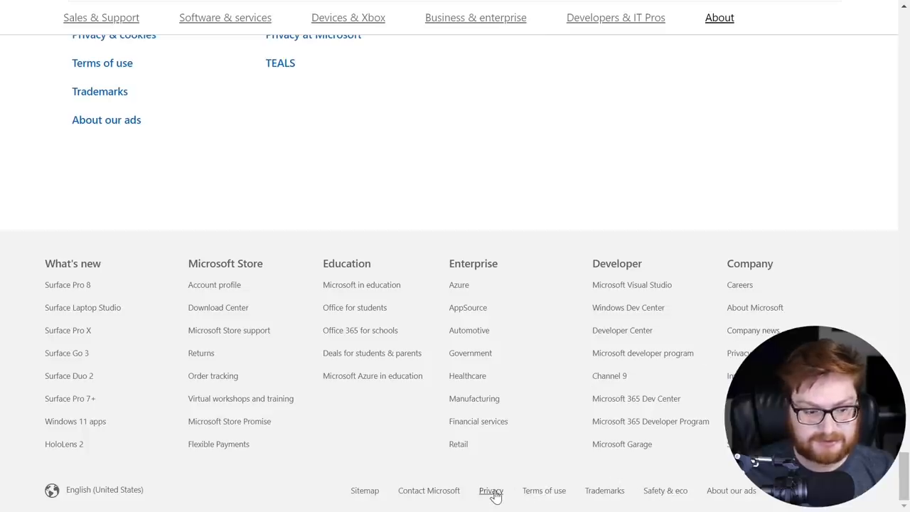
pyautogui.click(544, 490)
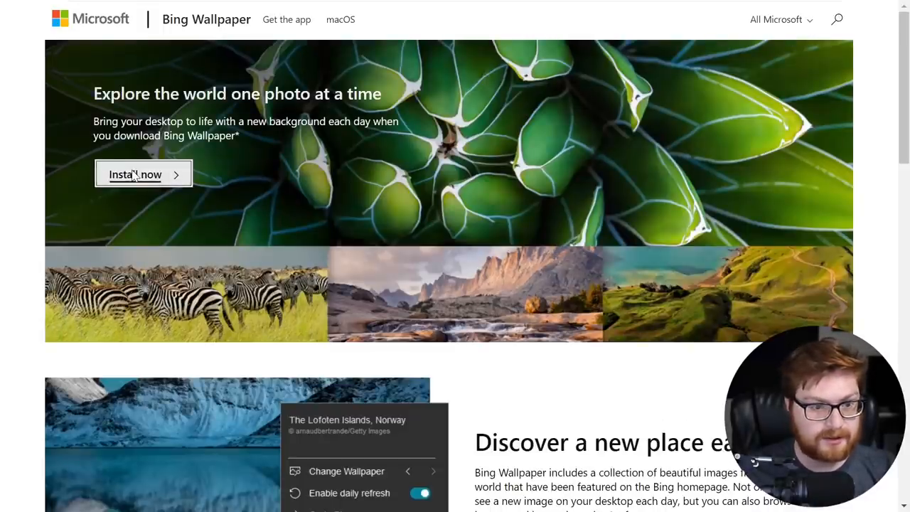
# Start the Bing Wallpaper download and enter C:\Windows\ in the save window's path.
pyautogui.click(135, 174)
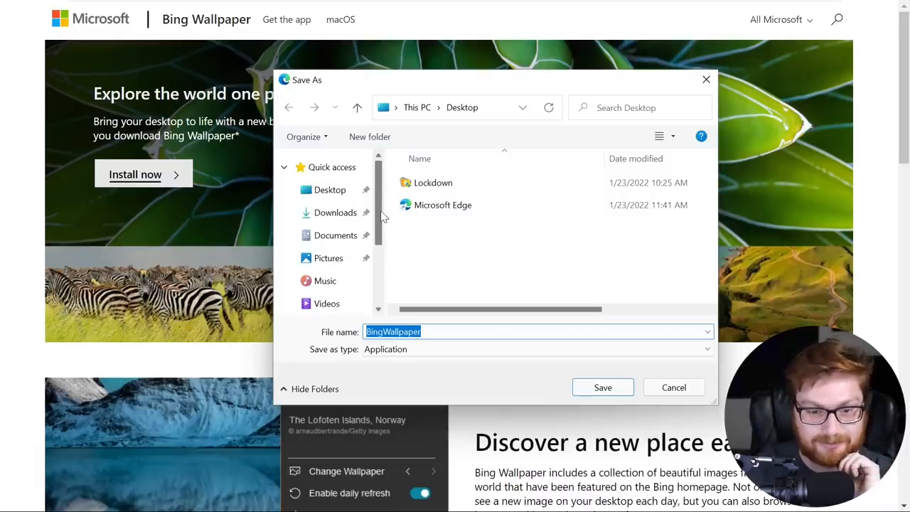
pyautogui.rightClick(330, 189)
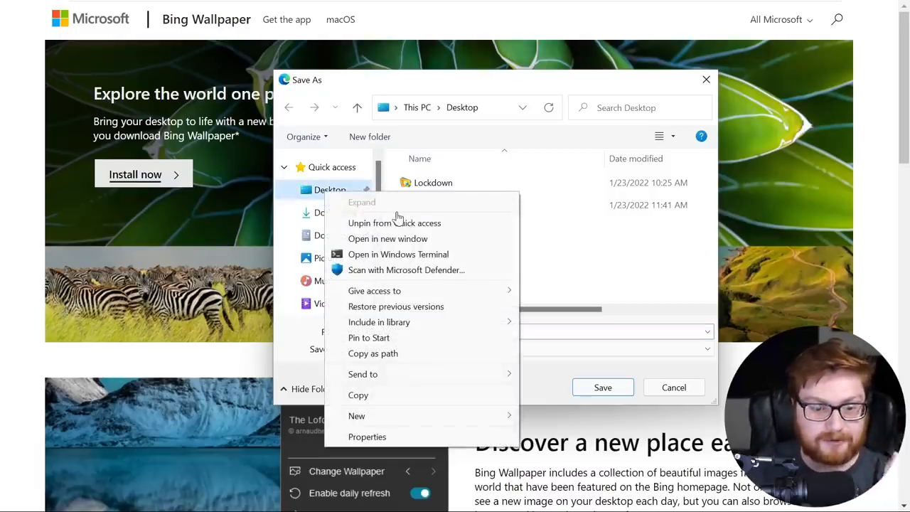
pyautogui.click(398, 254)
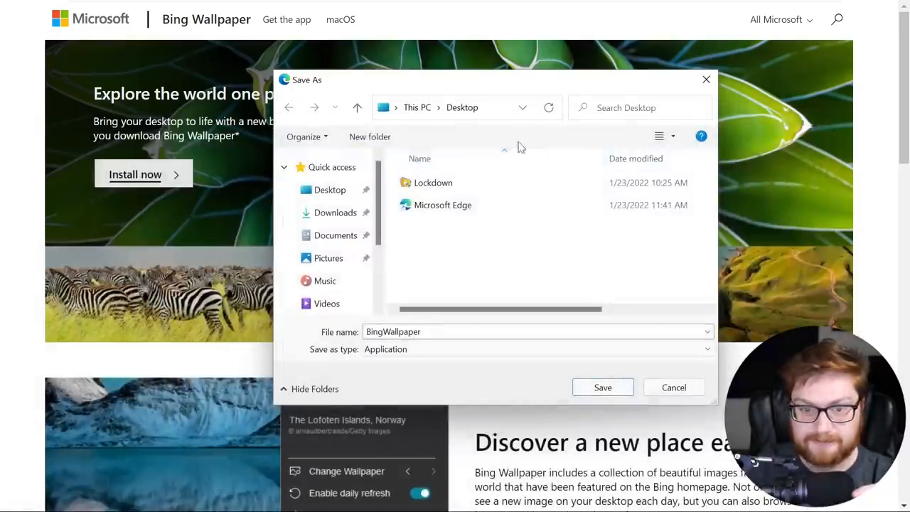
pyautogui.click(465, 108)
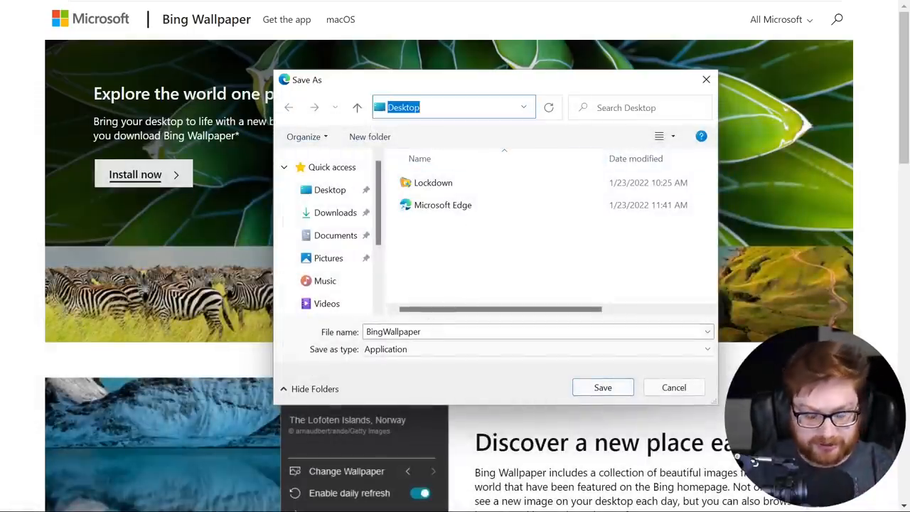
pyautogui.write('C:\\Windows\\')
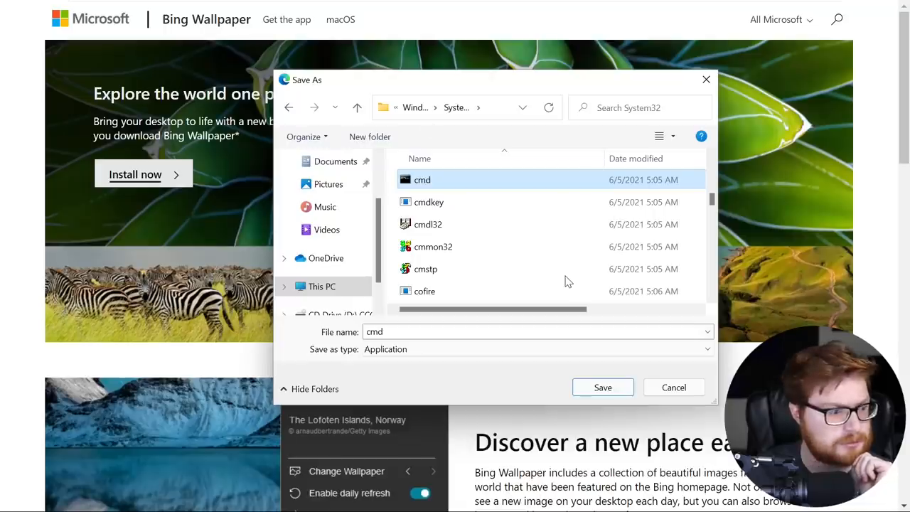
pyautogui.moveTo(313, 52)
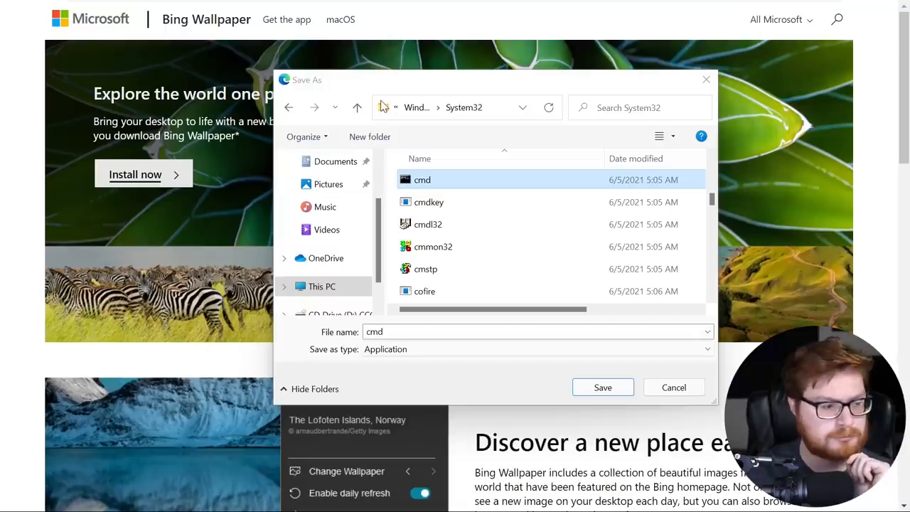
pyautogui.moveTo(319, 90)
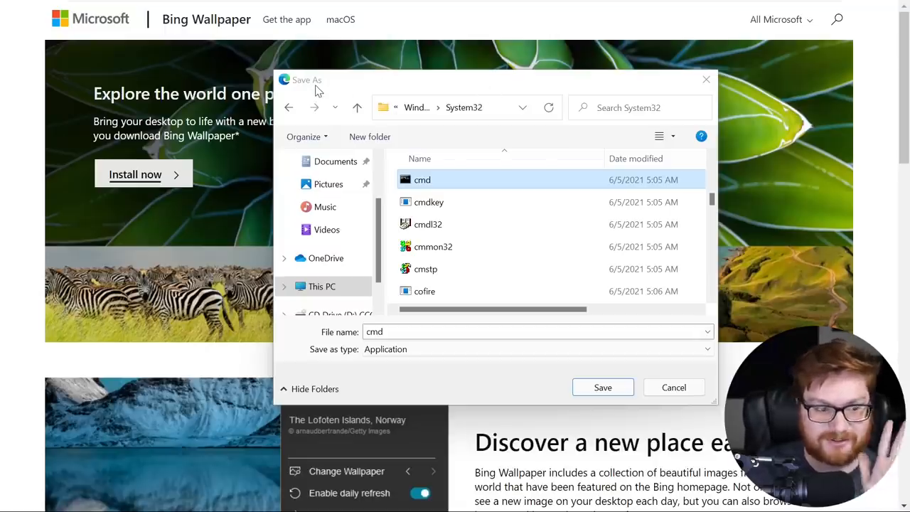
pyautogui.moveTo(551, 390)
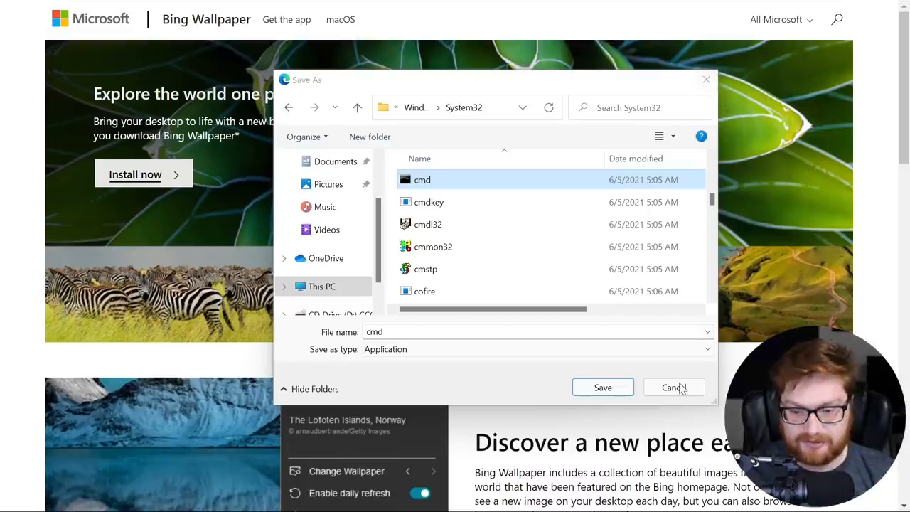
pyautogui.moveTo(313, 396)
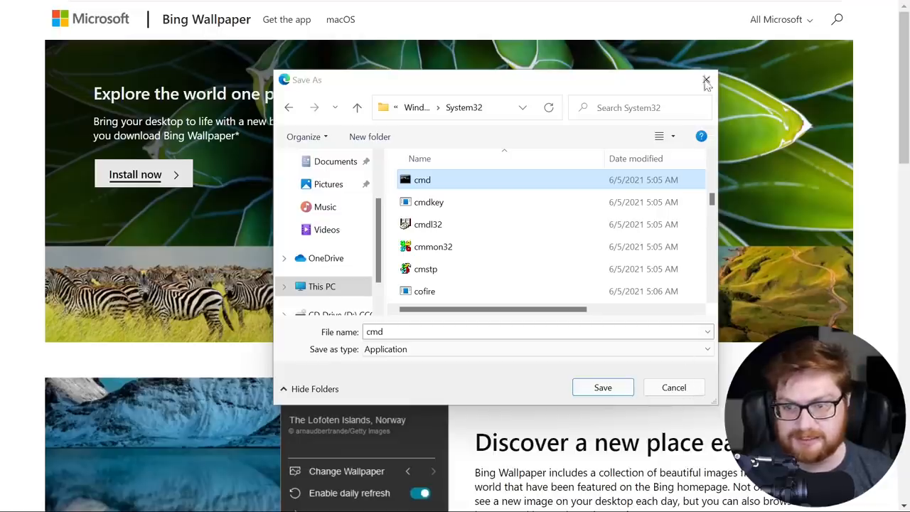
pyautogui.moveTo(434, 250)
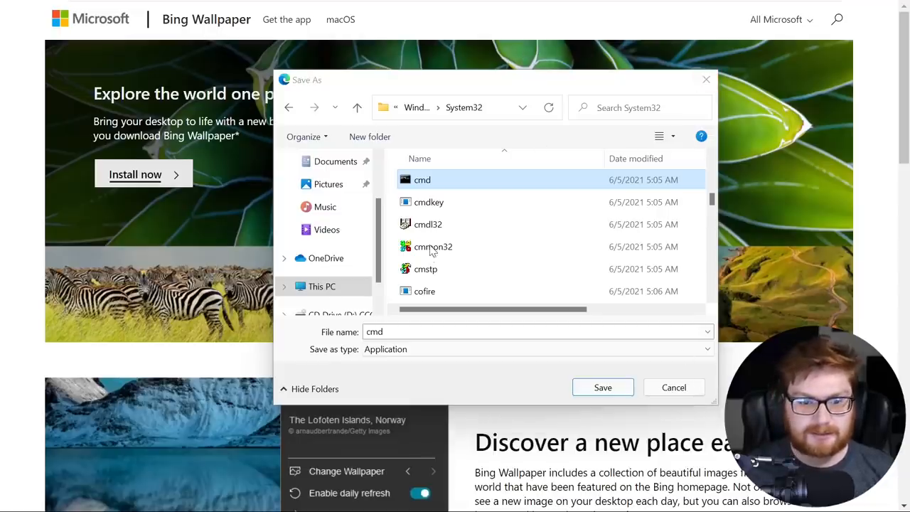
pyautogui.moveTo(702, 398)
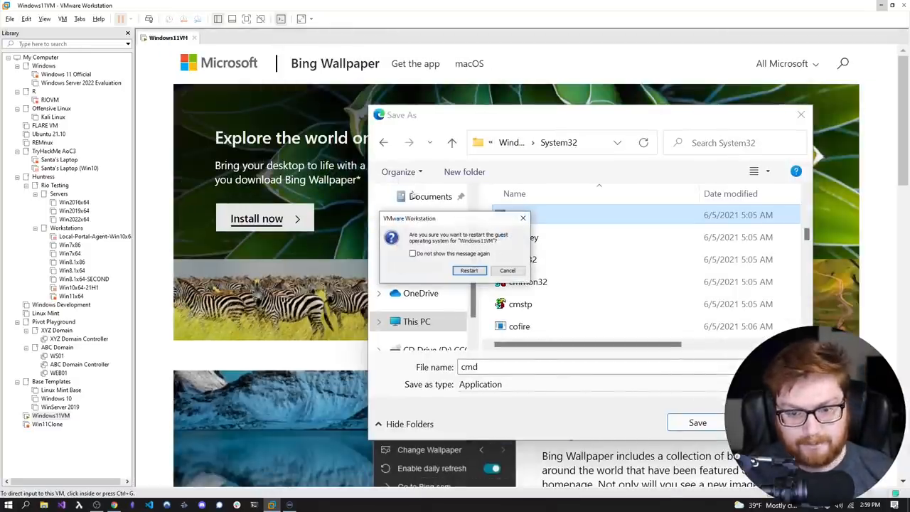
# Confirm Restart to reboot the Windows11VM guest.
pyautogui.click(468, 270)
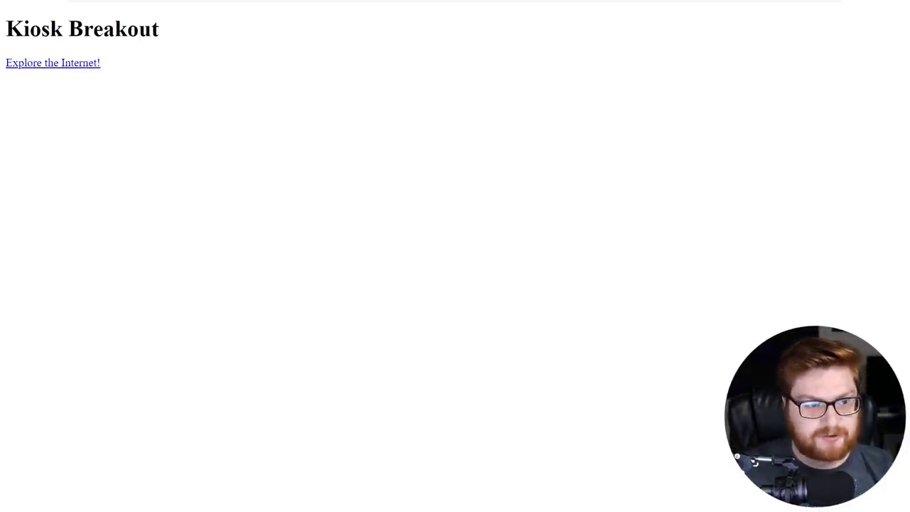
# Navigate Explore the Internet!, Office, Templates and College Monthly Budget to Bing Wallpaper.
pyautogui.click(53, 62)
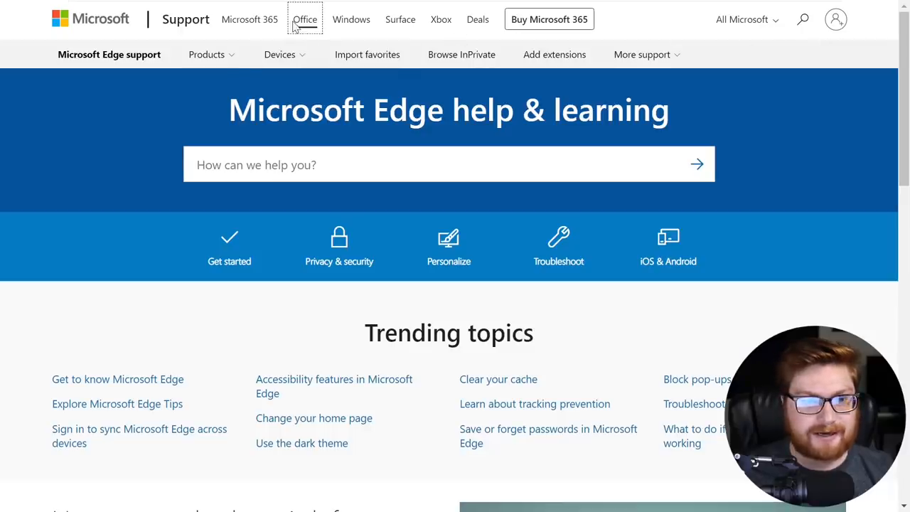
pyautogui.click(304, 19)
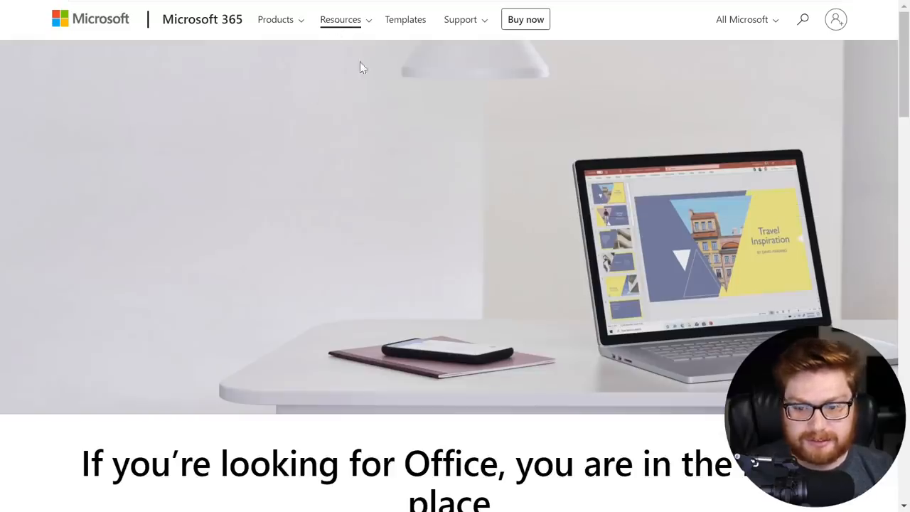
pyautogui.moveTo(405, 19)
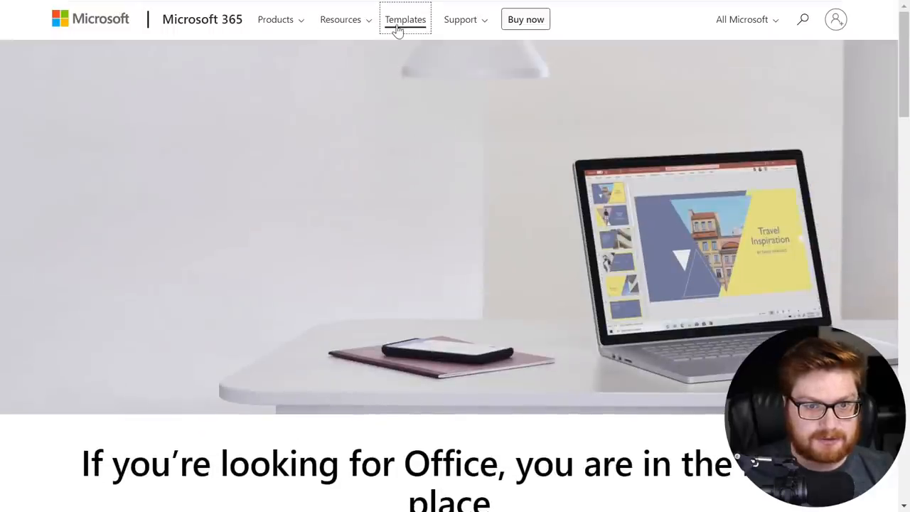
pyautogui.click(405, 20)
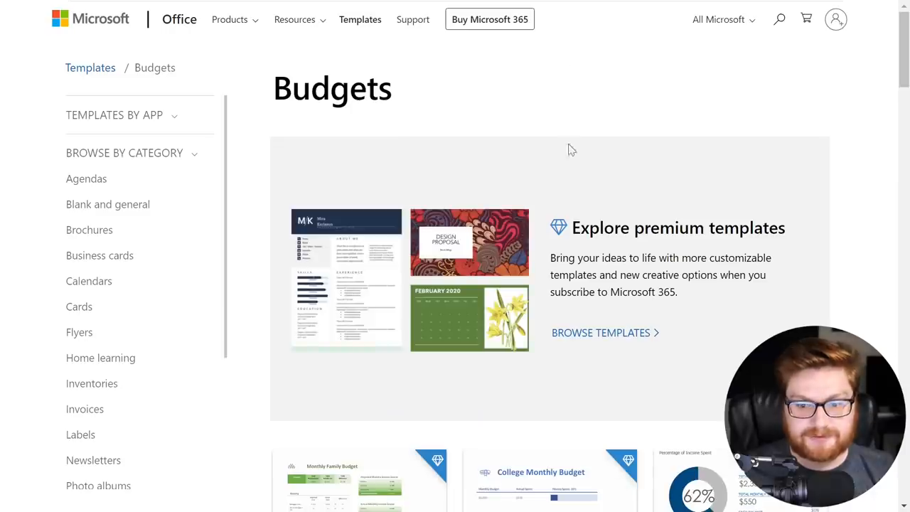
pyautogui.click(601, 331)
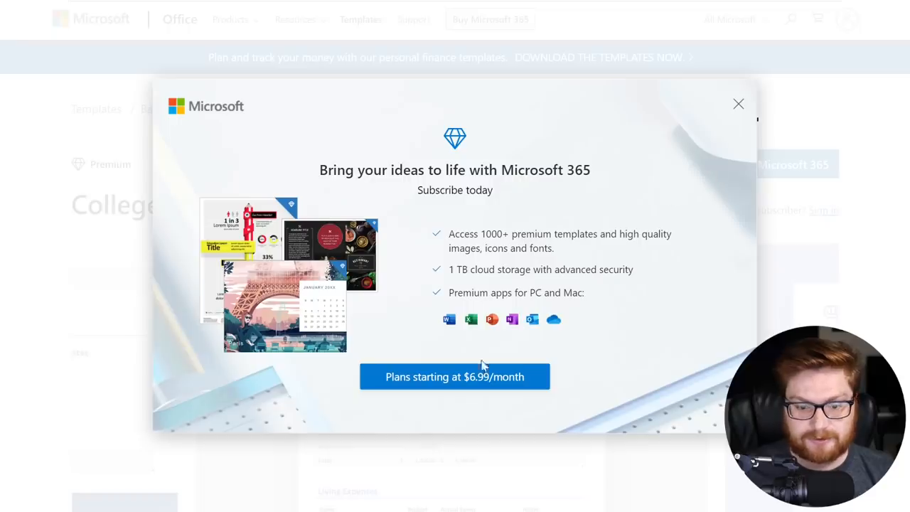
pyautogui.click(738, 103)
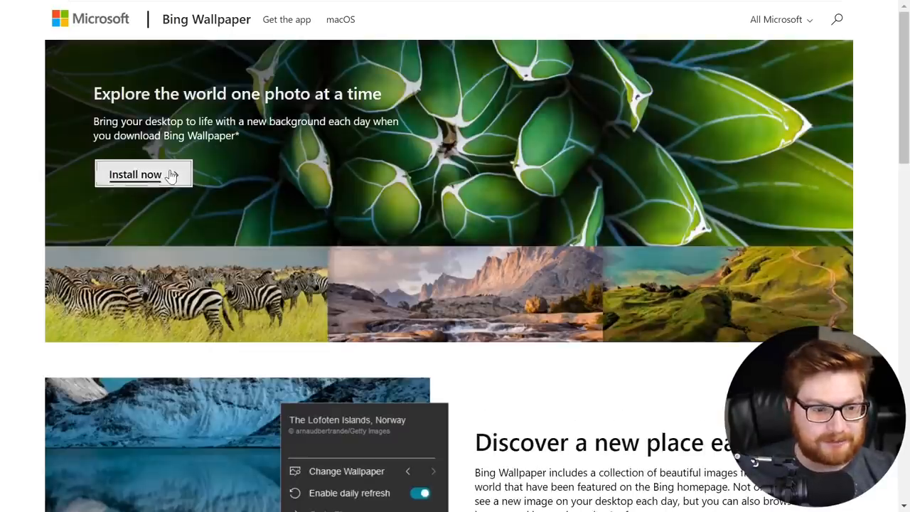
# Restart the Bing Wallpaper download and type C:\Windows\System\ as the save path.
pyautogui.click(135, 174)
pyautogui.write('C')
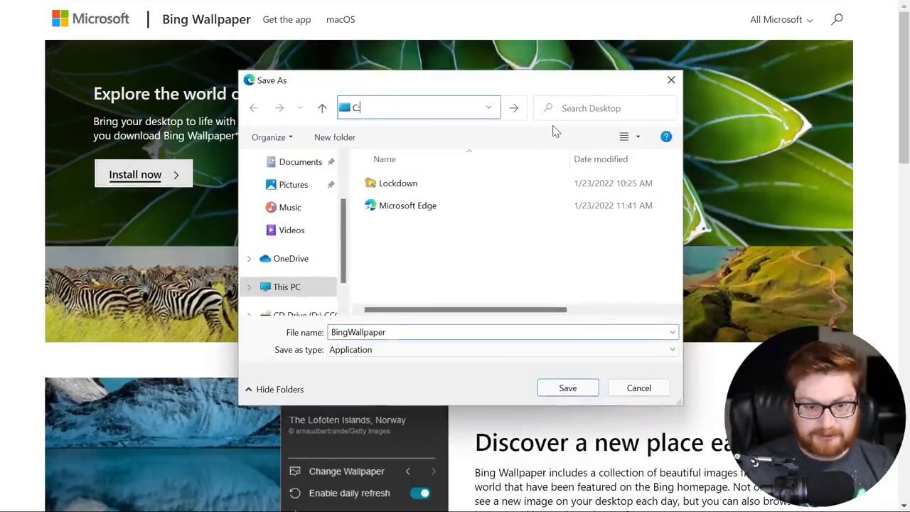
pyautogui.write(':\\System\\')
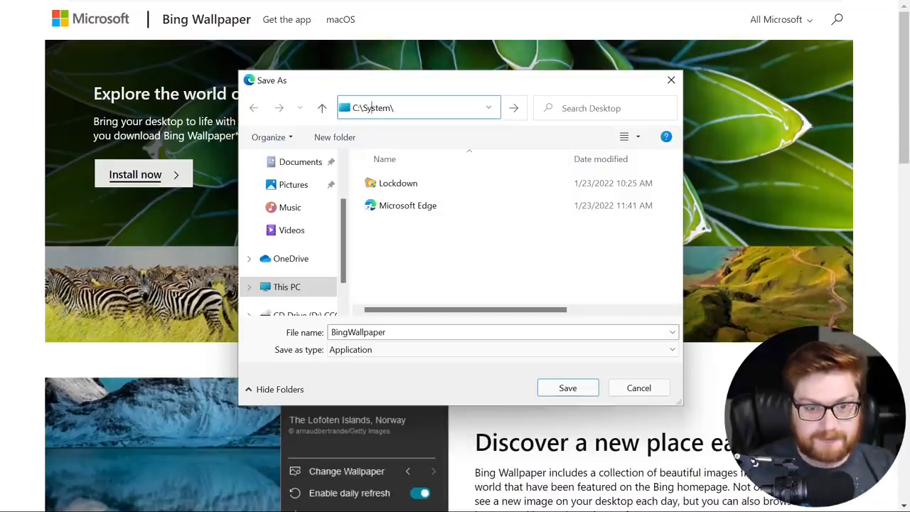
pyautogui.write('C:\\Windows\\System\\')
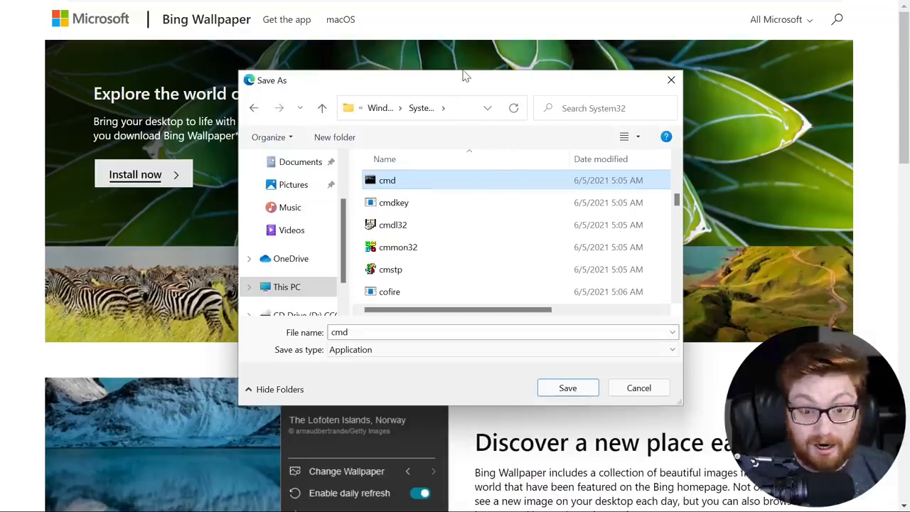
pyautogui.moveTo(576, 176)
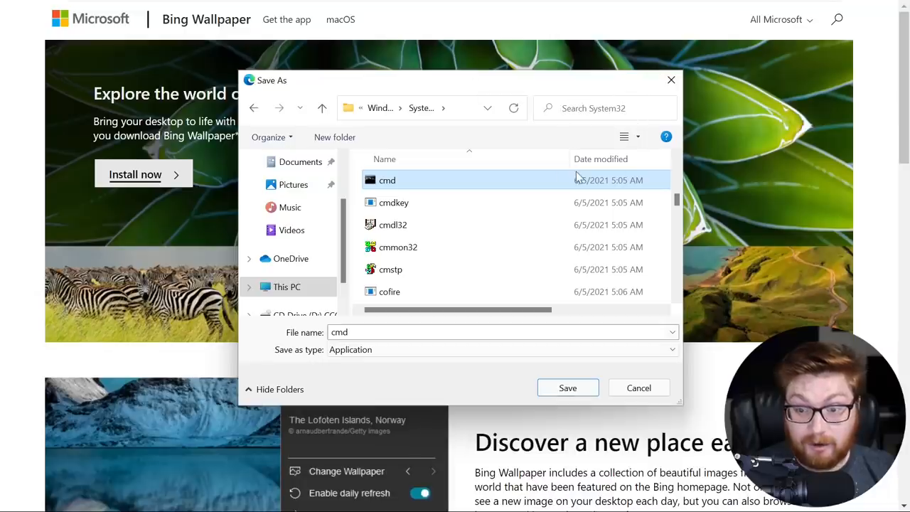
pyautogui.moveTo(291, 80)
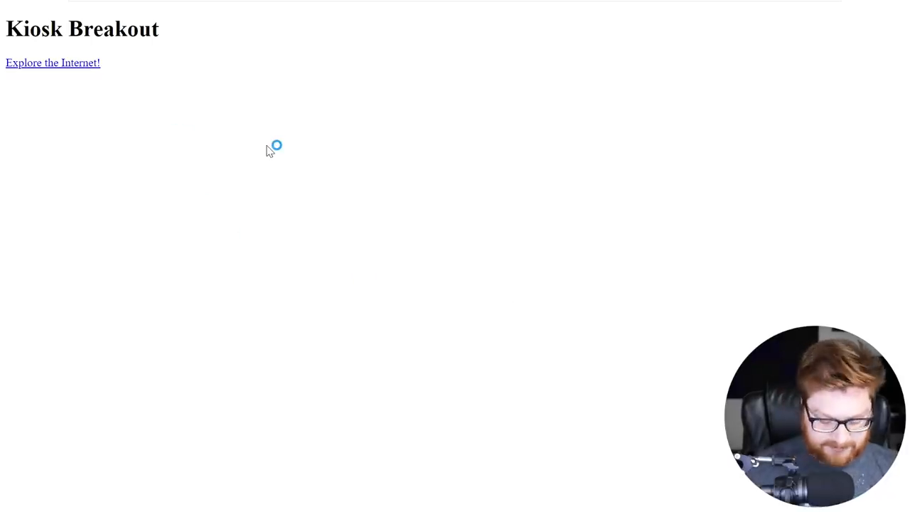
pyautogui.moveTo(296, 171)
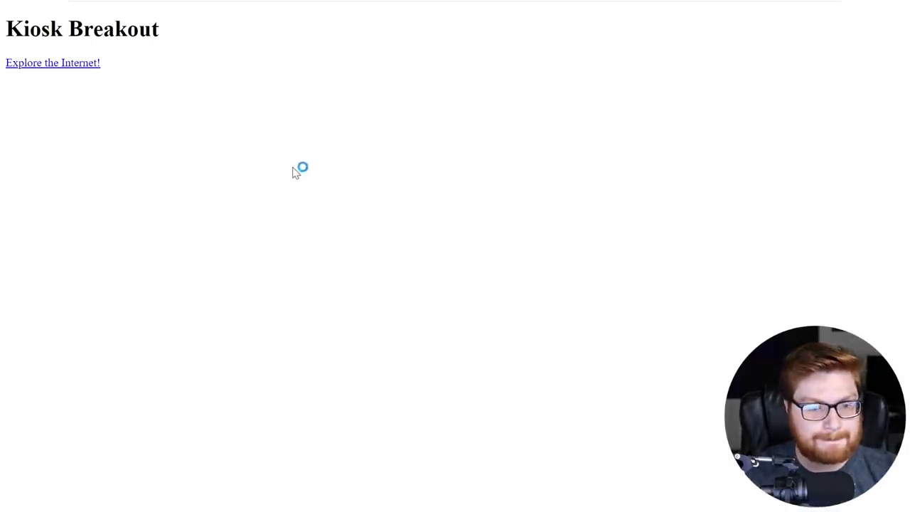
# Follow the Explore the Internet! link to reach Bing Wallpaper.
pyautogui.click(53, 62)
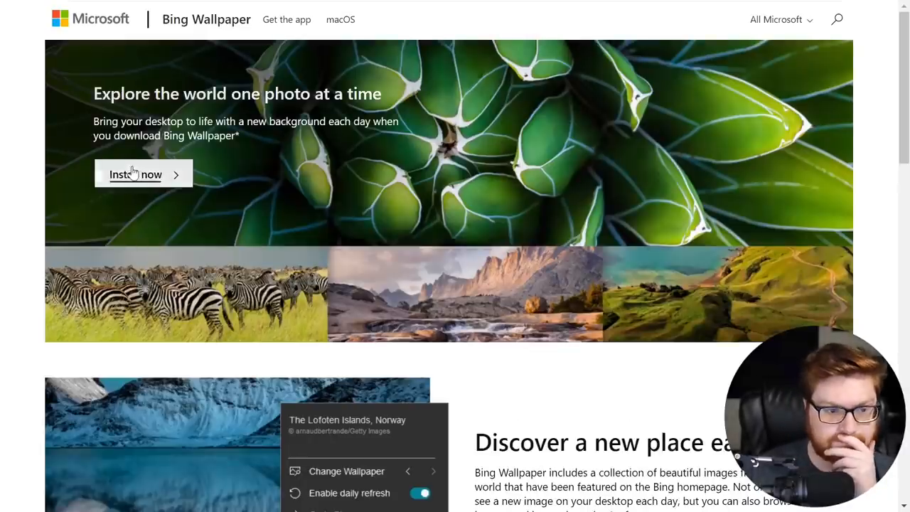
# Start the Bing Wallpaper installer download to bring up the save window.
pyautogui.click(135, 174)
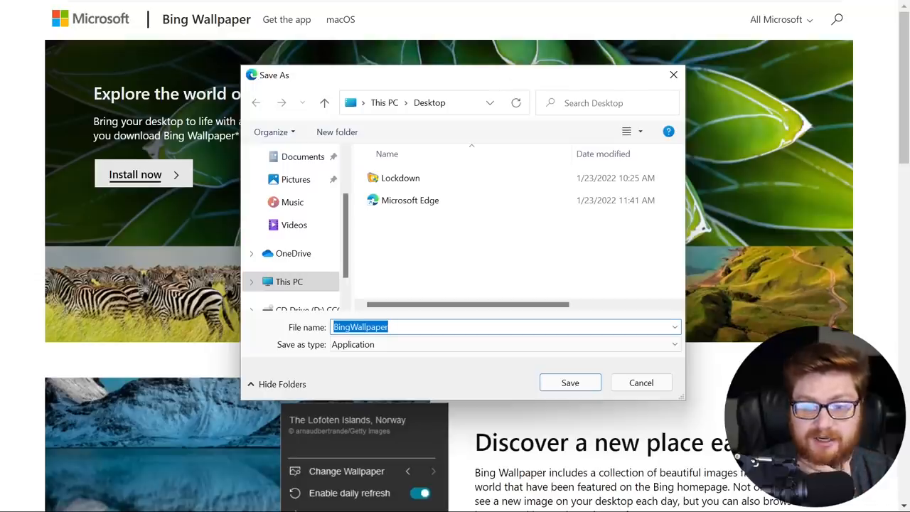
pyautogui.moveTo(668, 131)
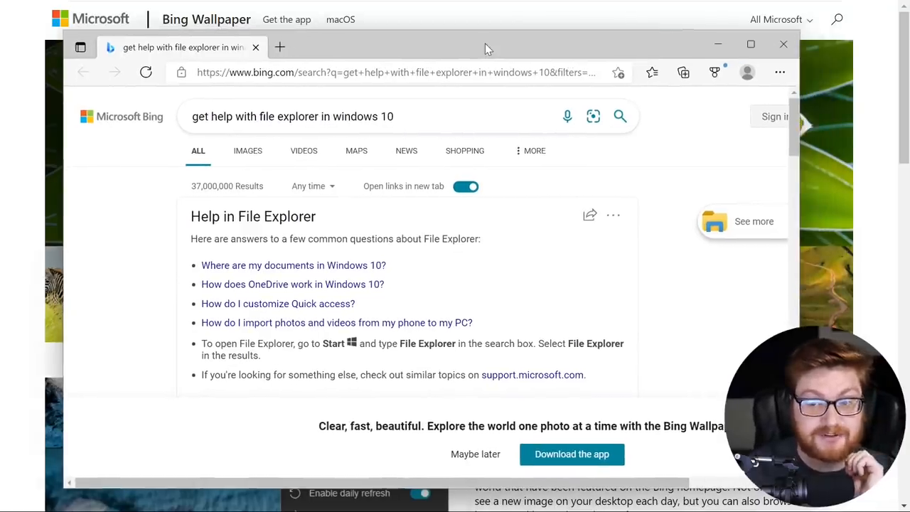
# Open the Downloads folder in File Explorer through Edge's menu and Downloads list.
pyautogui.click(779, 72)
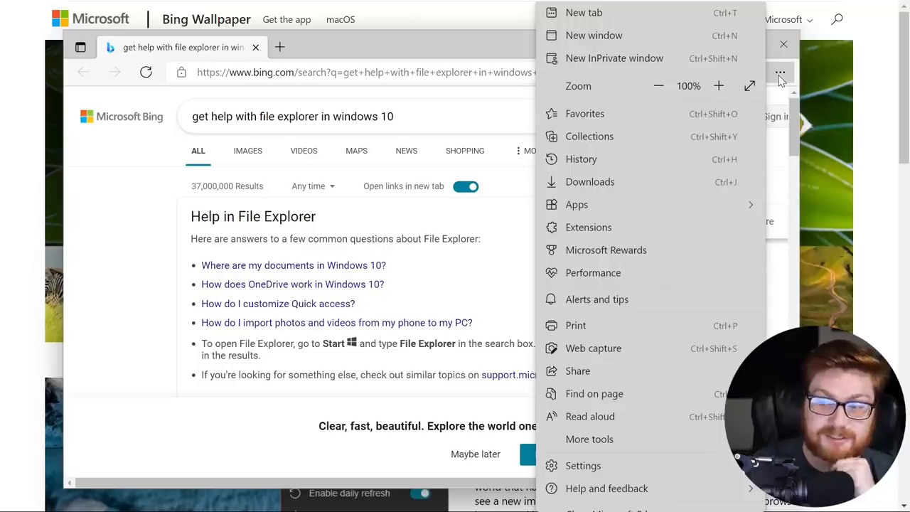
pyautogui.moveTo(757, 77)
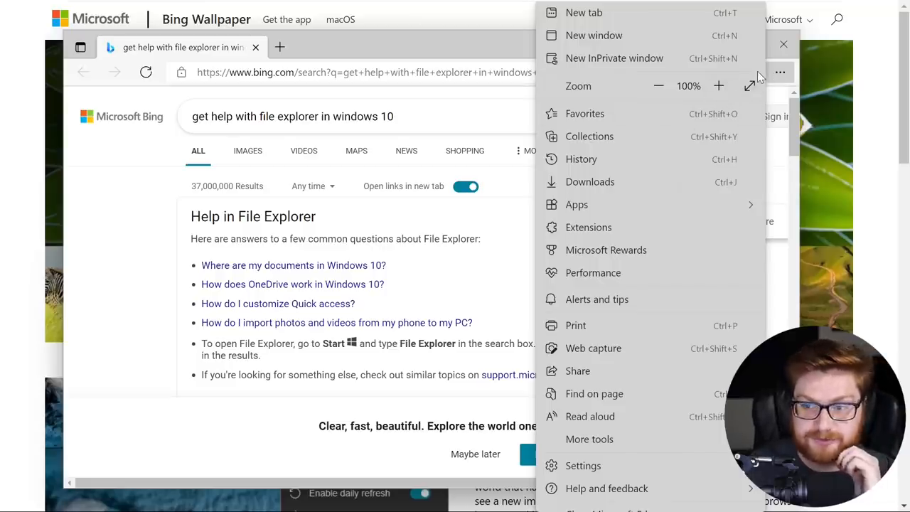
pyautogui.moveTo(613, 181)
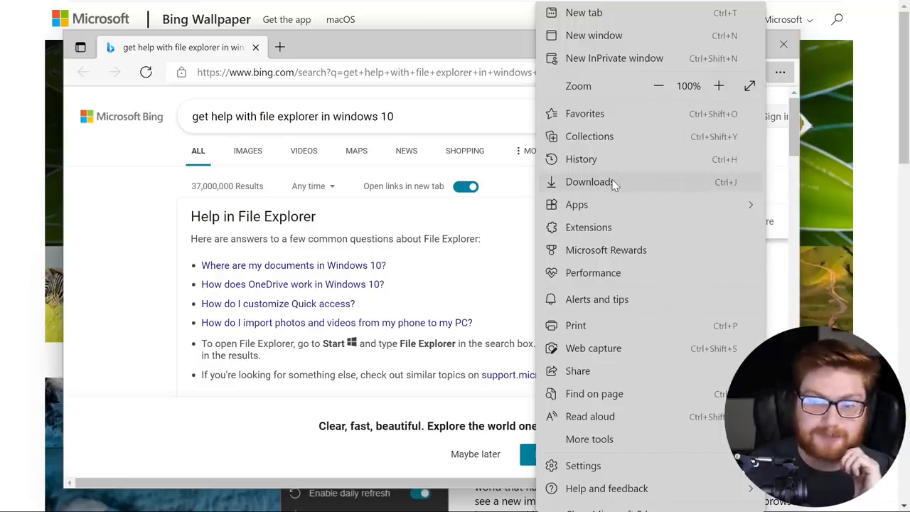
pyautogui.moveTo(620, 187)
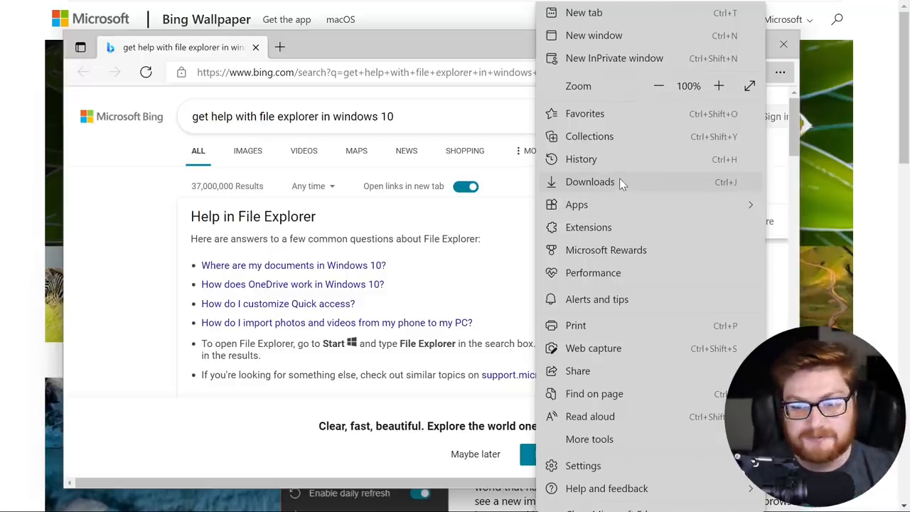
pyautogui.moveTo(597, 183)
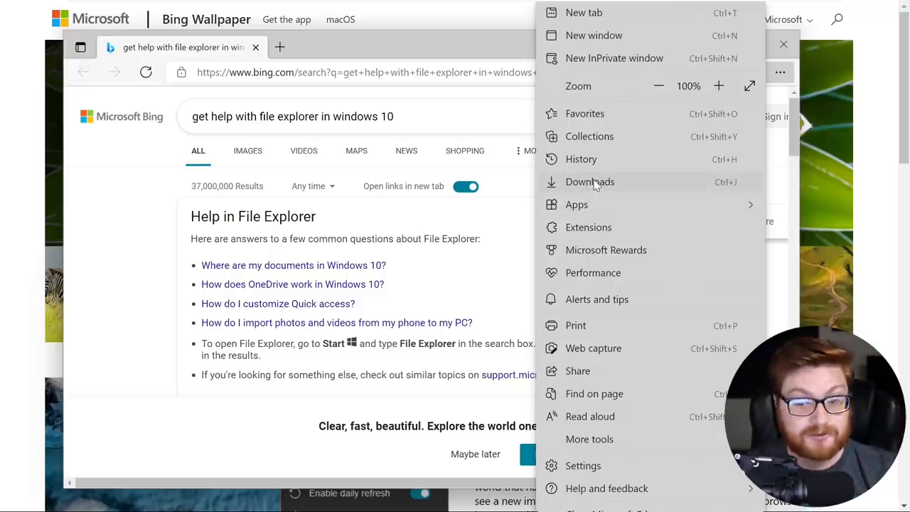
pyautogui.click(589, 182)
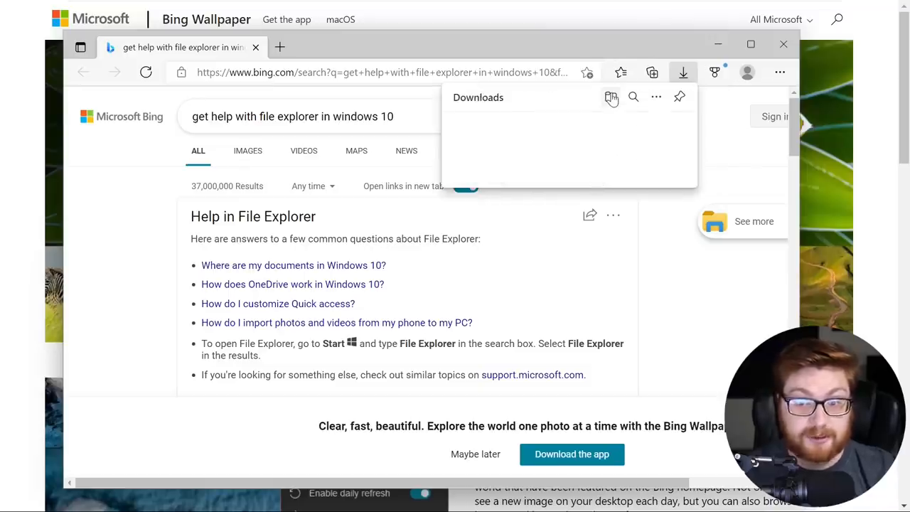
pyautogui.moveTo(610, 97)
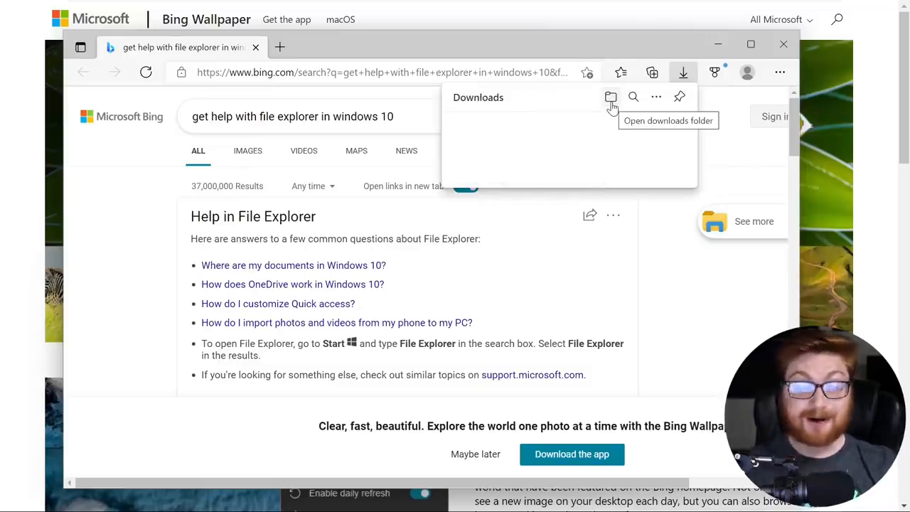
pyautogui.click(611, 96)
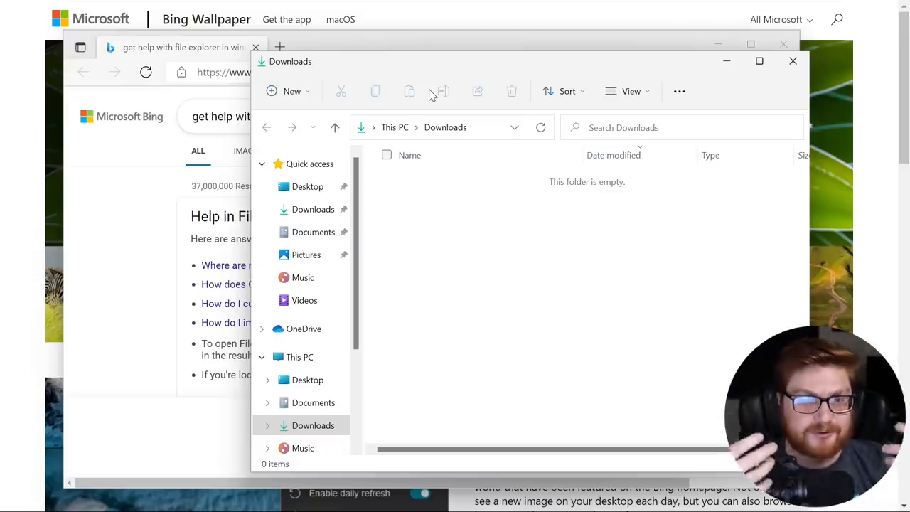
# Browse to C:\Windows\System32 and launch cmd from that folder.
pyautogui.click(455, 127)
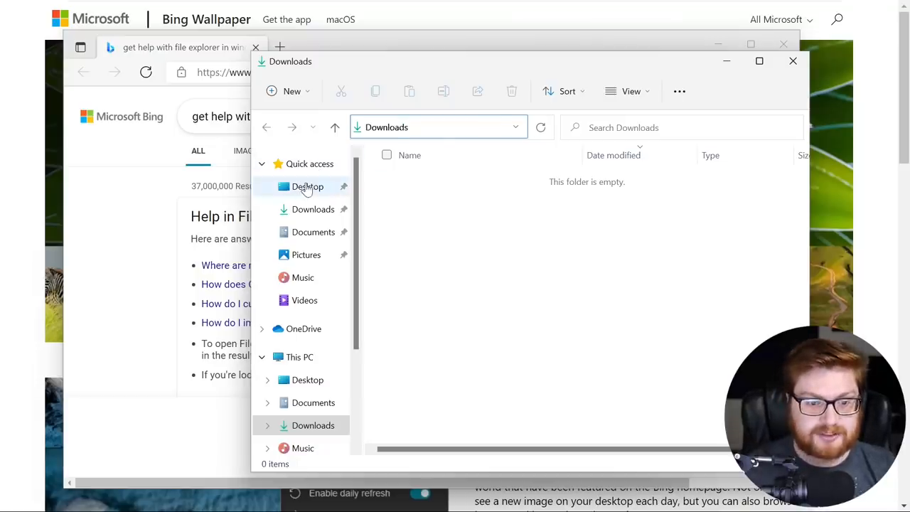
pyautogui.click(313, 209)
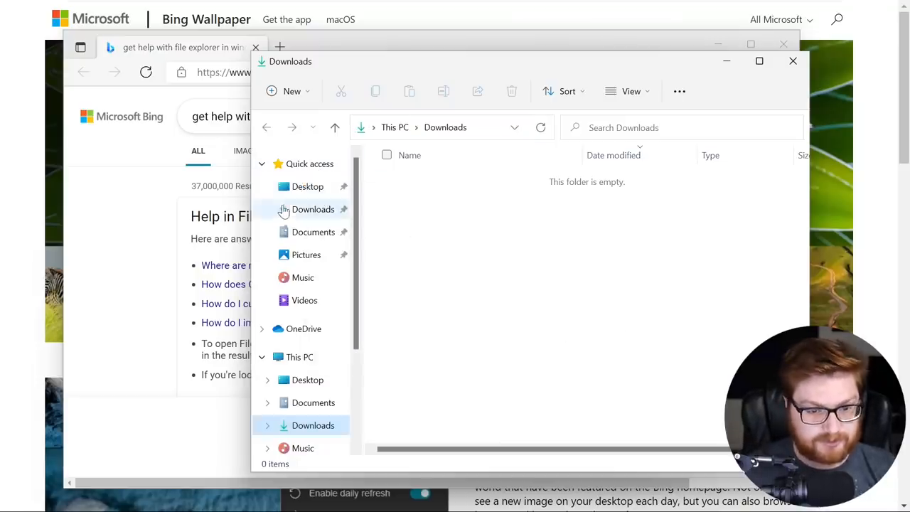
pyautogui.rightClick(313, 232)
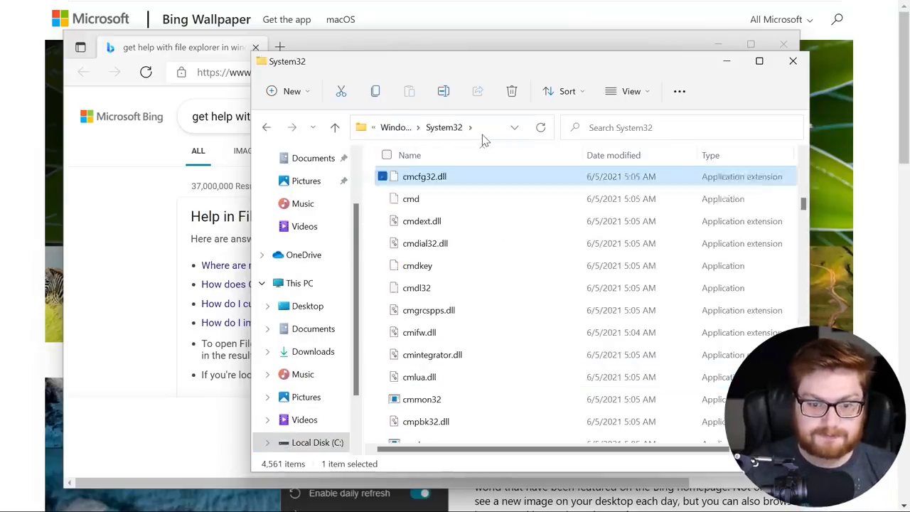
pyautogui.doubleClick(411, 199)
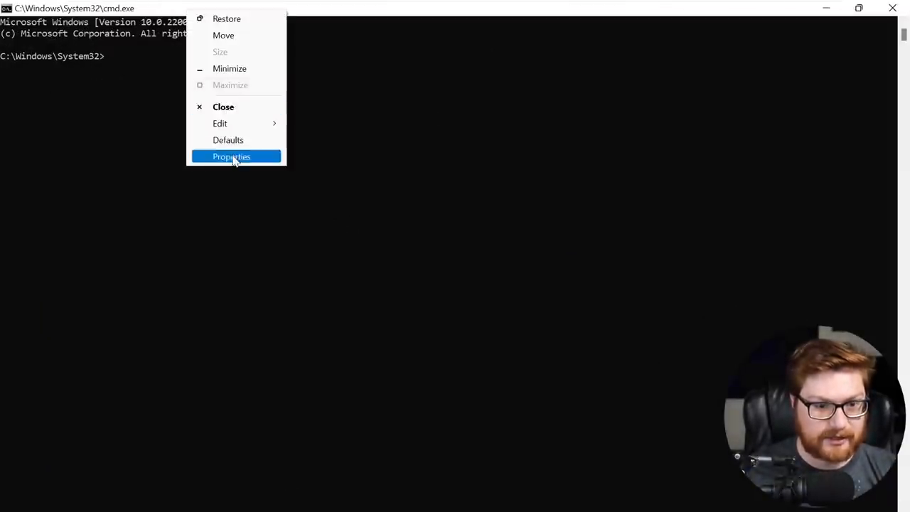
# Enlarge the console font to size 28 through the Command Prompt properties.
pyautogui.click(231, 156)
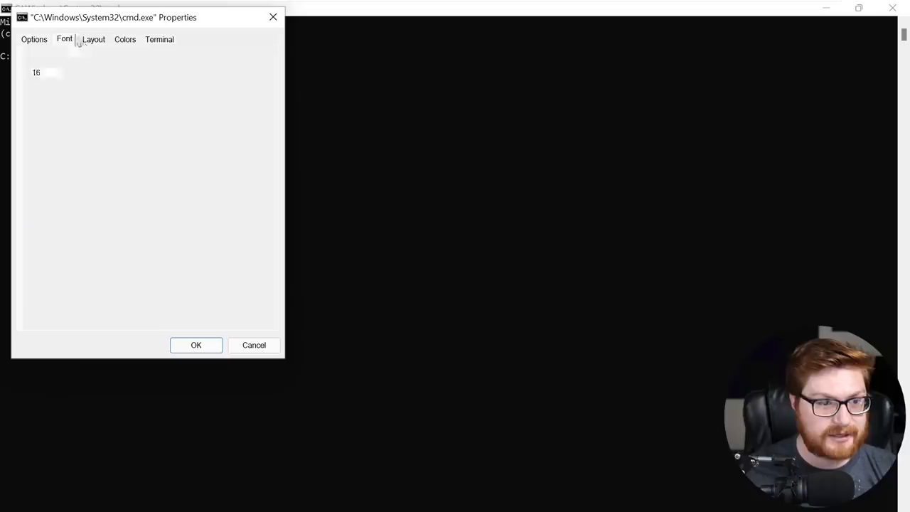
pyautogui.click(64, 39)
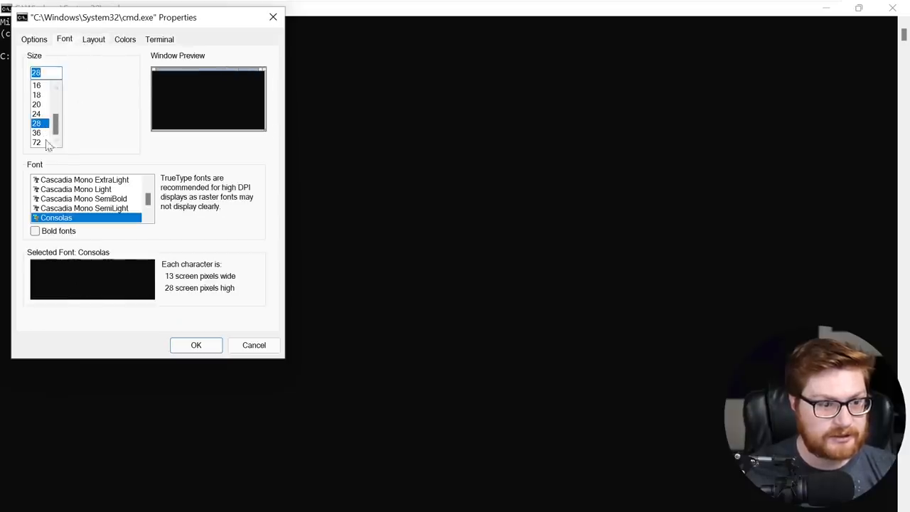
pyautogui.click(196, 345)
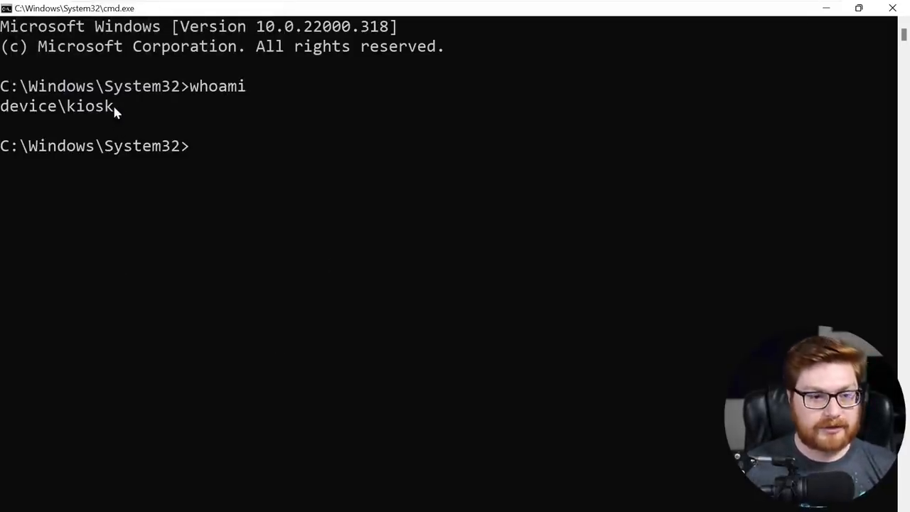
# Run whoami, list C:\Users\kiosk\Desktop, and run Lockdown.exe.
pyautogui.write('pwd')
pyautogui.write('cd C:/Us')
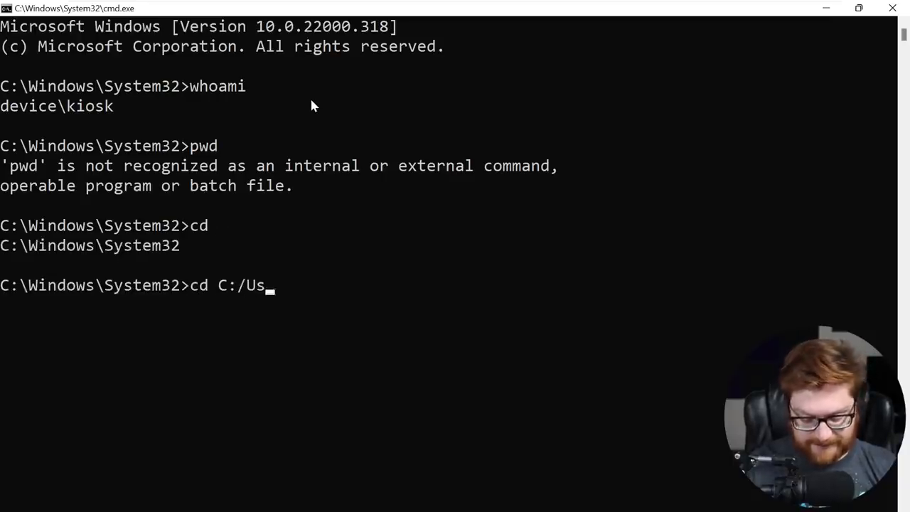
pyautogui.write('ers/Desktop')
pyautogui.write('cc')
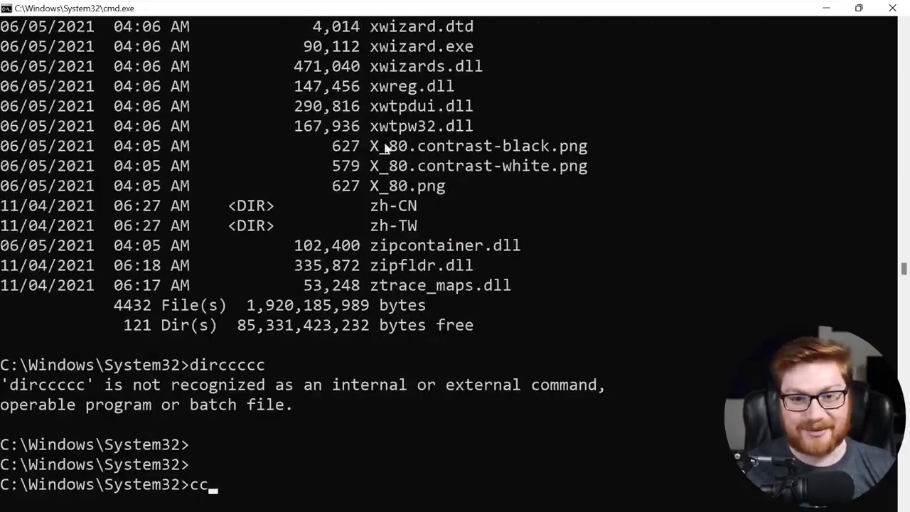
pyautogui.write('d C:/Users')
pyautogui.write('die')
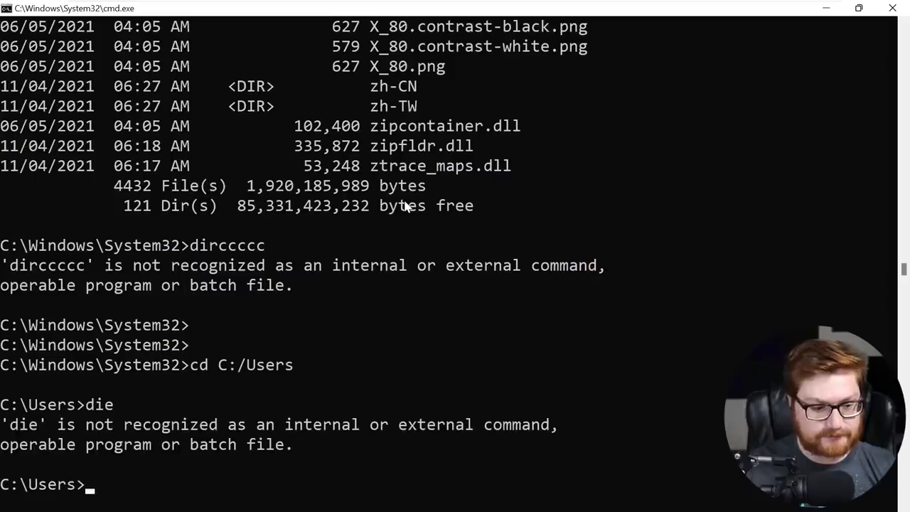
pyautogui.write('dir')
pyautogui.write('Lockdown.exe')
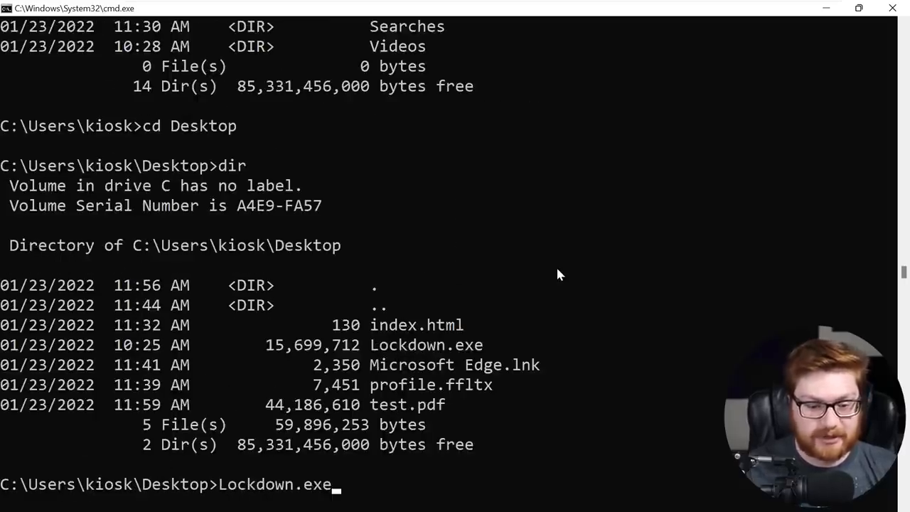
pyautogui.press('enter')
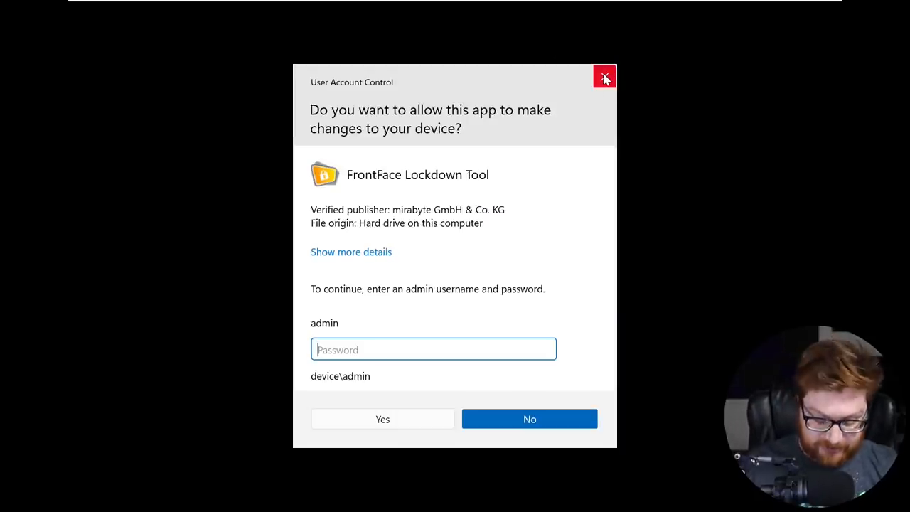
# Cancel the UAC admin password prompt for FrontFace Lockdown Tool.
pyautogui.click(530, 418)
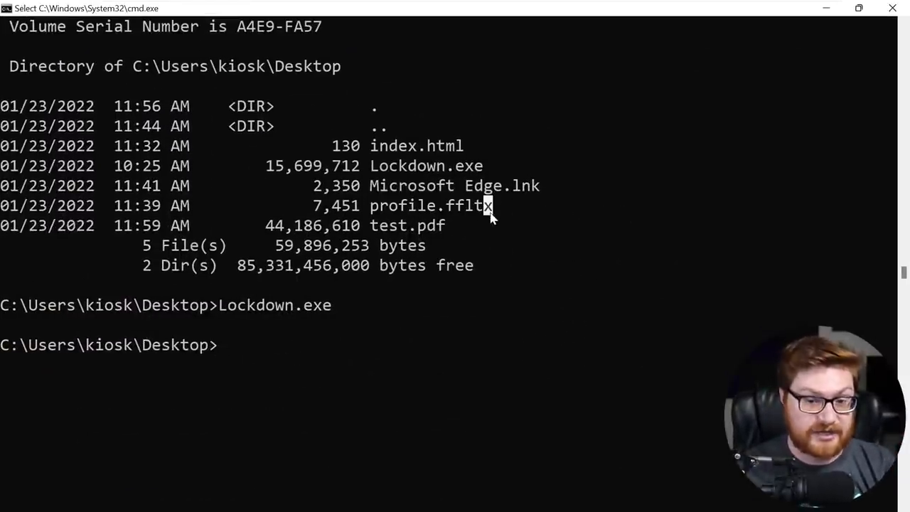
# Print profile.ffltx with type and scroll through its Tweak entries.
pyautogui.write('typ')
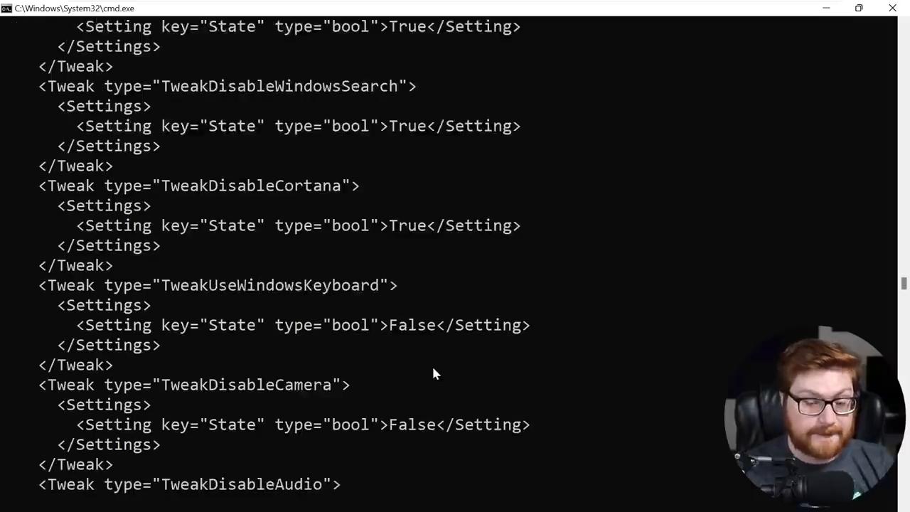
pyautogui.scroll(-3)
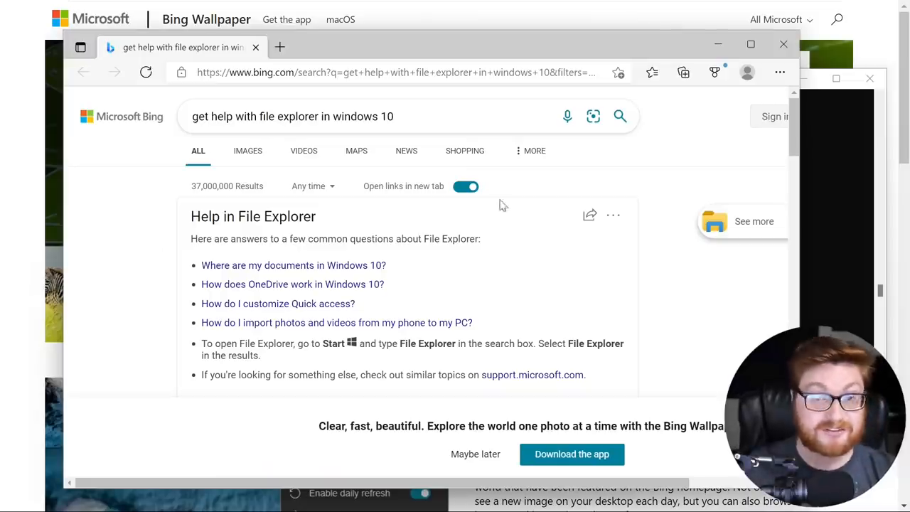
# Scroll the Bing help results, then close the Save As dialog without saving.
pyautogui.scroll(-3)
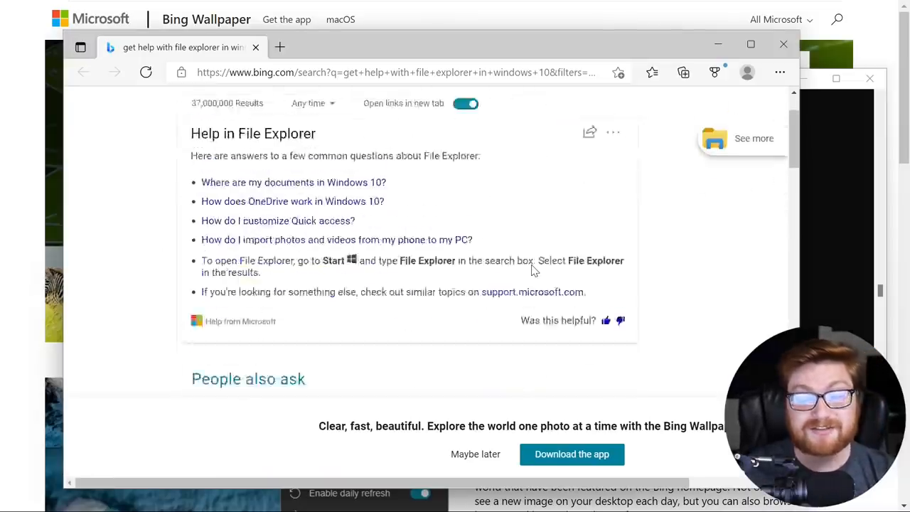
pyautogui.scroll(-3)
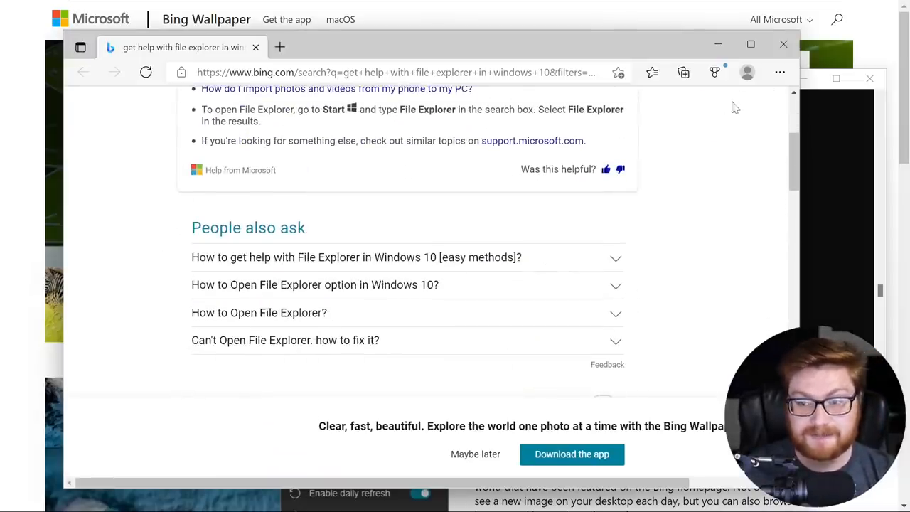
pyautogui.scroll(-3)
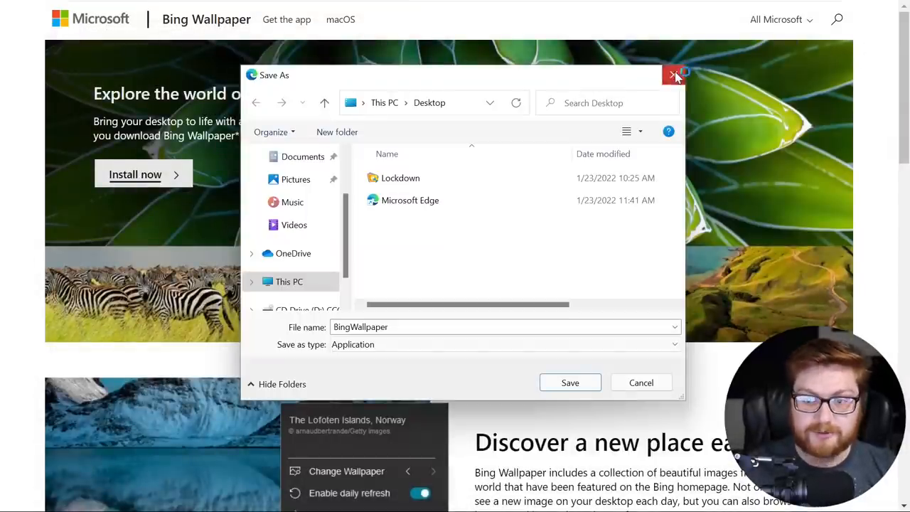
pyautogui.click(674, 74)
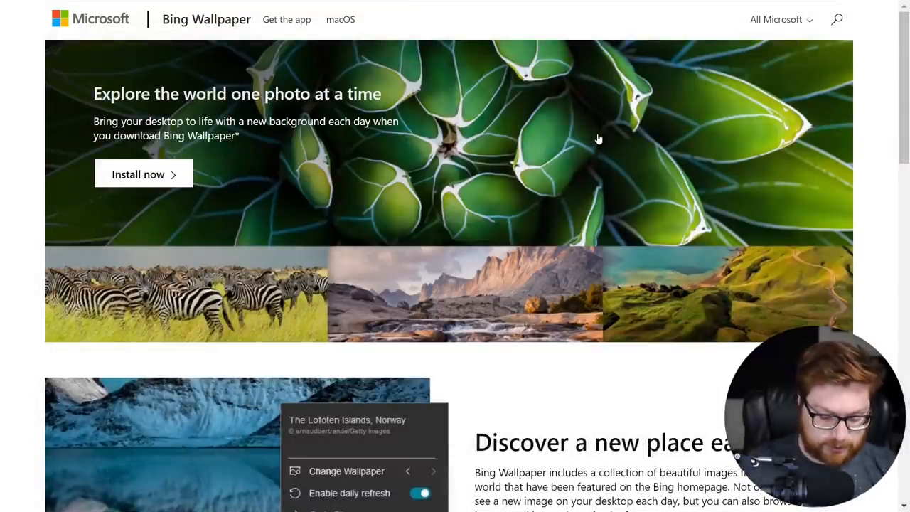